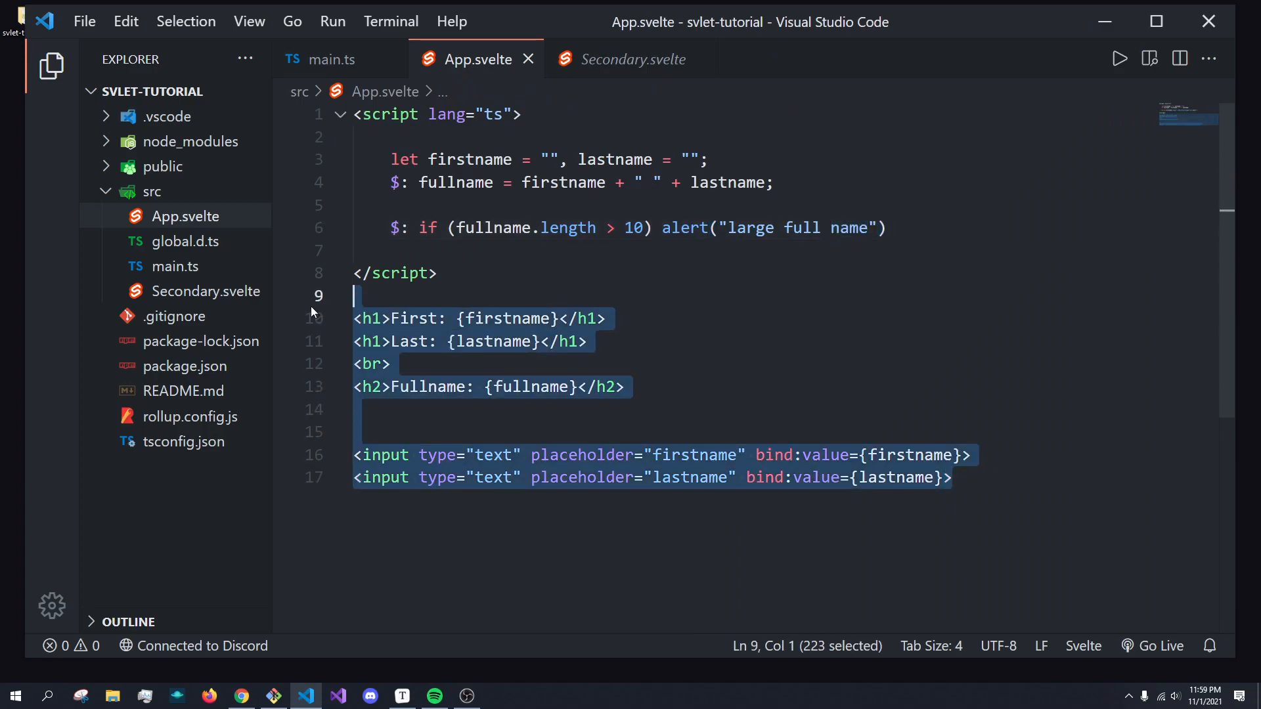
- Delete App.svelte's heading/input markup and firstname/lastname script code, then go to Secondary.svelte
key("Delete")
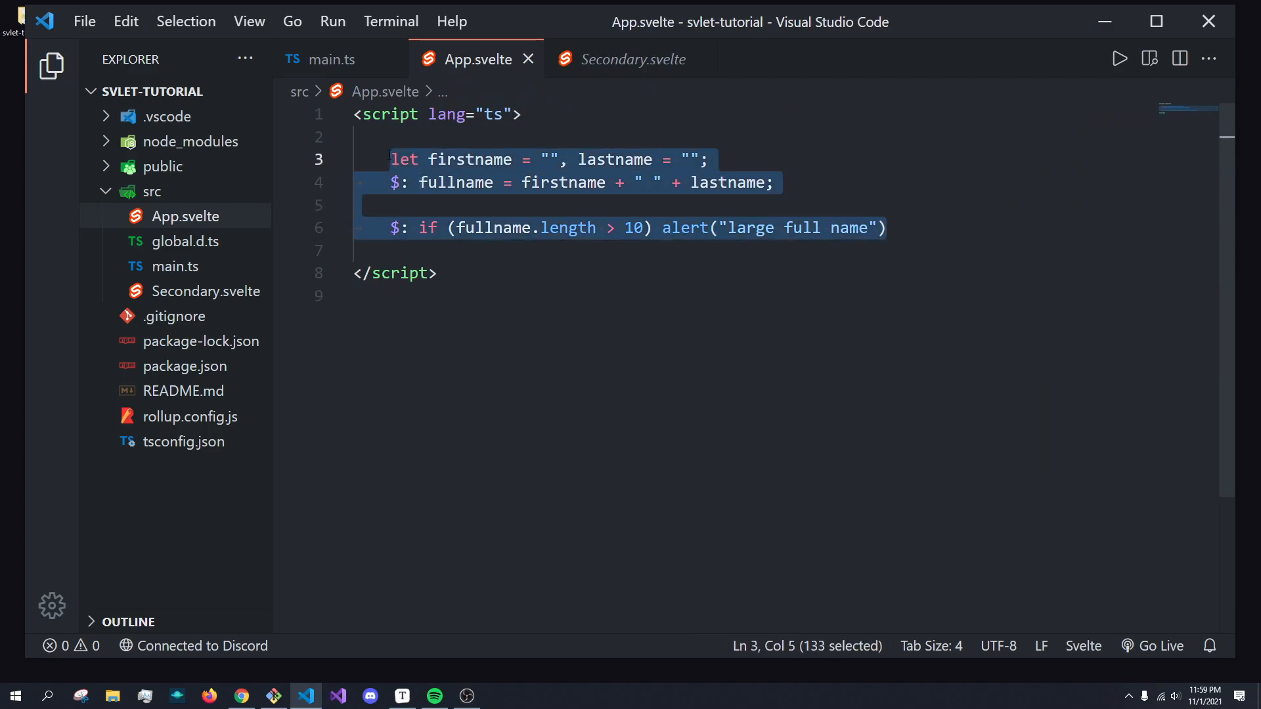
key("Delete")
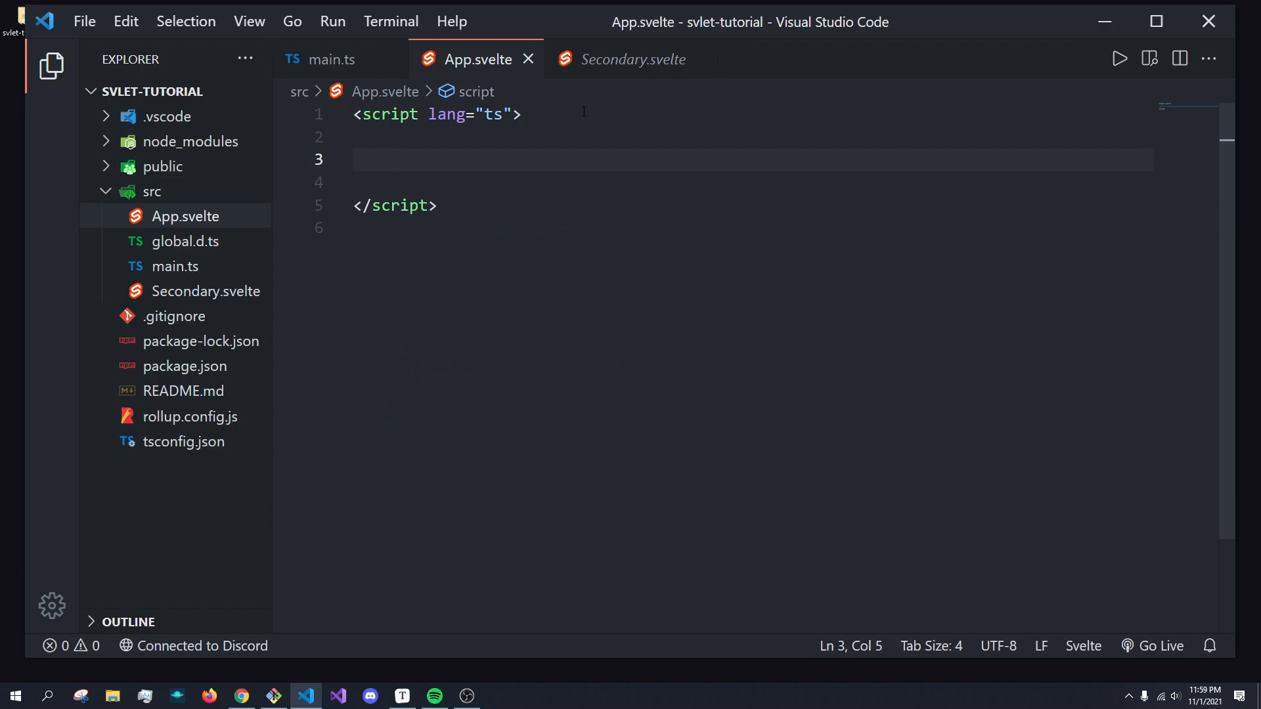
left_click(633, 59)
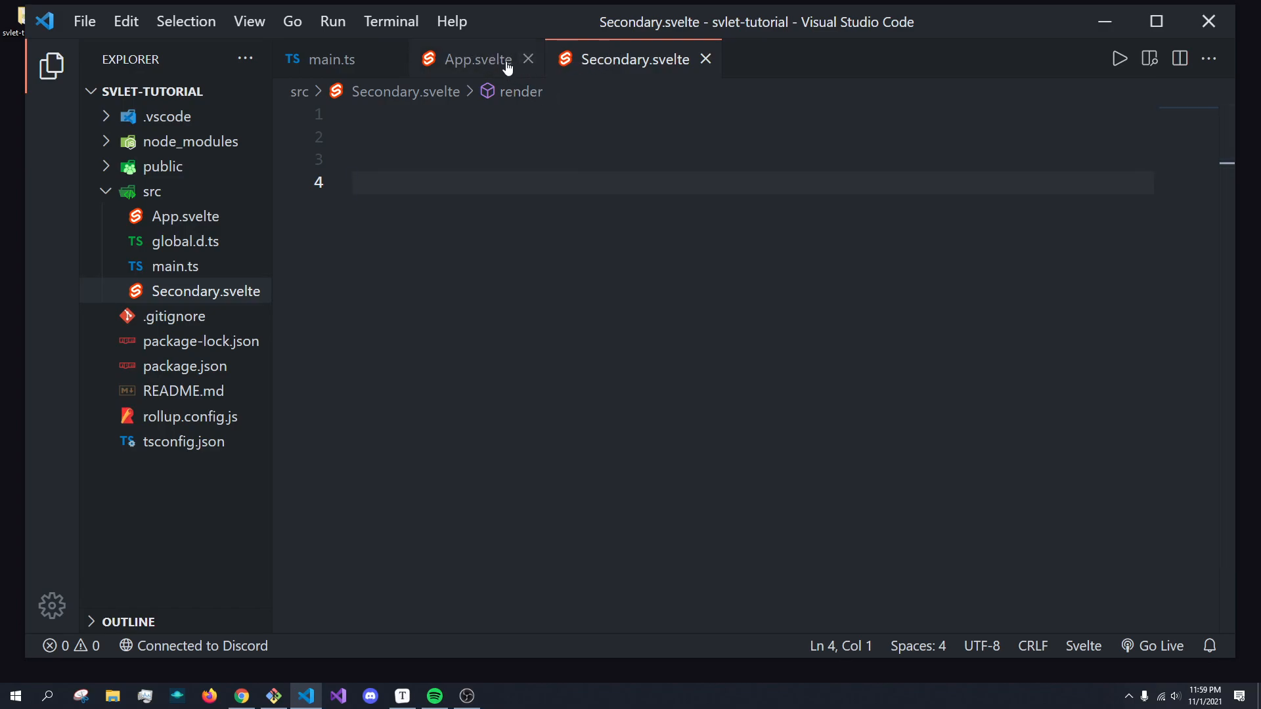
- Add import Secondary from "./secondary.svelte"; to App.svelte's script
left_click(467, 59)
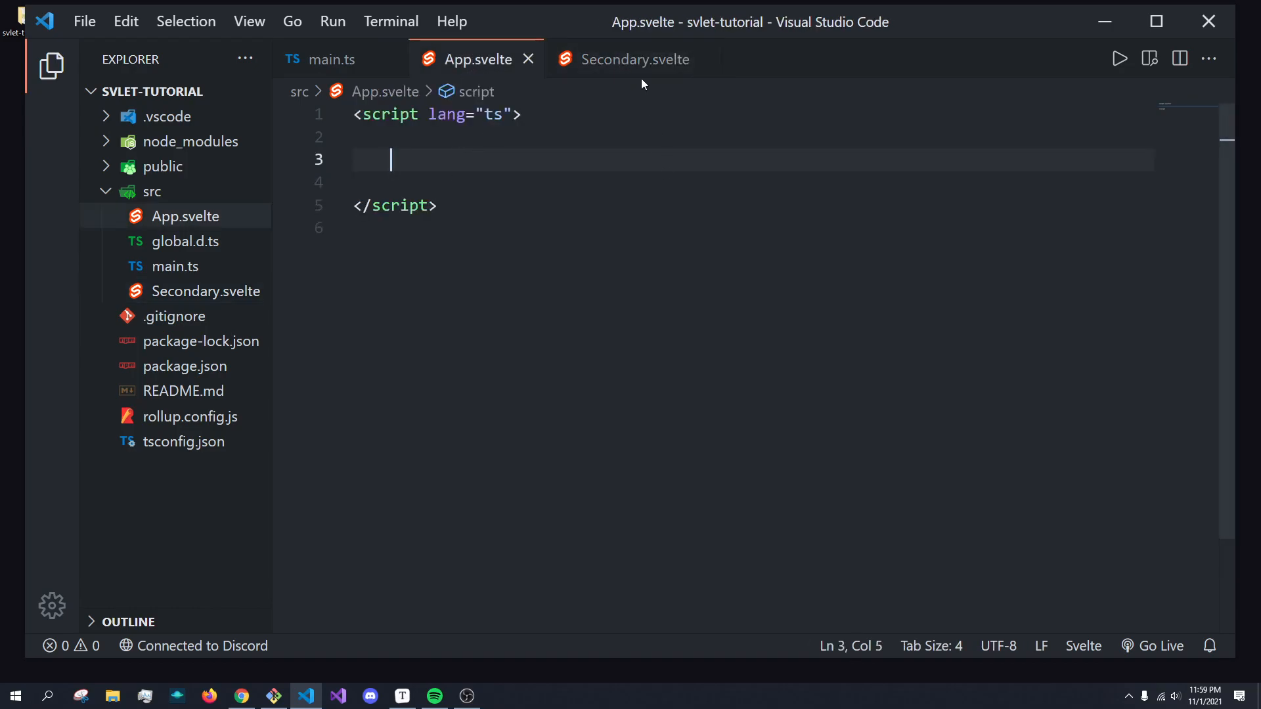
type("import")
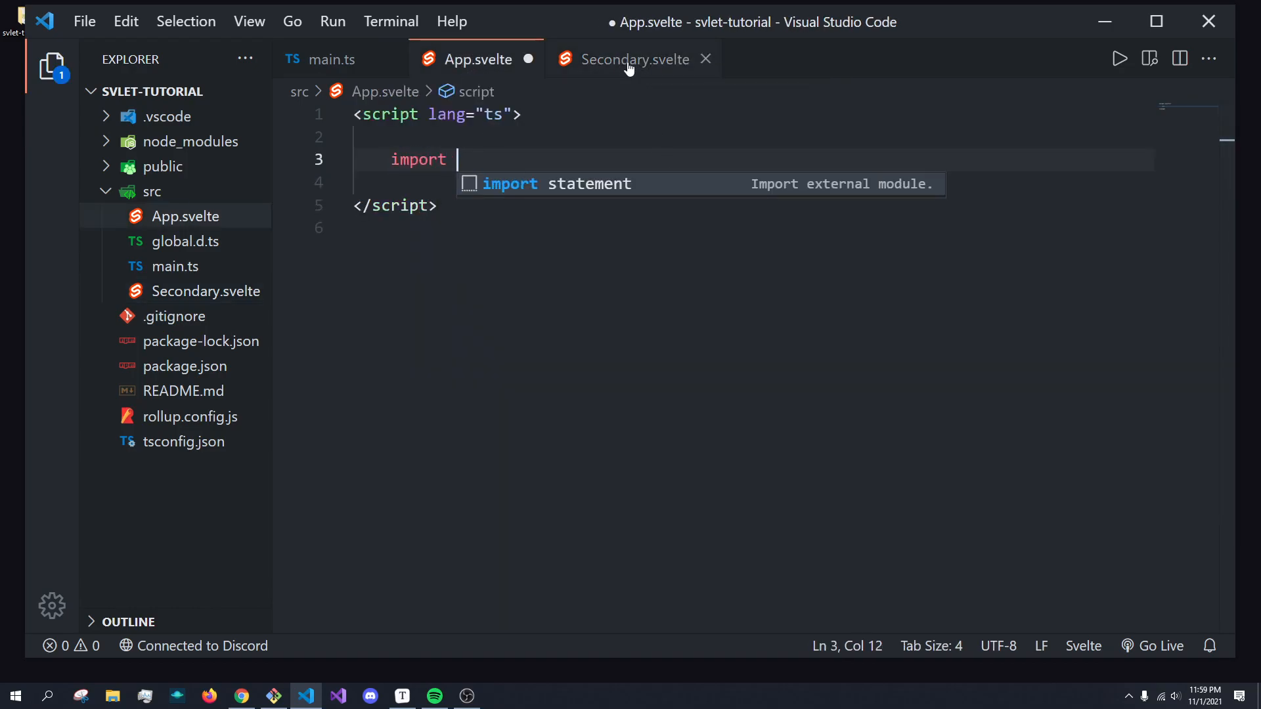
type("Secondary from \"./secondary.svelte\";")
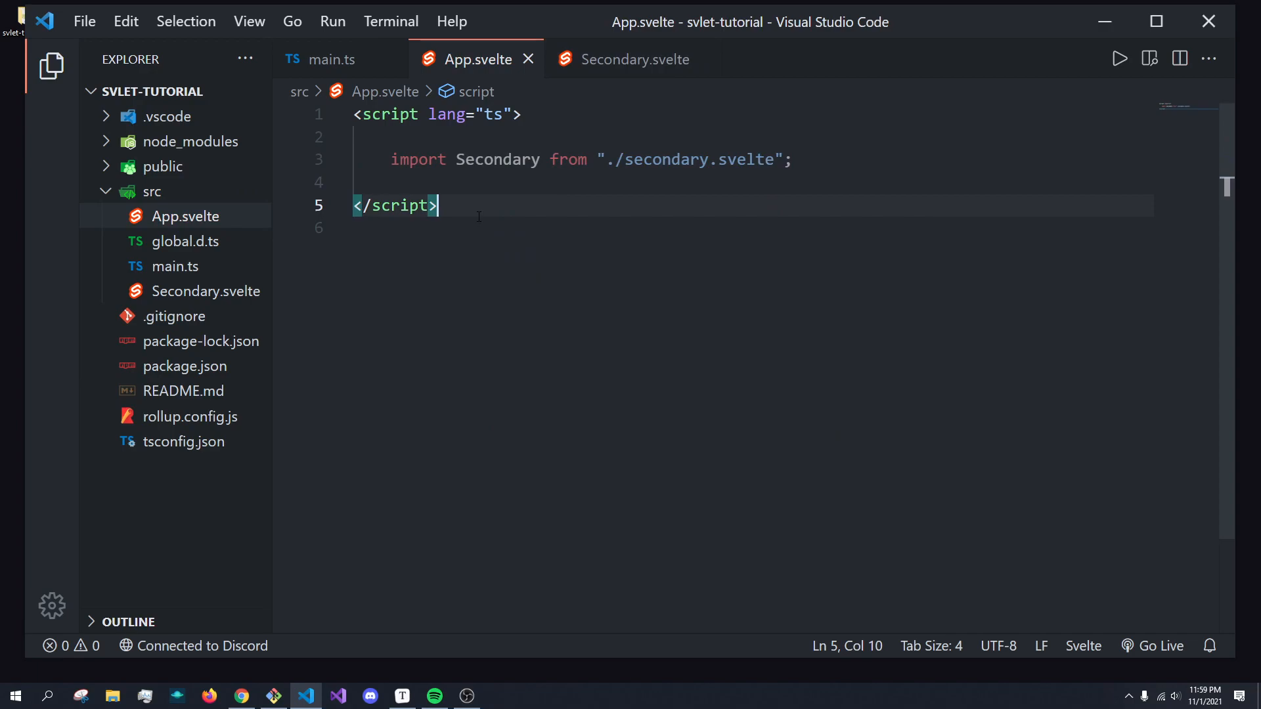
key("Enter")
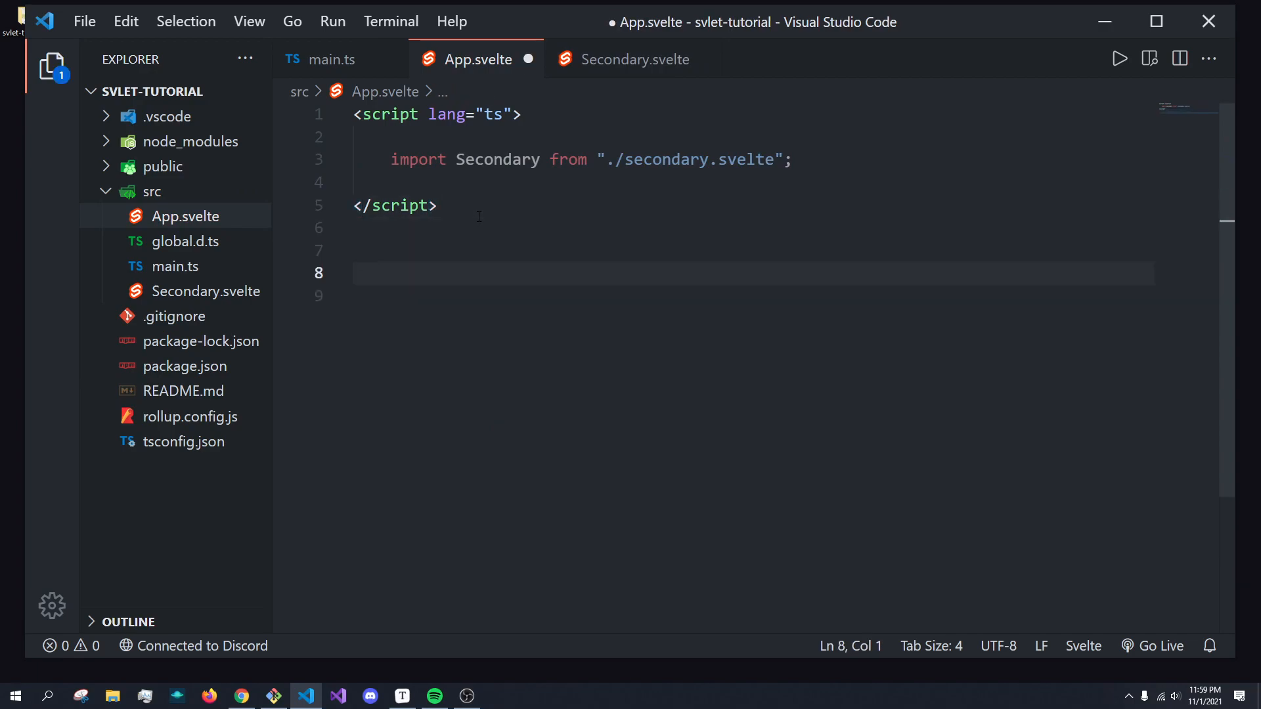
- Declare let count = 10; in App.svelte's script
type("l")
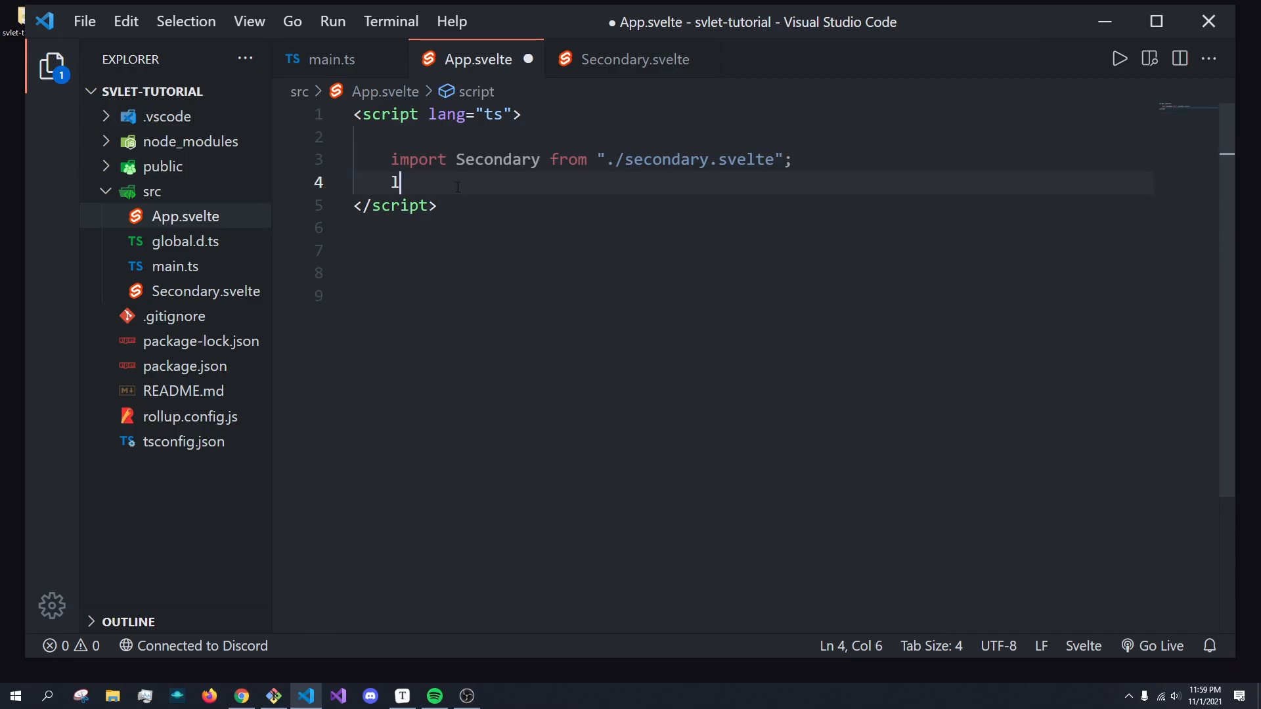
type("et count")
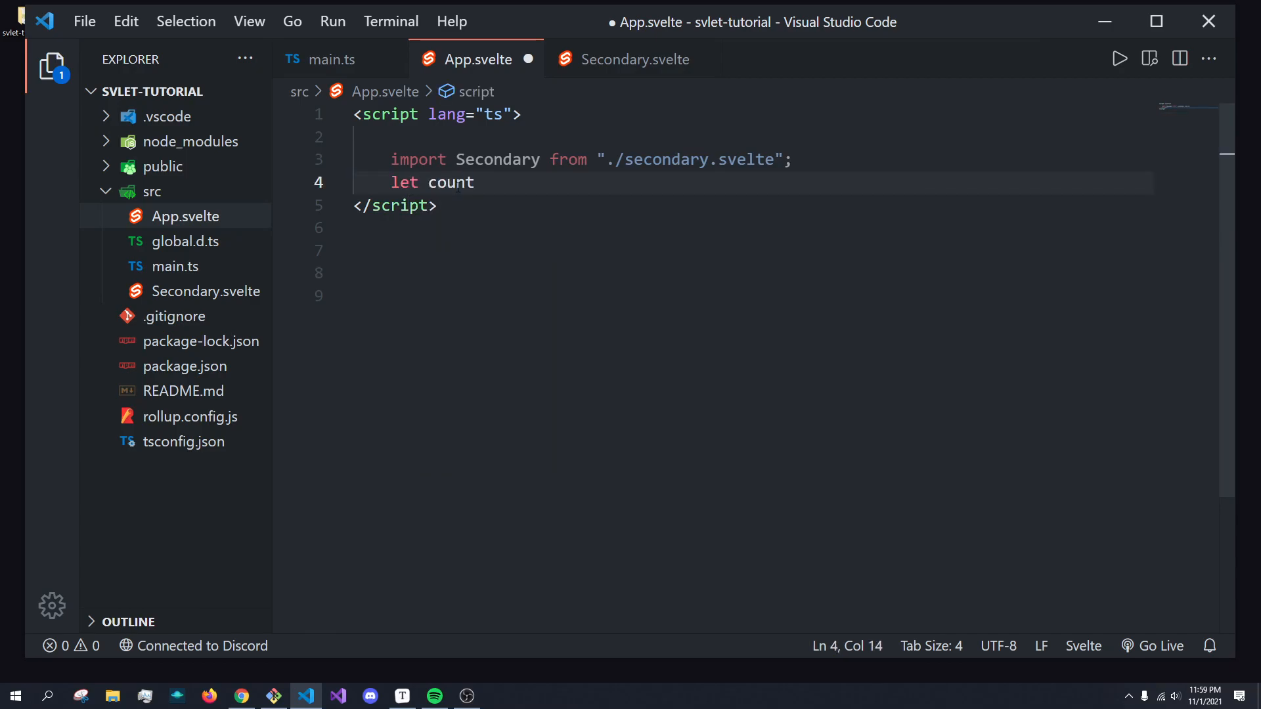
type("= 10")
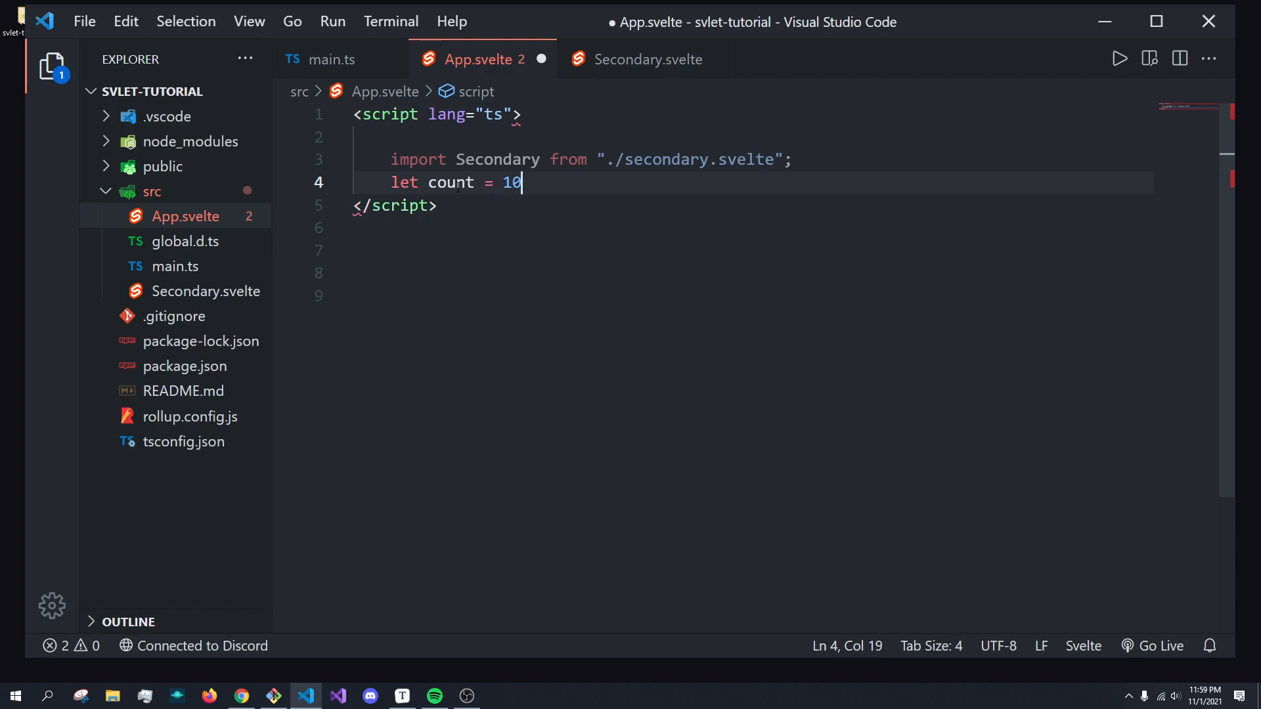
type(";")
type("scr")
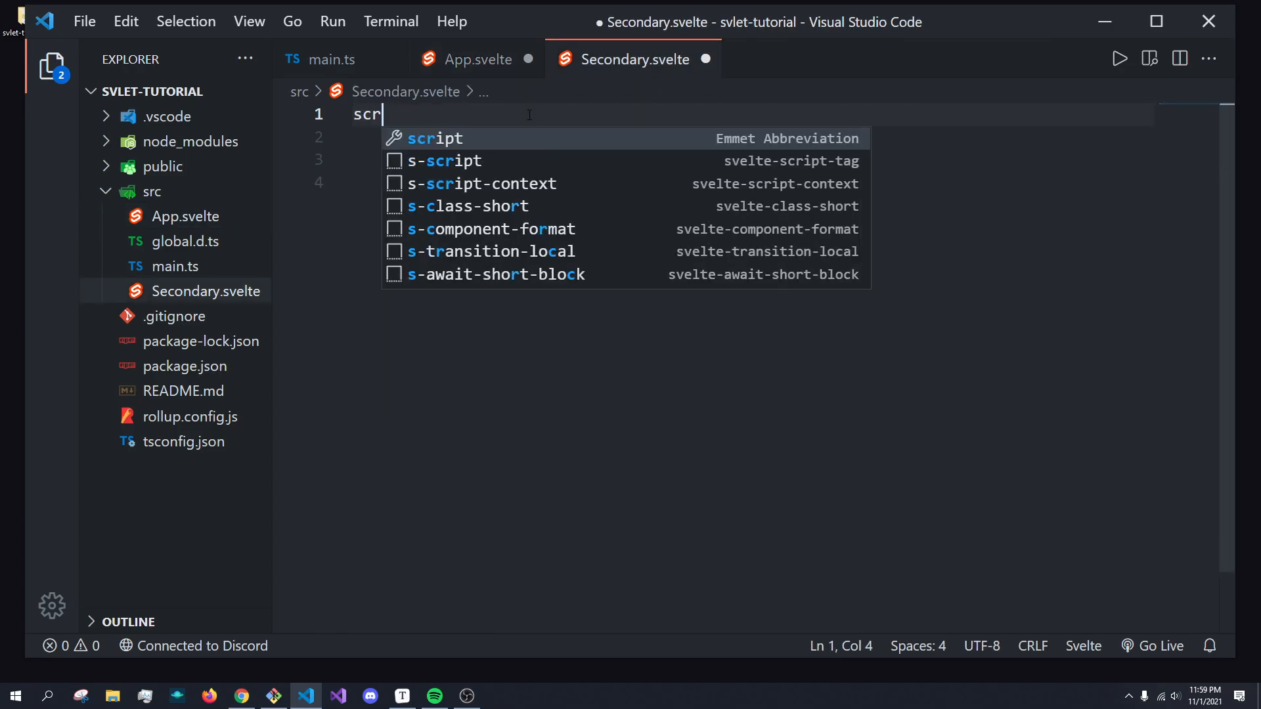
- Expand a script block in Secondary.svelte with lang='ts'
key("Tab")
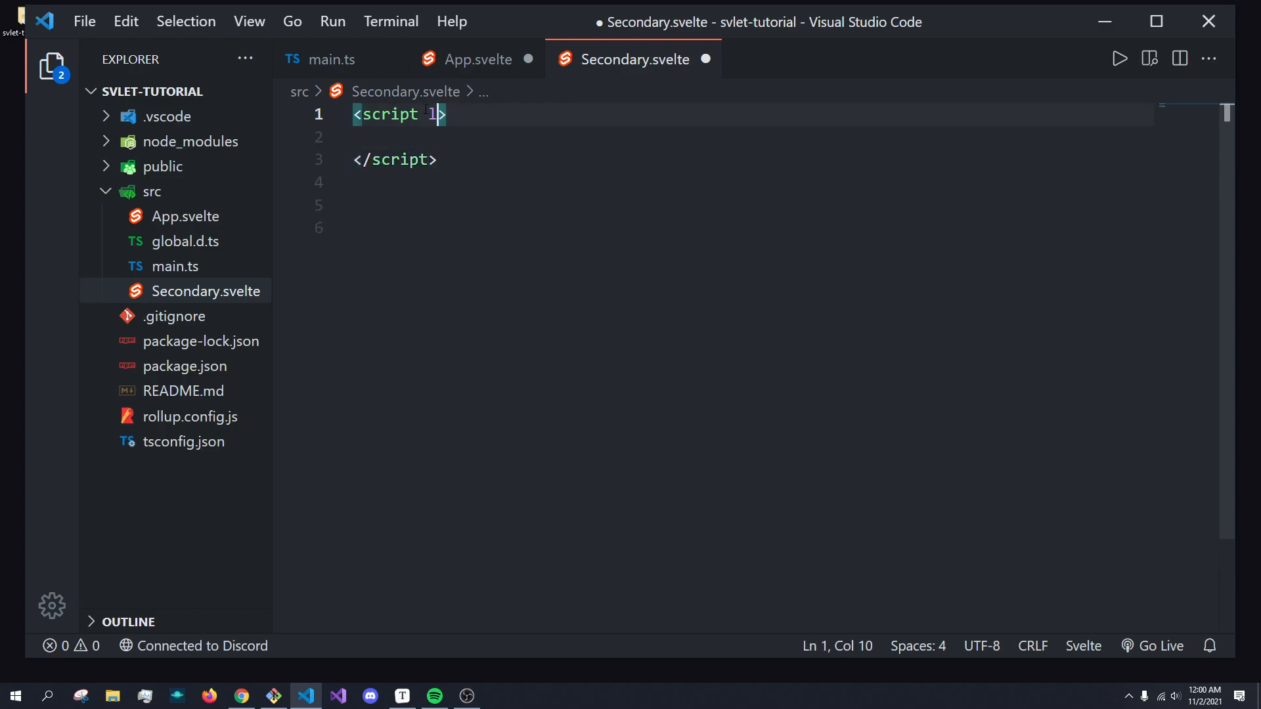
type("ang")
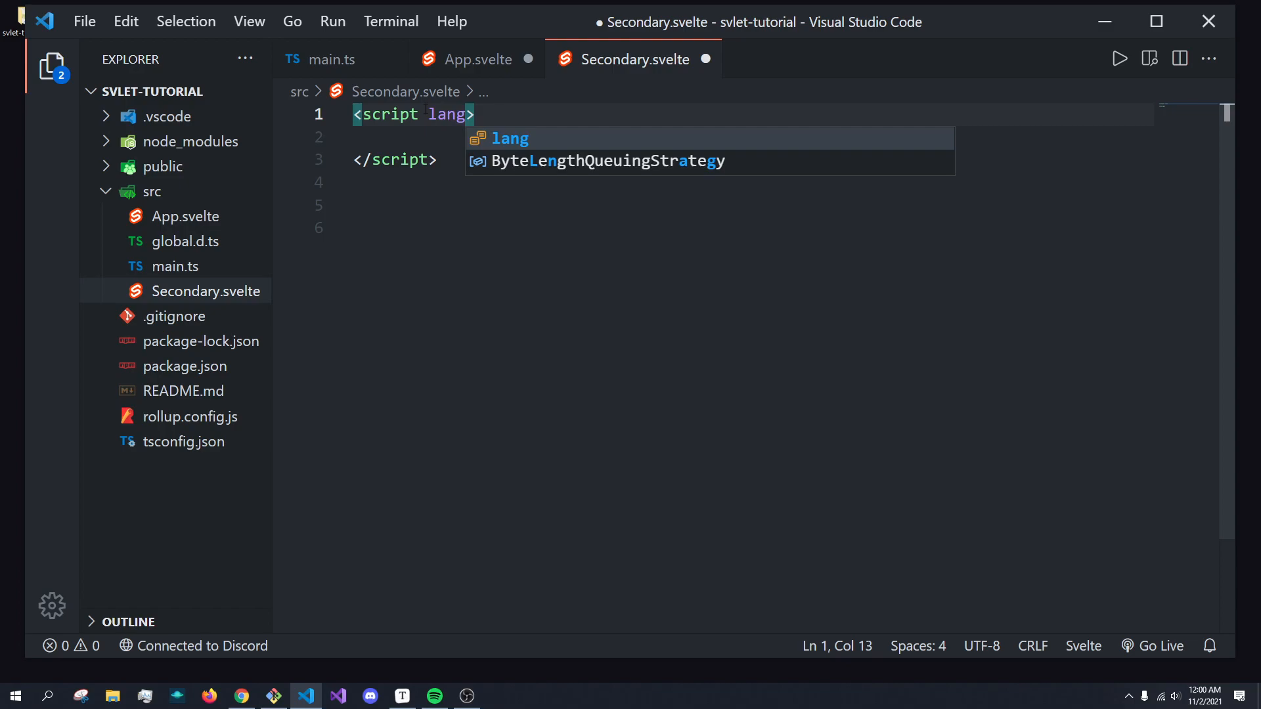
type("='ts'")
left_click(753, 136)
type("e")
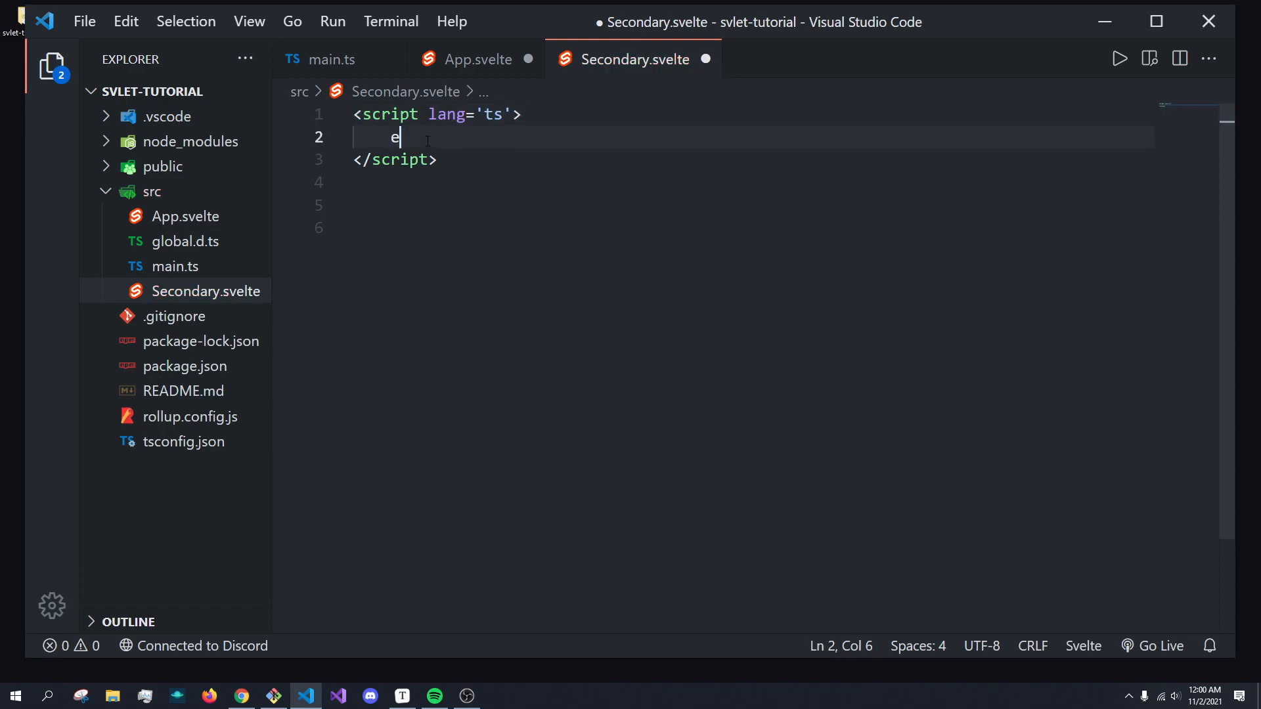
- Add export let value = 0; and render {value} in Secondary.svelte's markup, saved
type("xport")
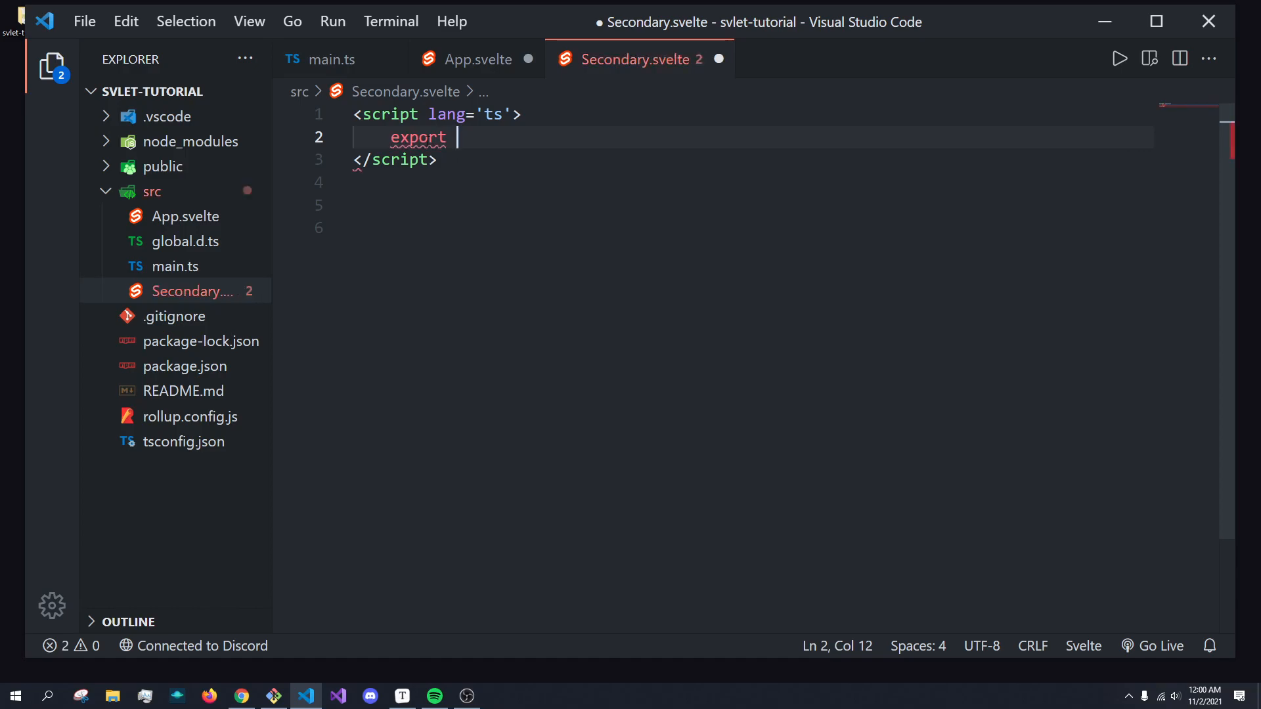
type("avlue")
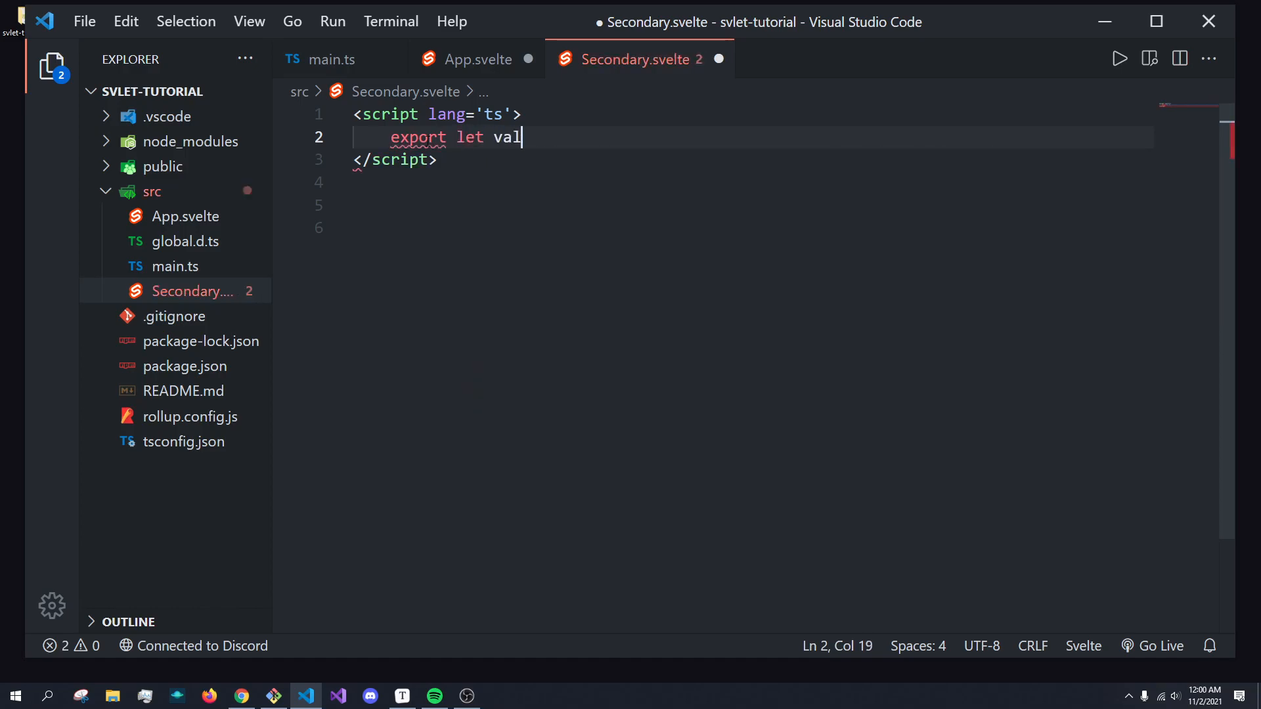
type("ue =")
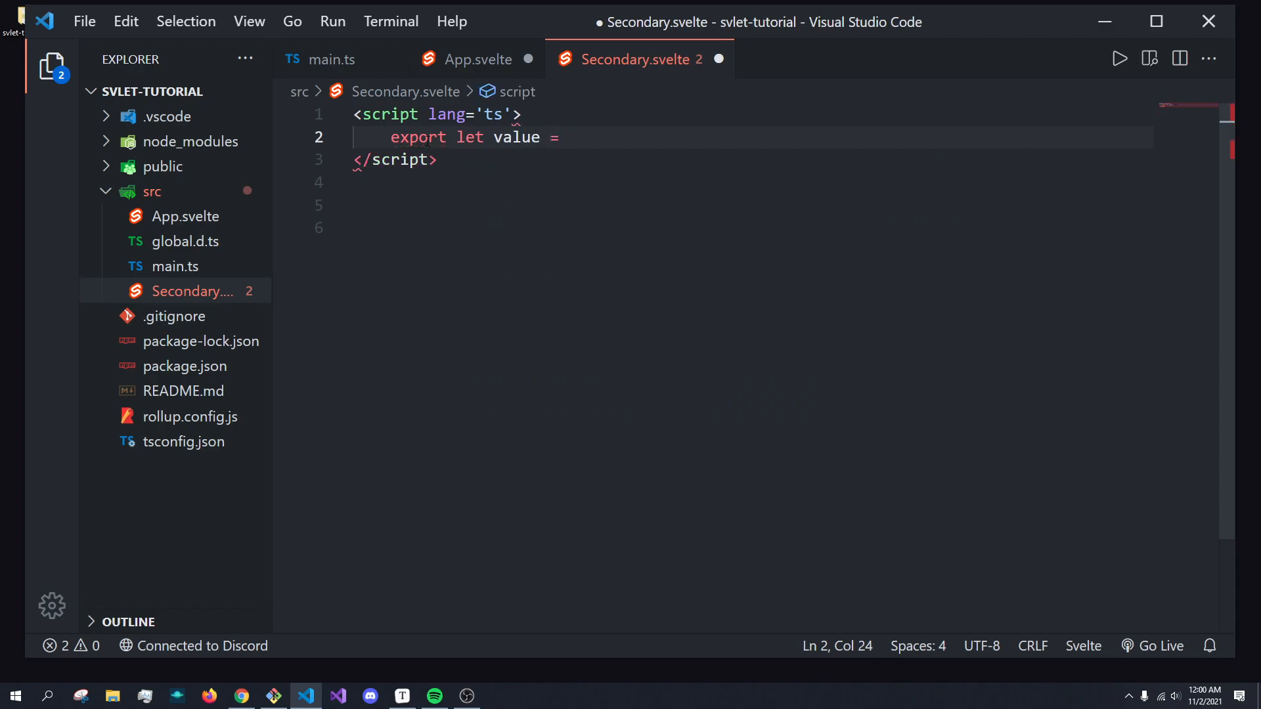
type("0;")
left_click(751, 229)
type("{")
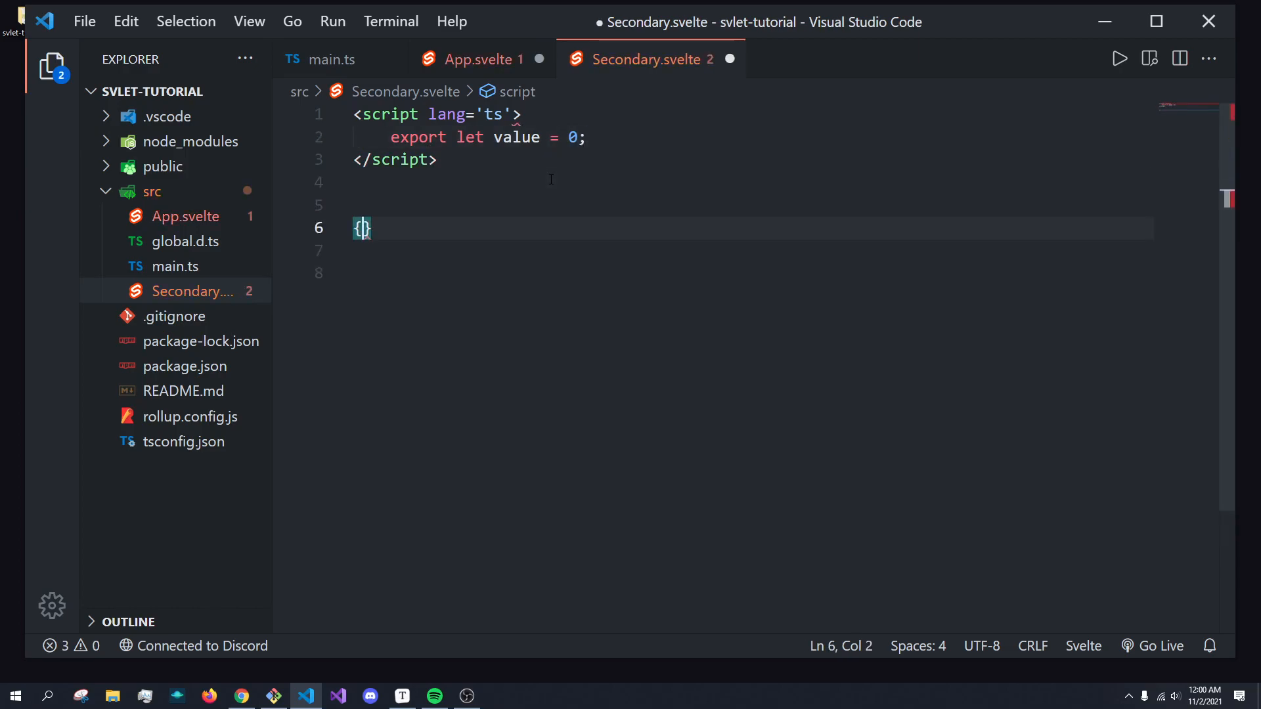
type("value")
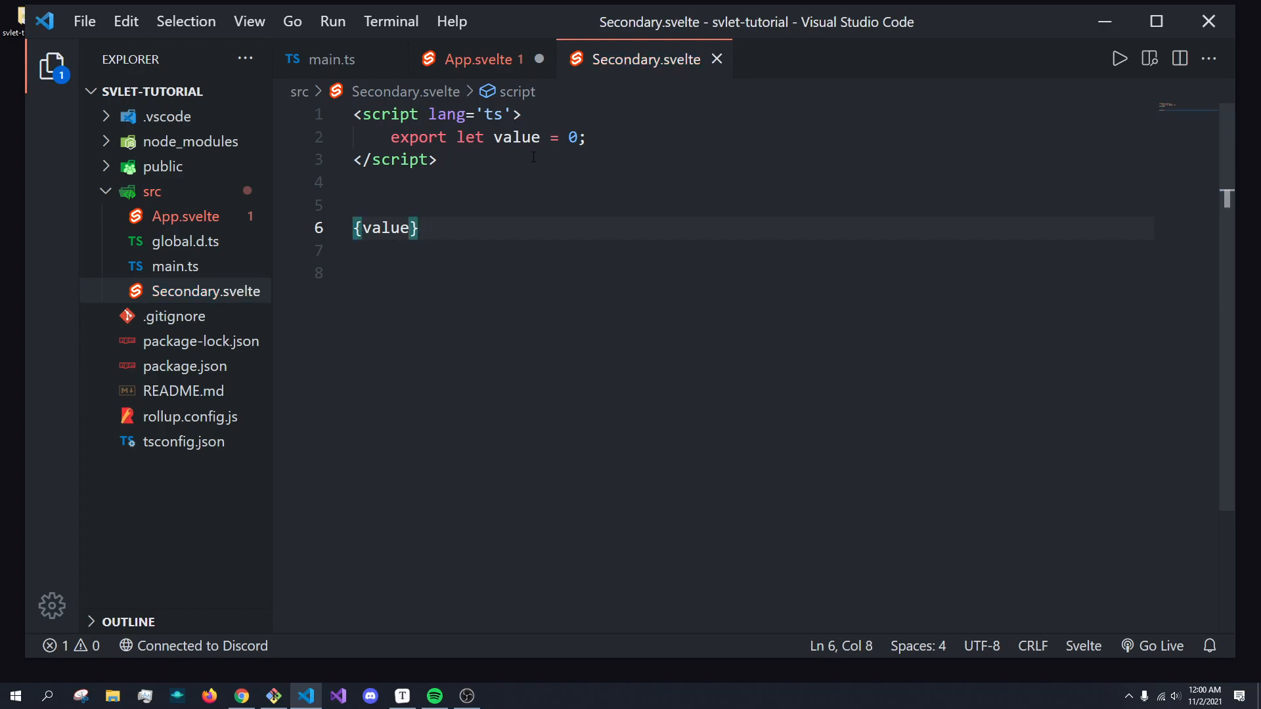
- Add <Secondary value={count}/> to App.svelte and check the browser shows 10
left_click(476, 59)
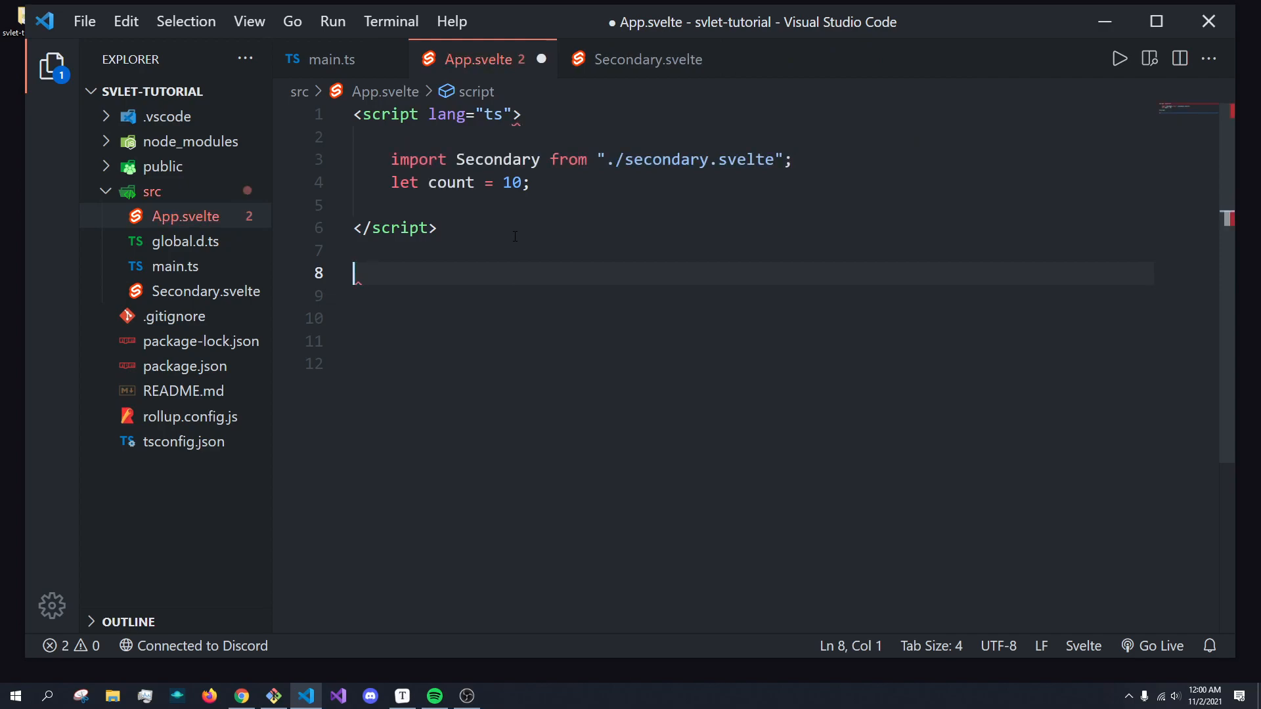
type("<")
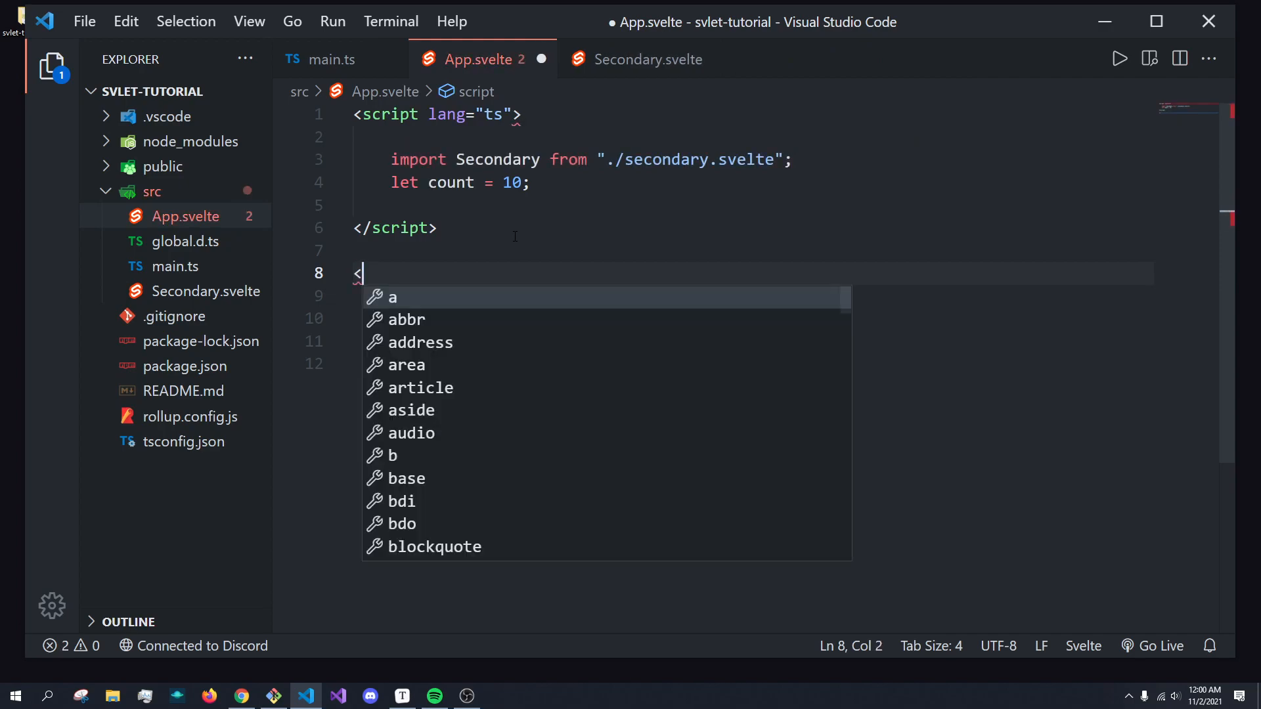
type("Secondary />")
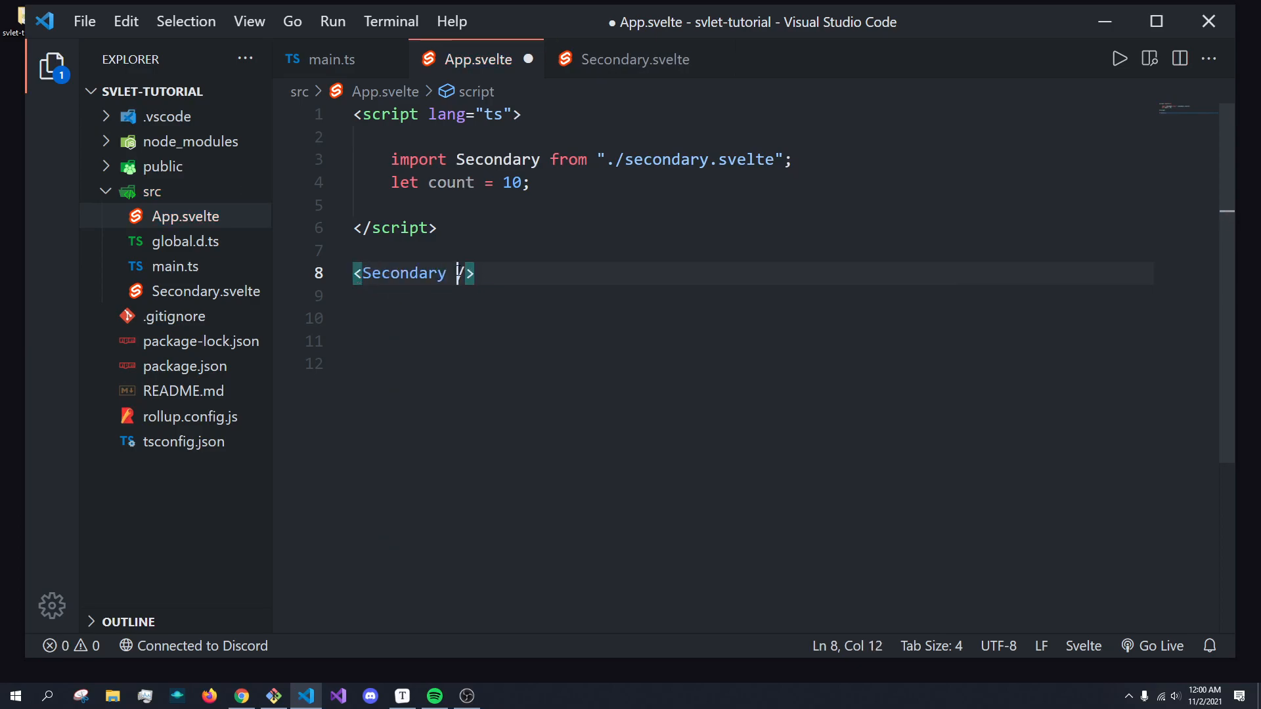
type("{")
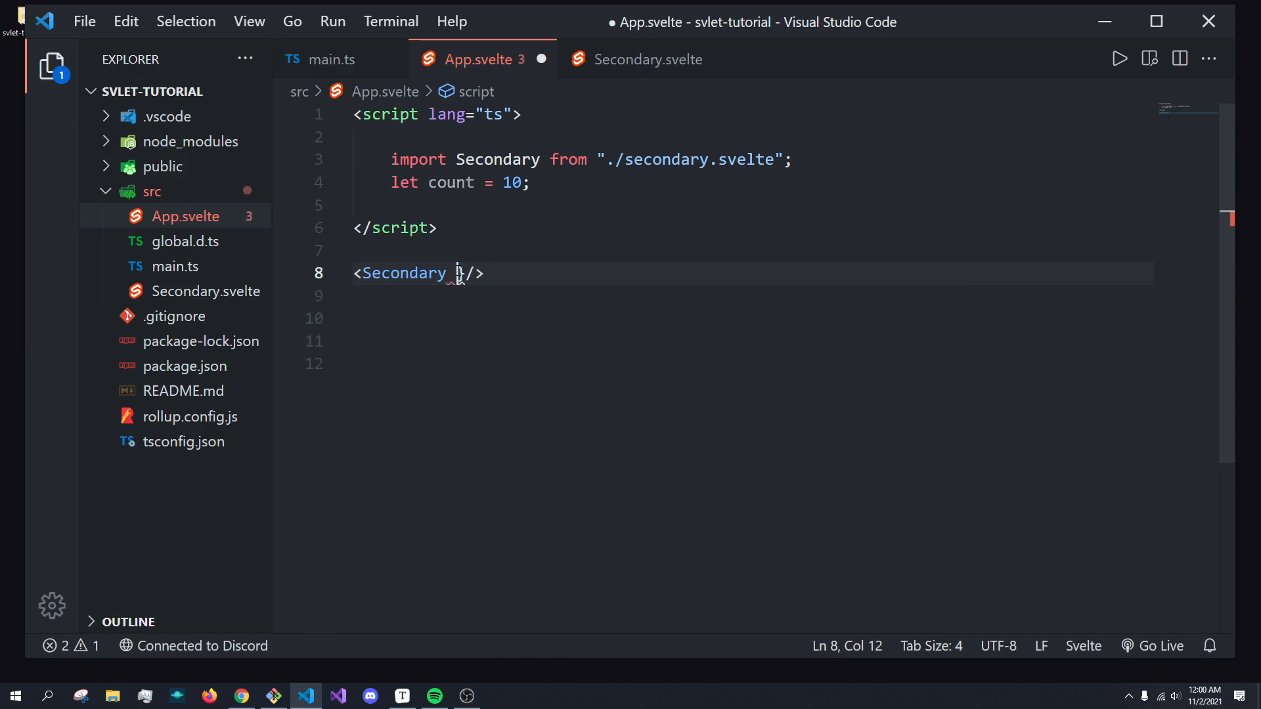
type("value")
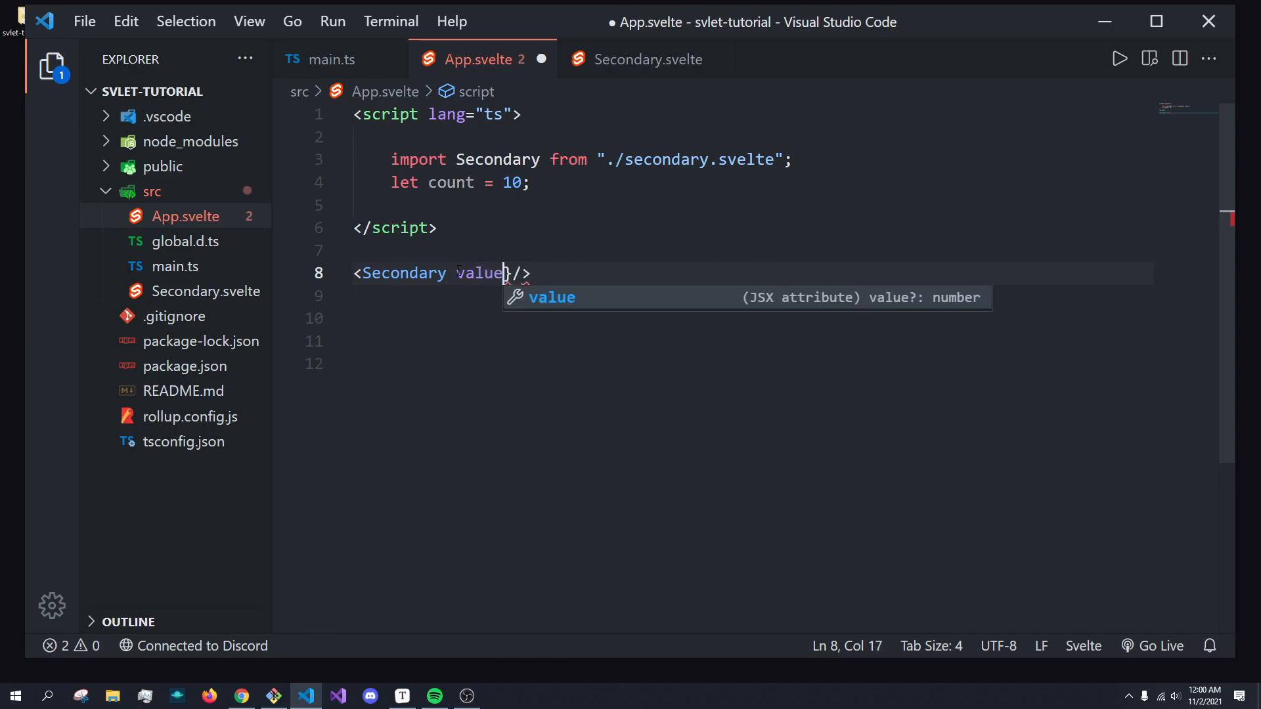
type("={}")
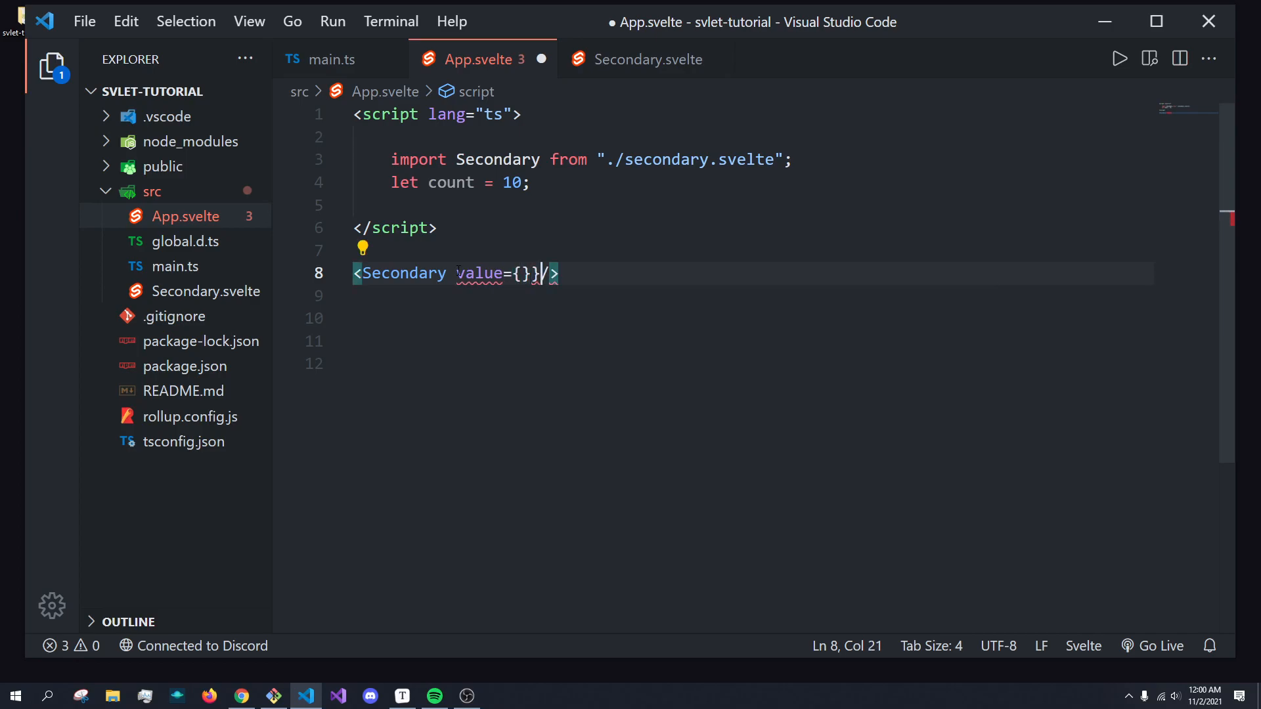
type("count")
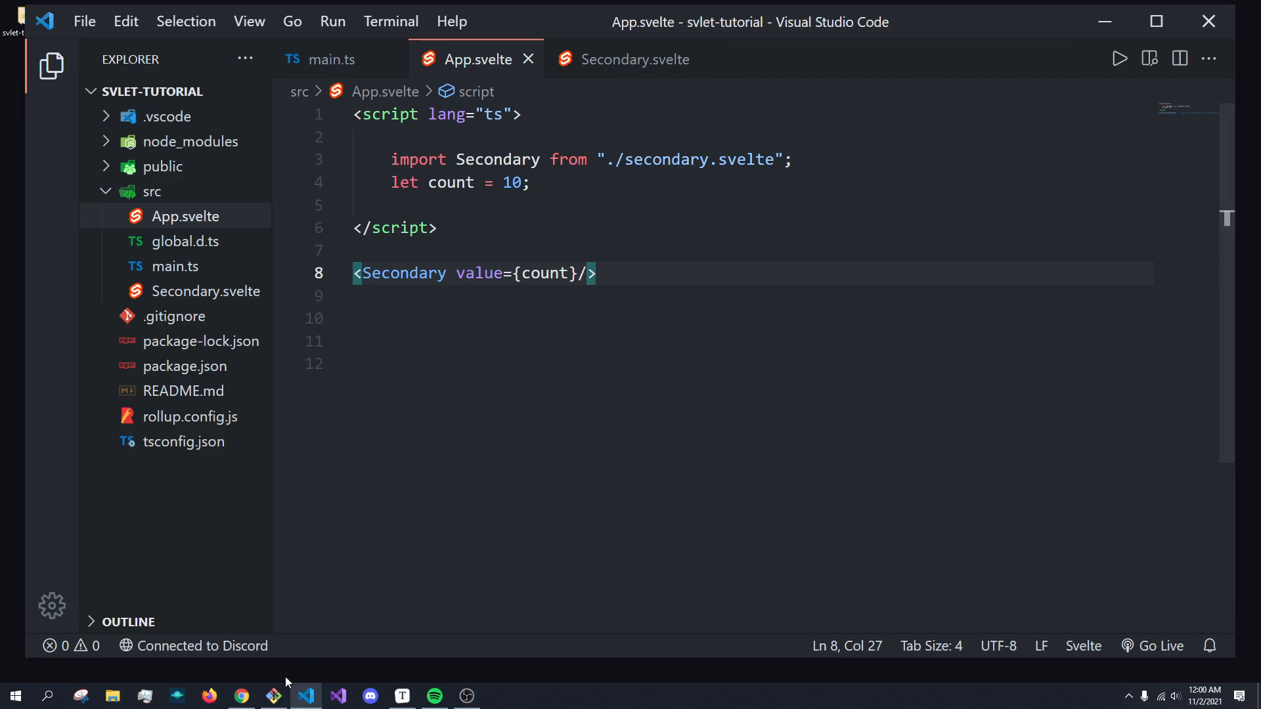
left_click(239, 696)
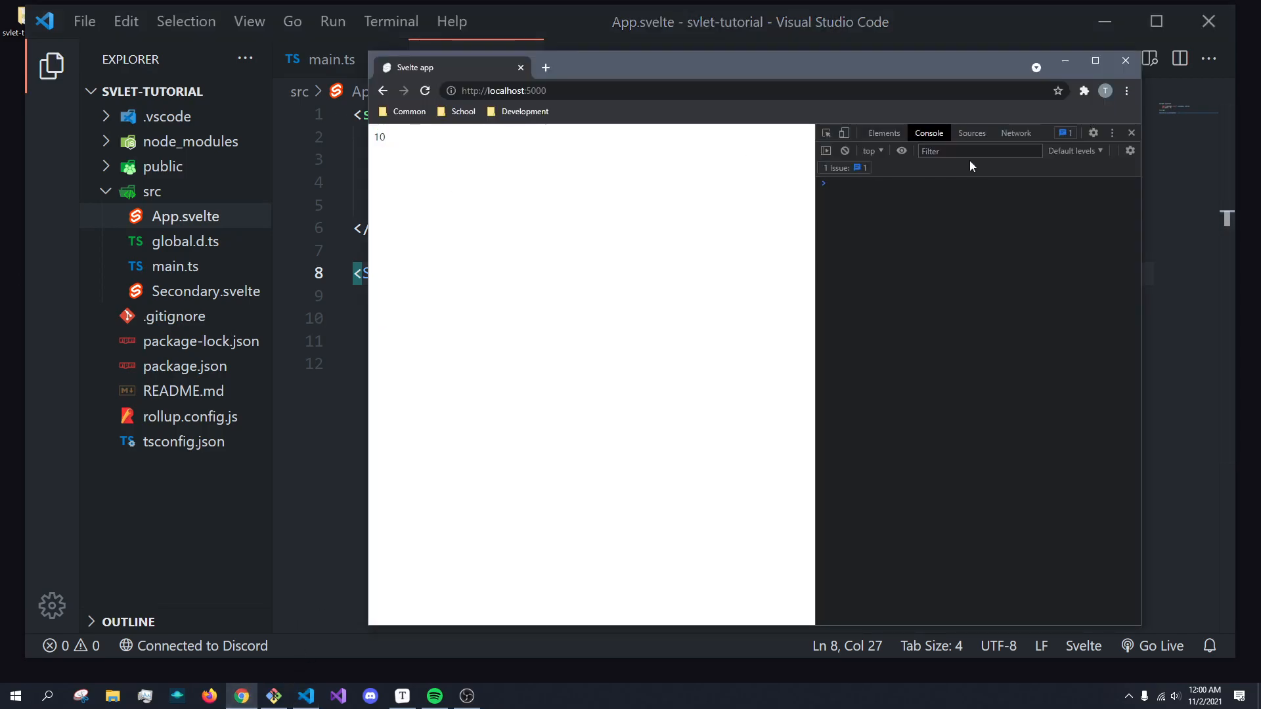
- Wrap {value} in an <h1> heading in Secondary.svelte
left_click(205, 291)
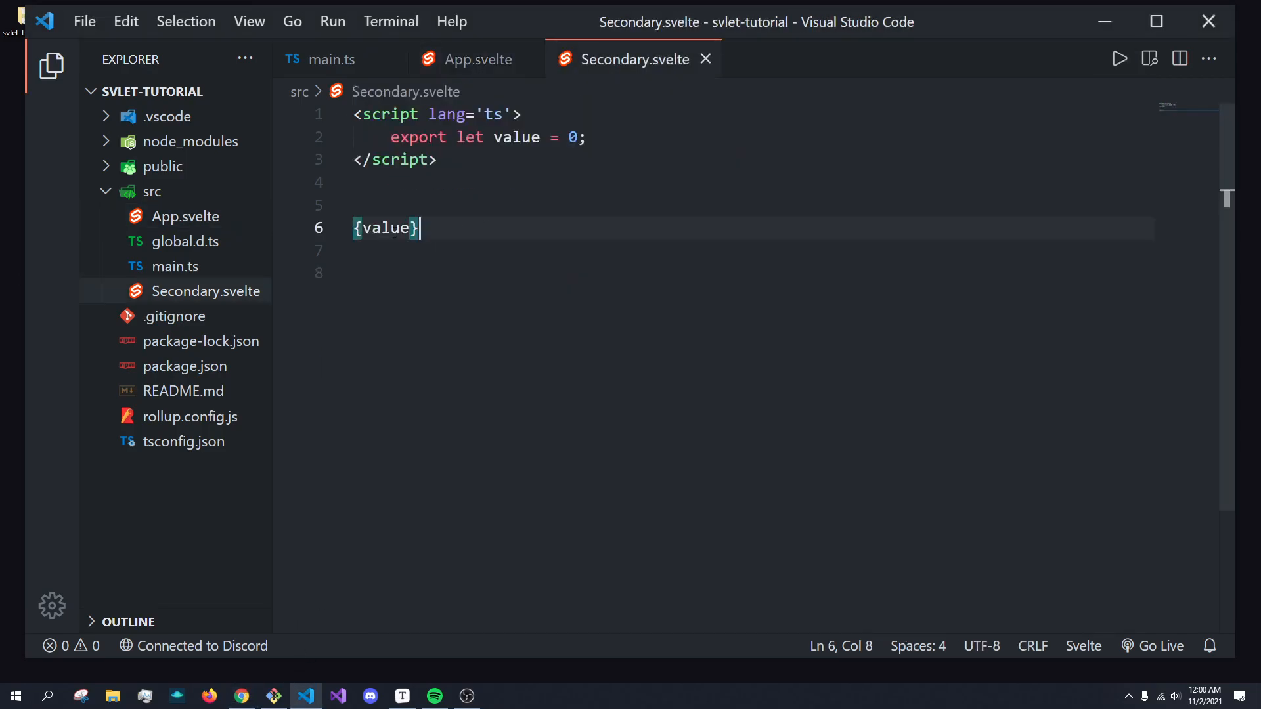
type("h1")
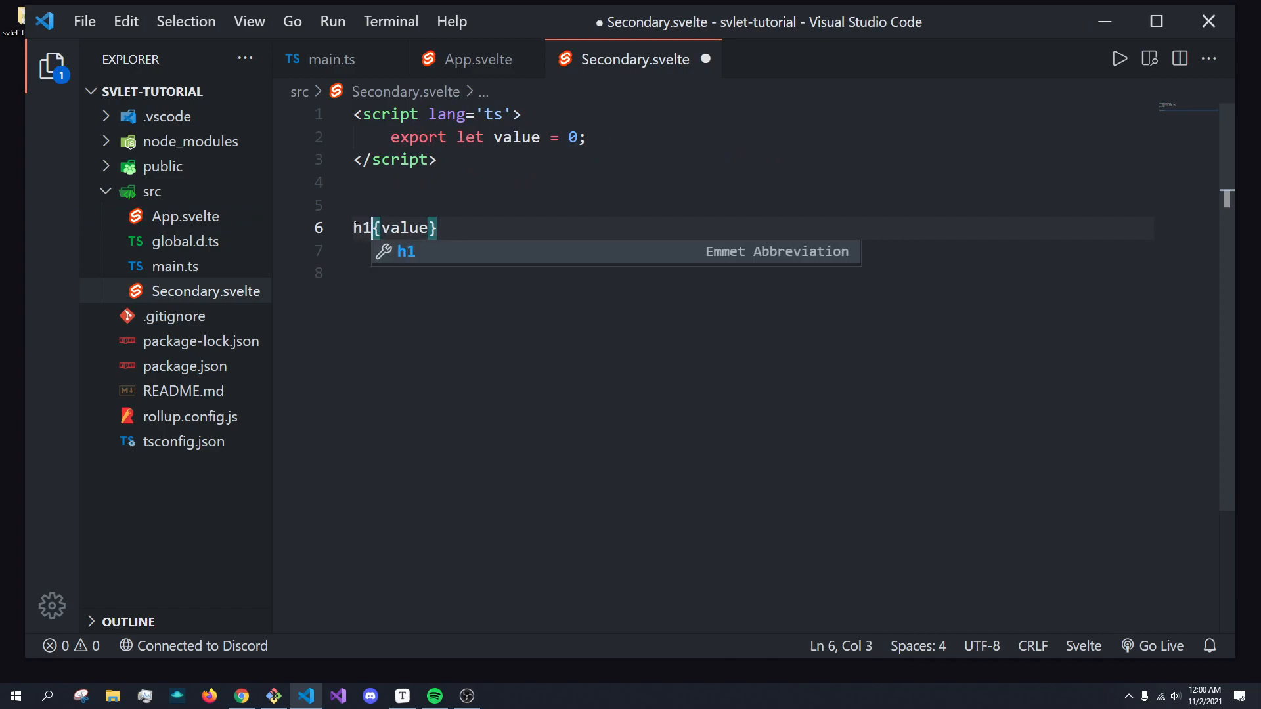
key("Tab")
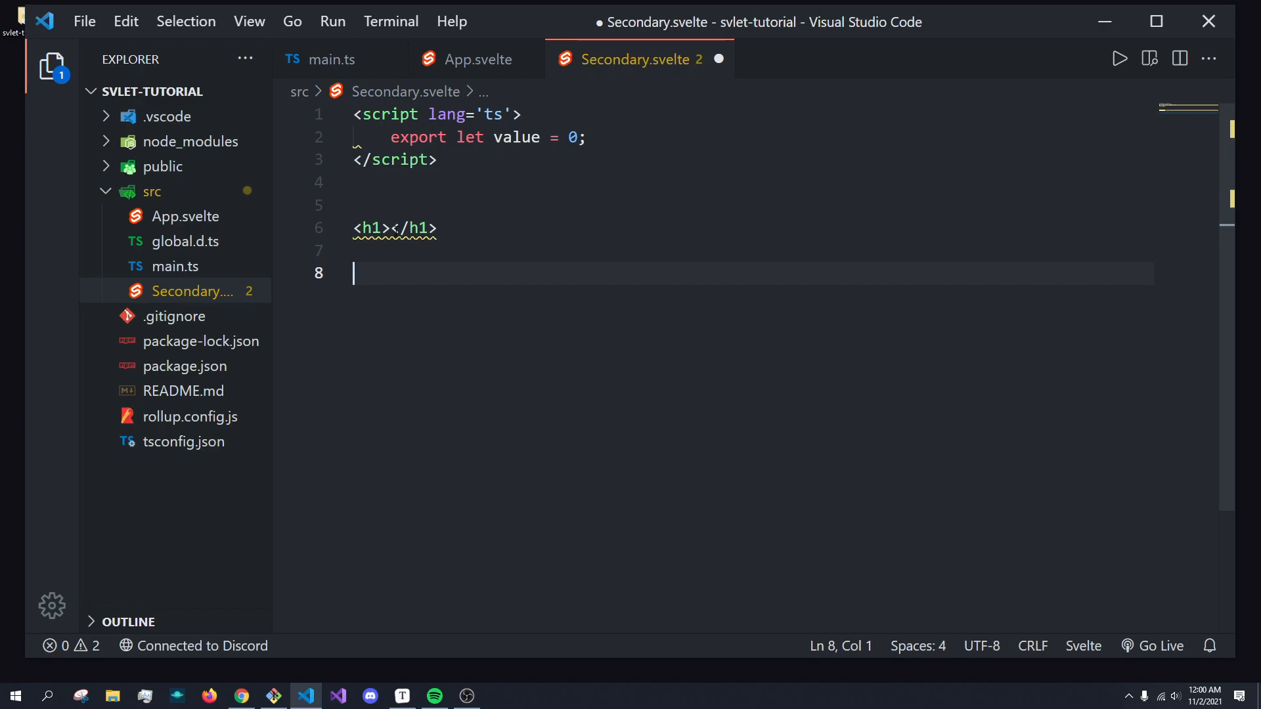
type("{value}")
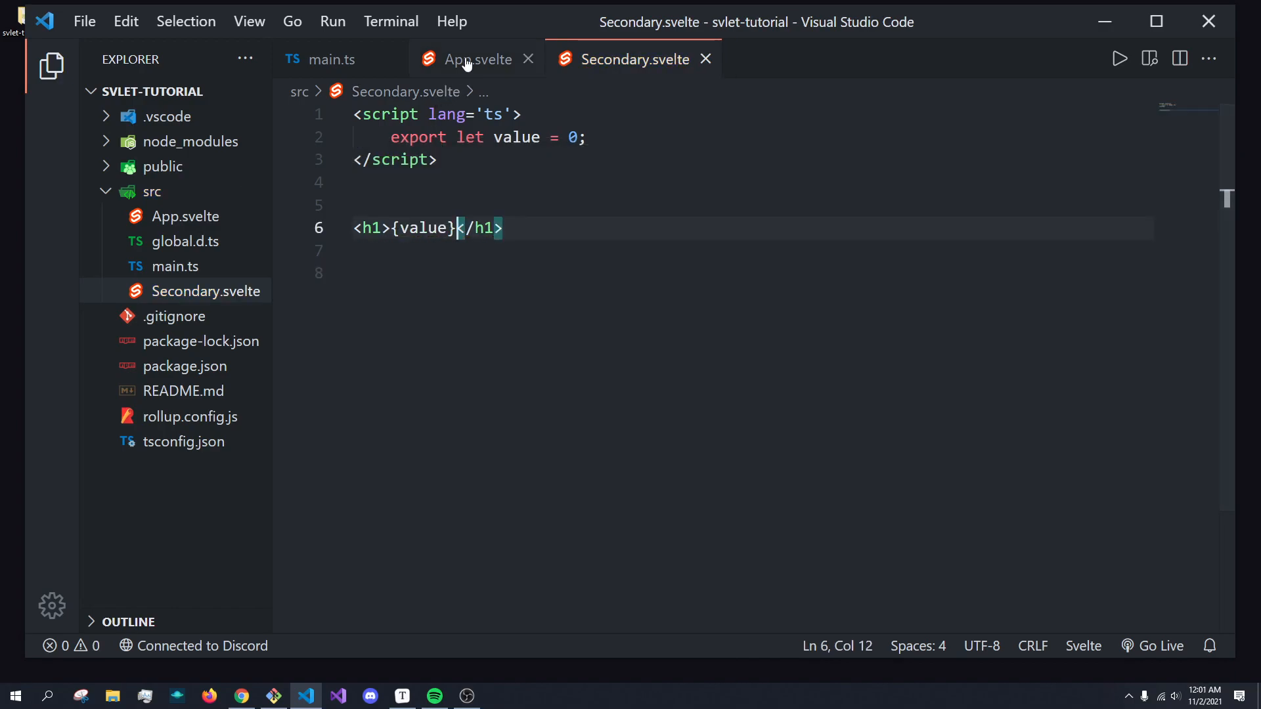
- Add <button on:click={() => count ++}>+</button> to App.svelte and click it in the browser to raise the count
left_click(477, 59)
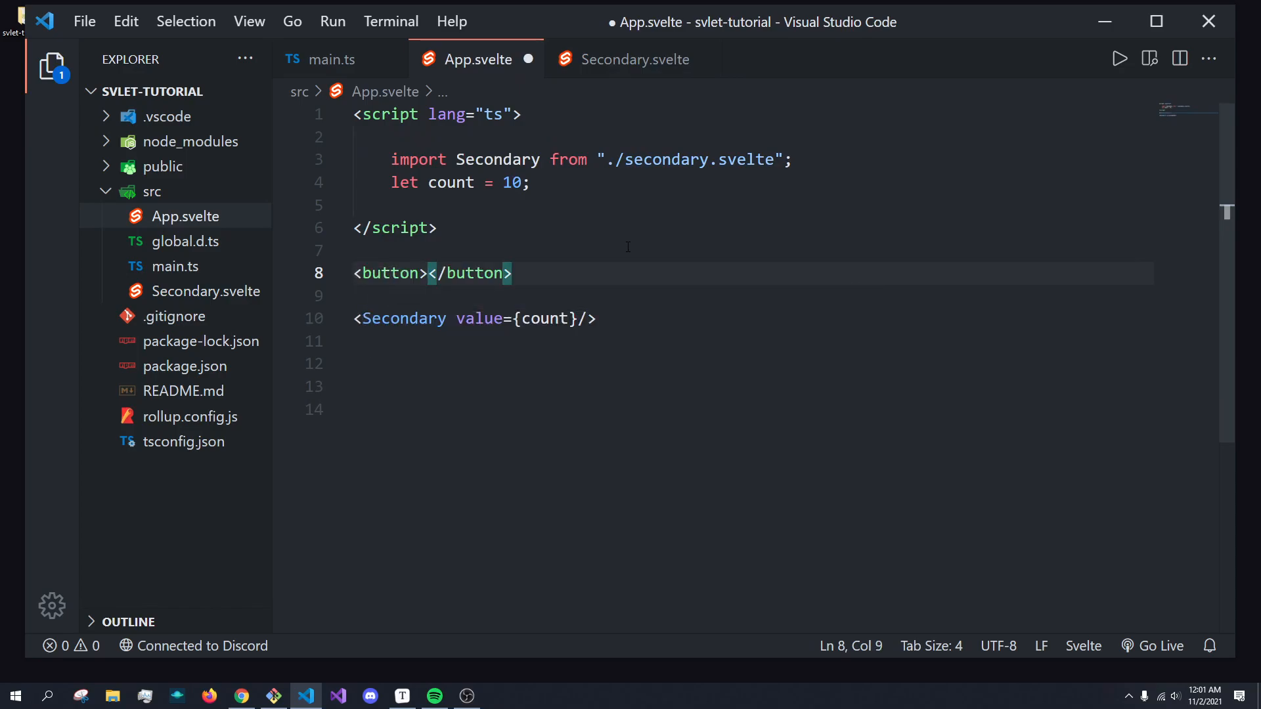
type("\" \"")
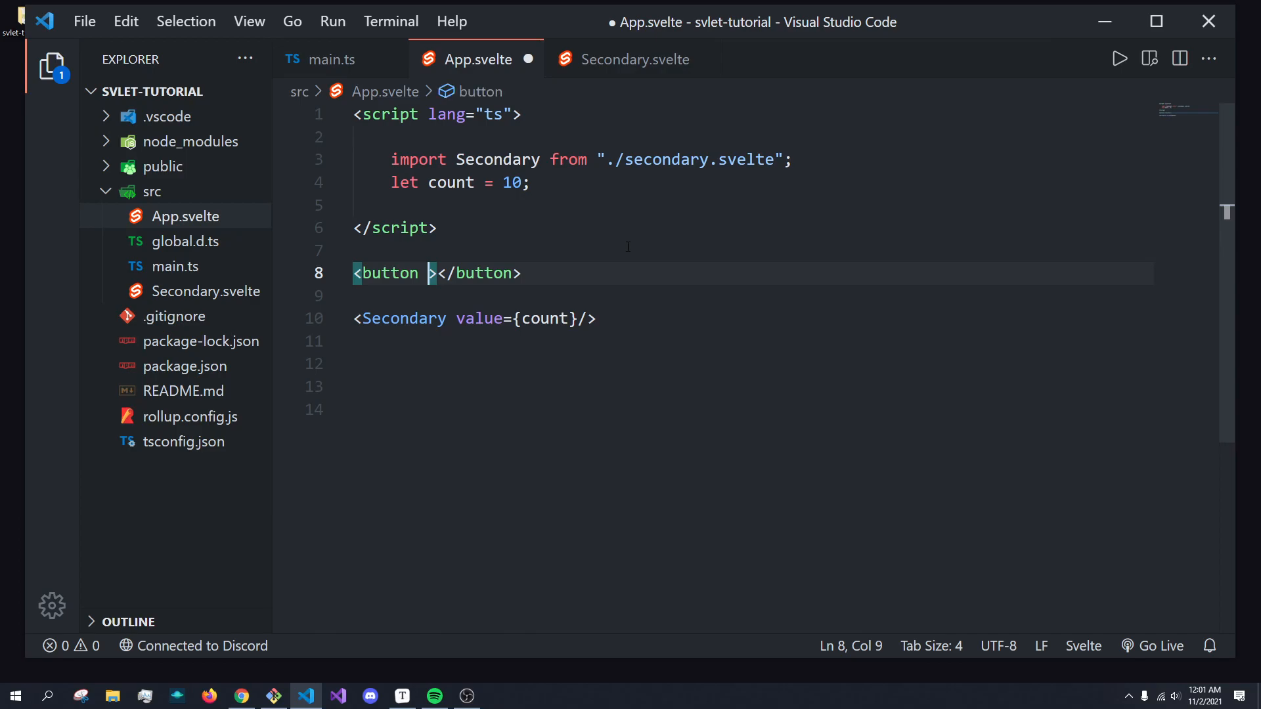
type("on:click=(")
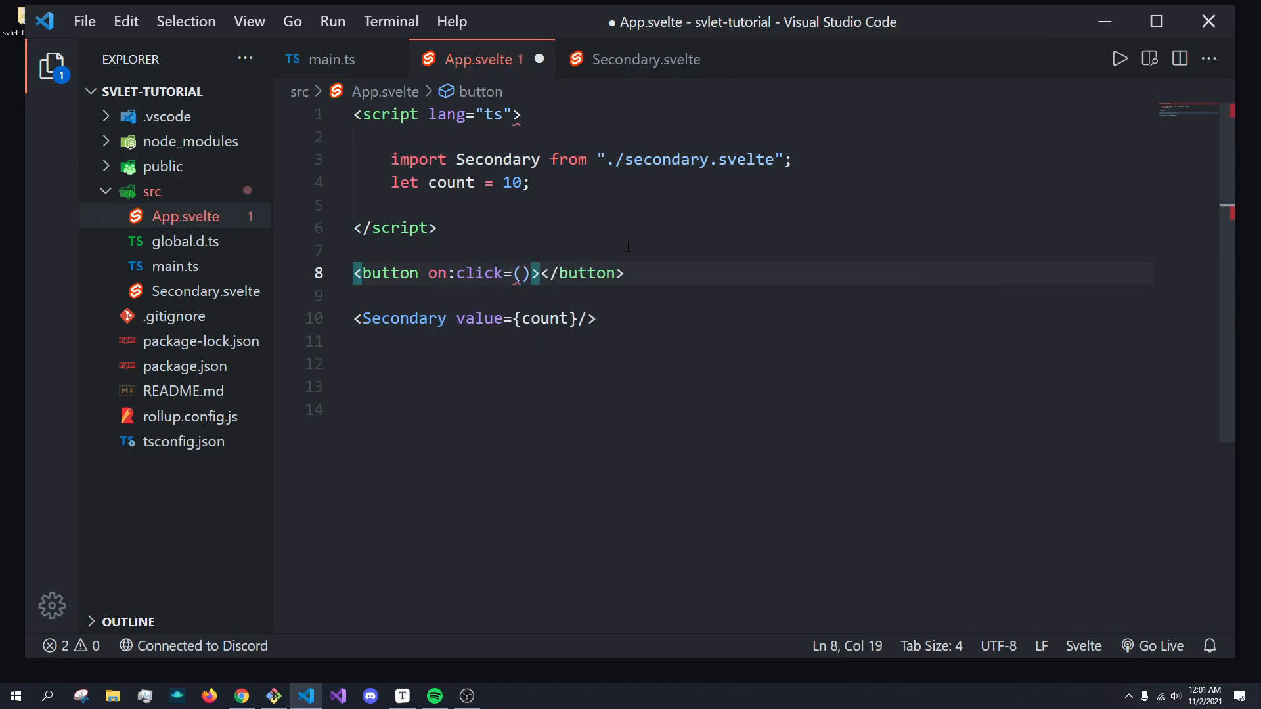
type("{")
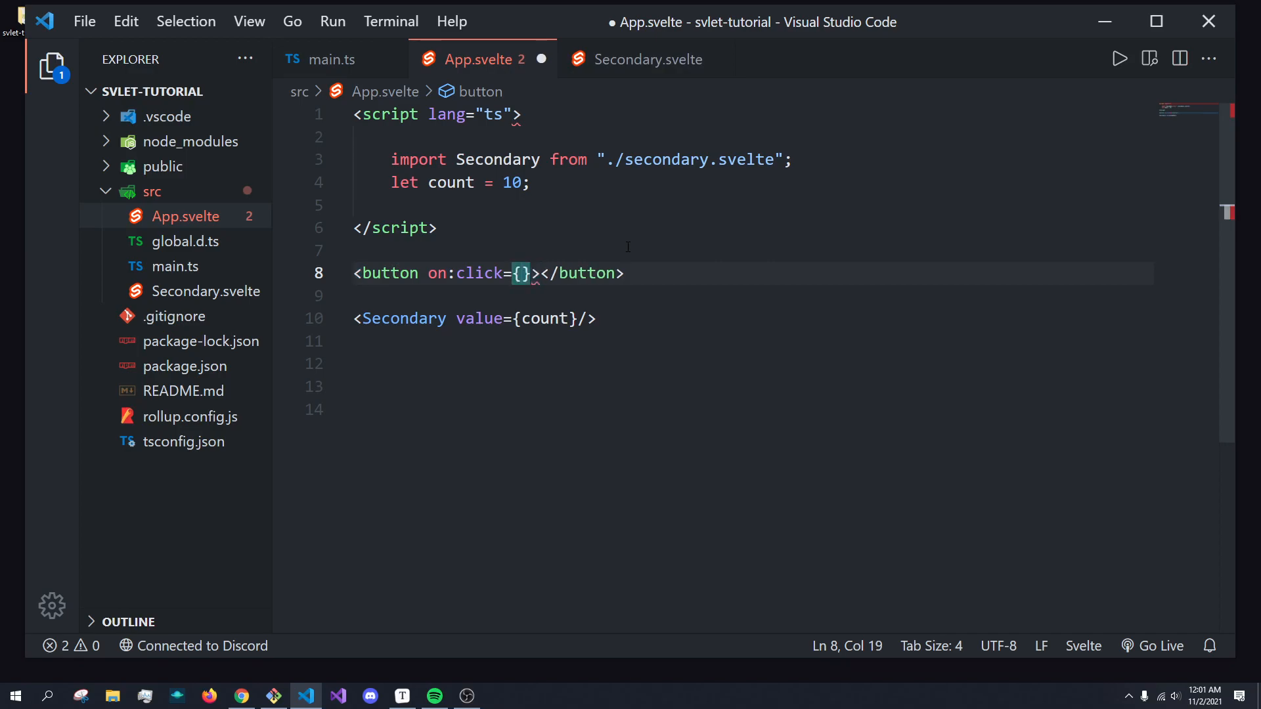
type("() =>")
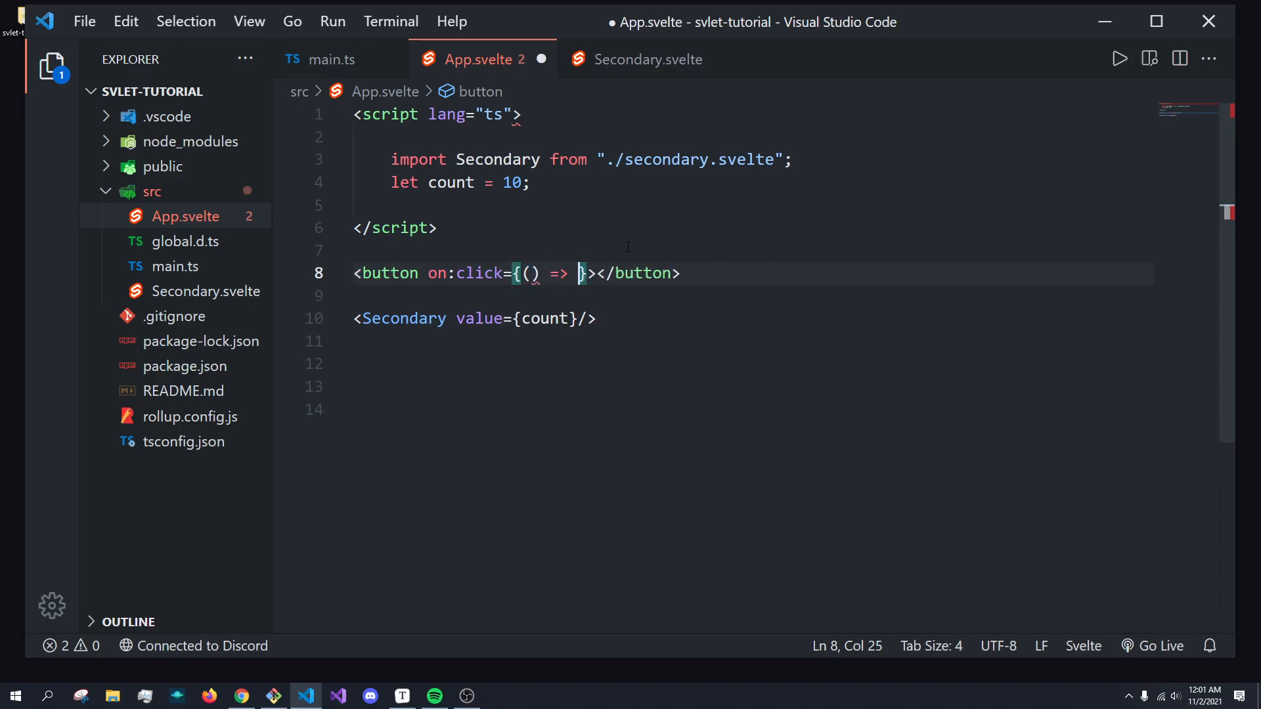
type("count")
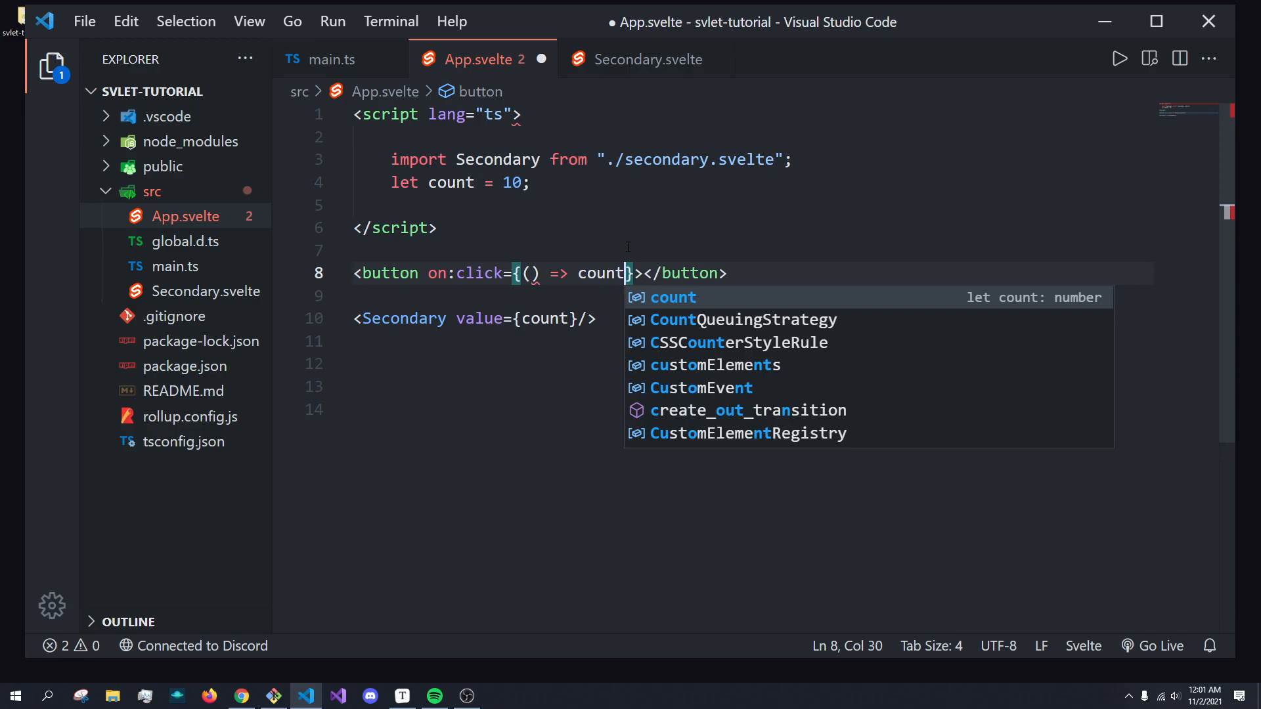
type("++")
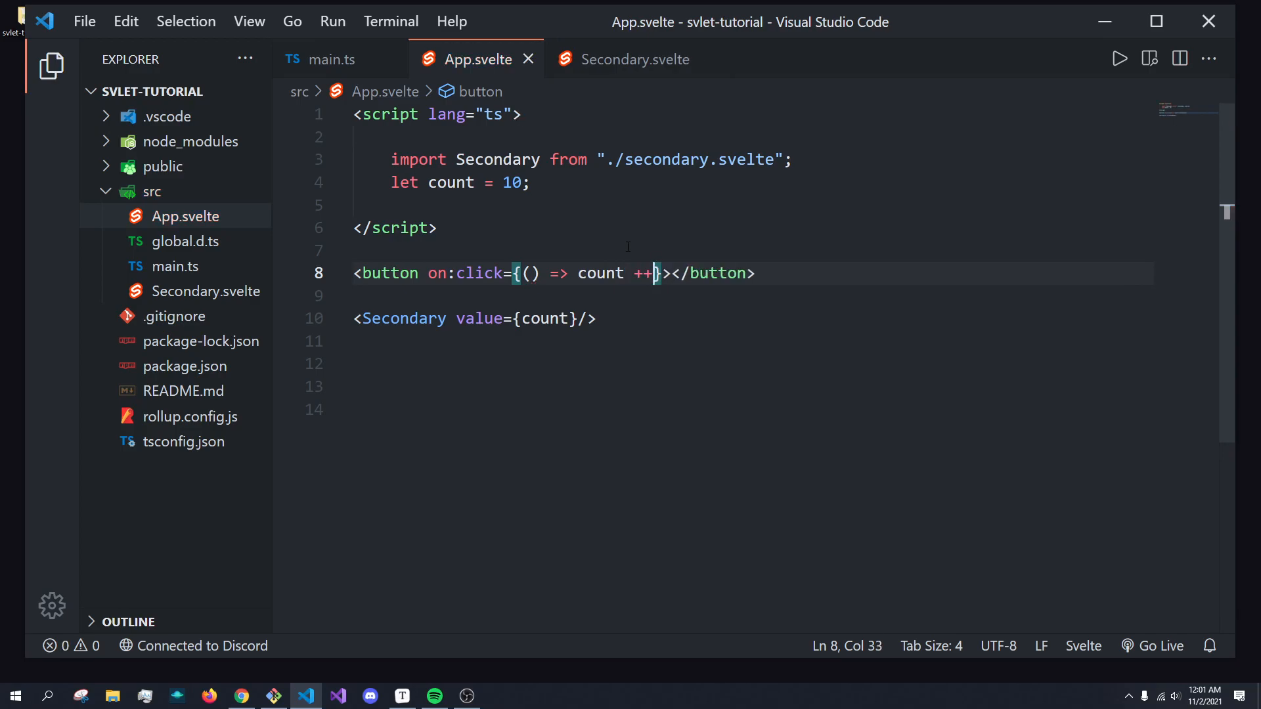
type("+")
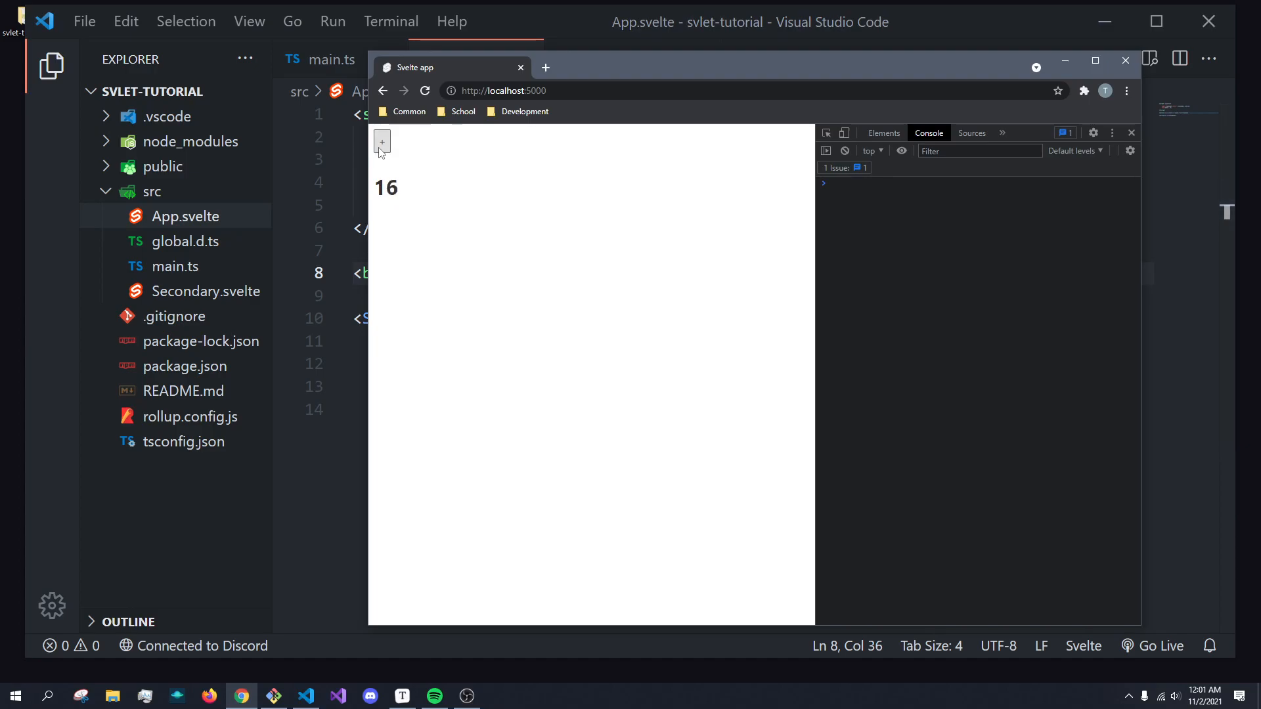
left_click(381, 142)
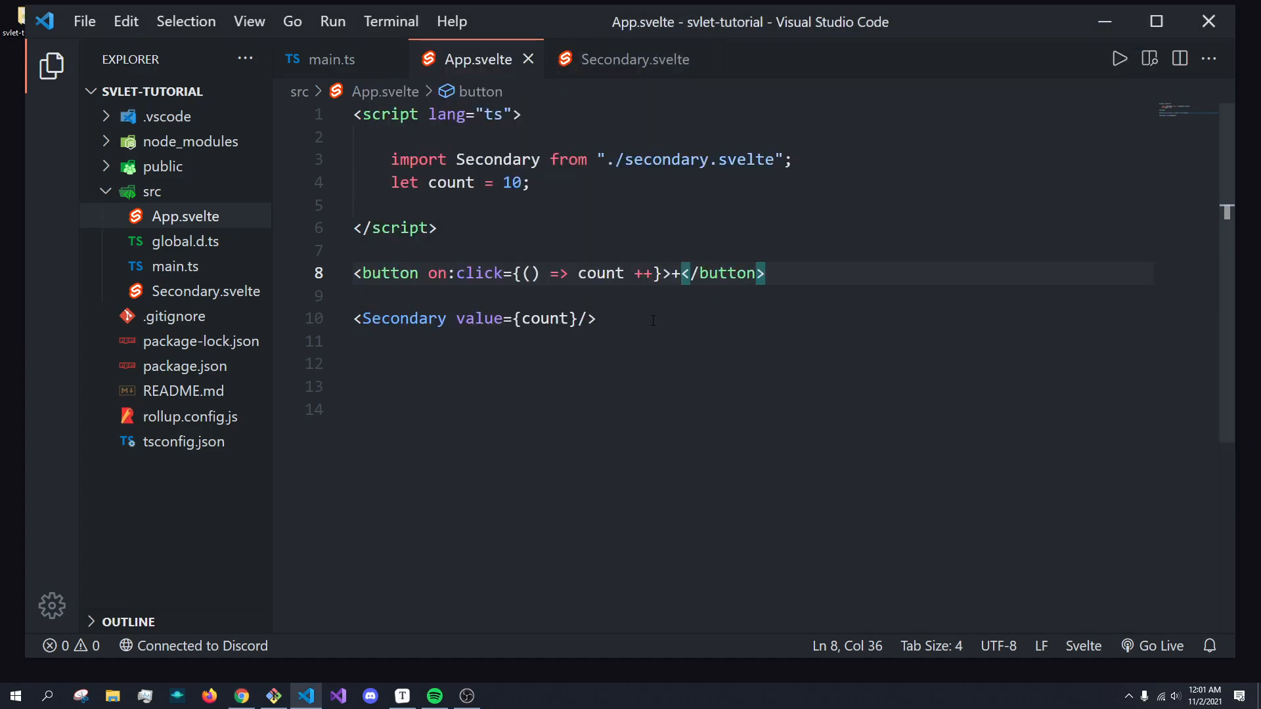
left_click(634, 59)
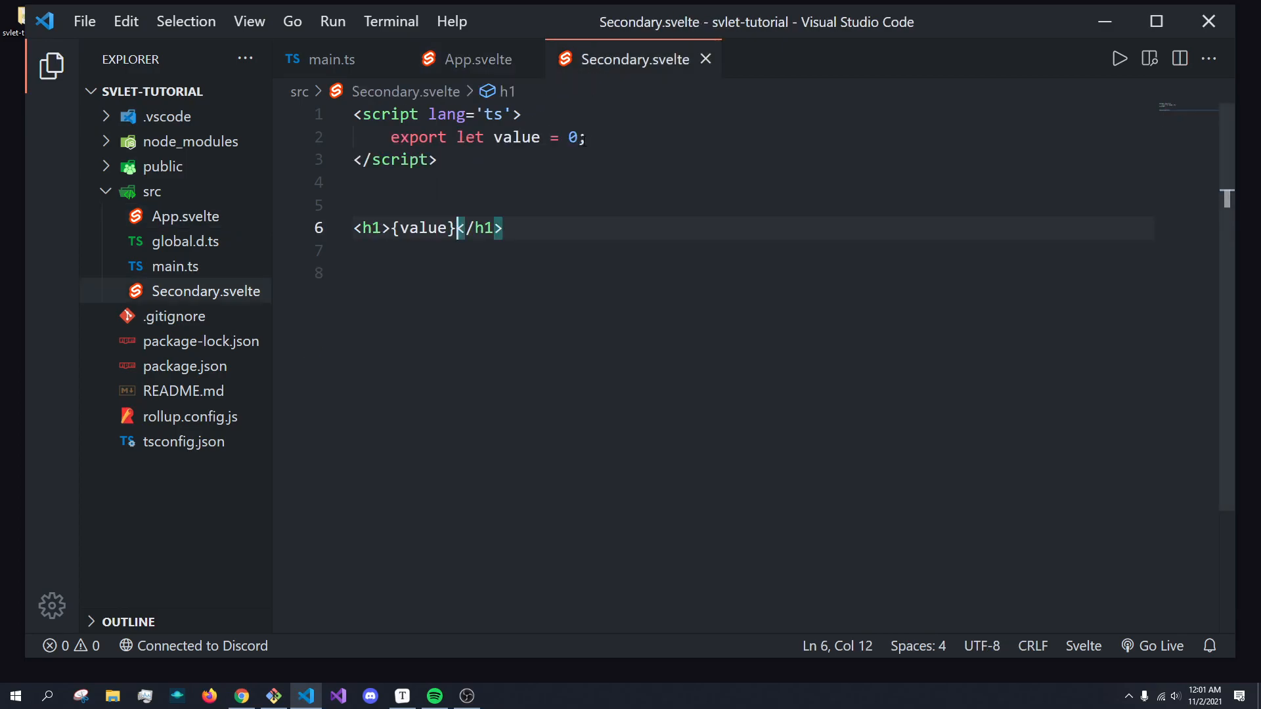
left_click(557, 138)
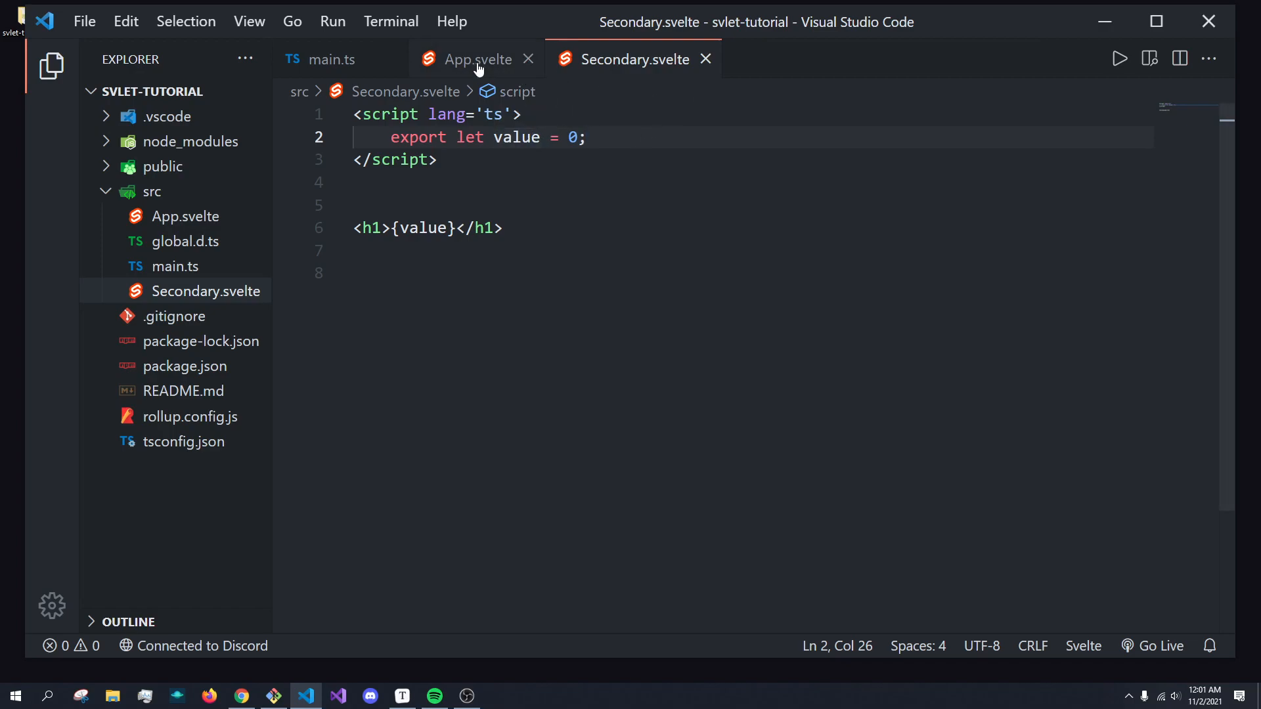
left_click(470, 59)
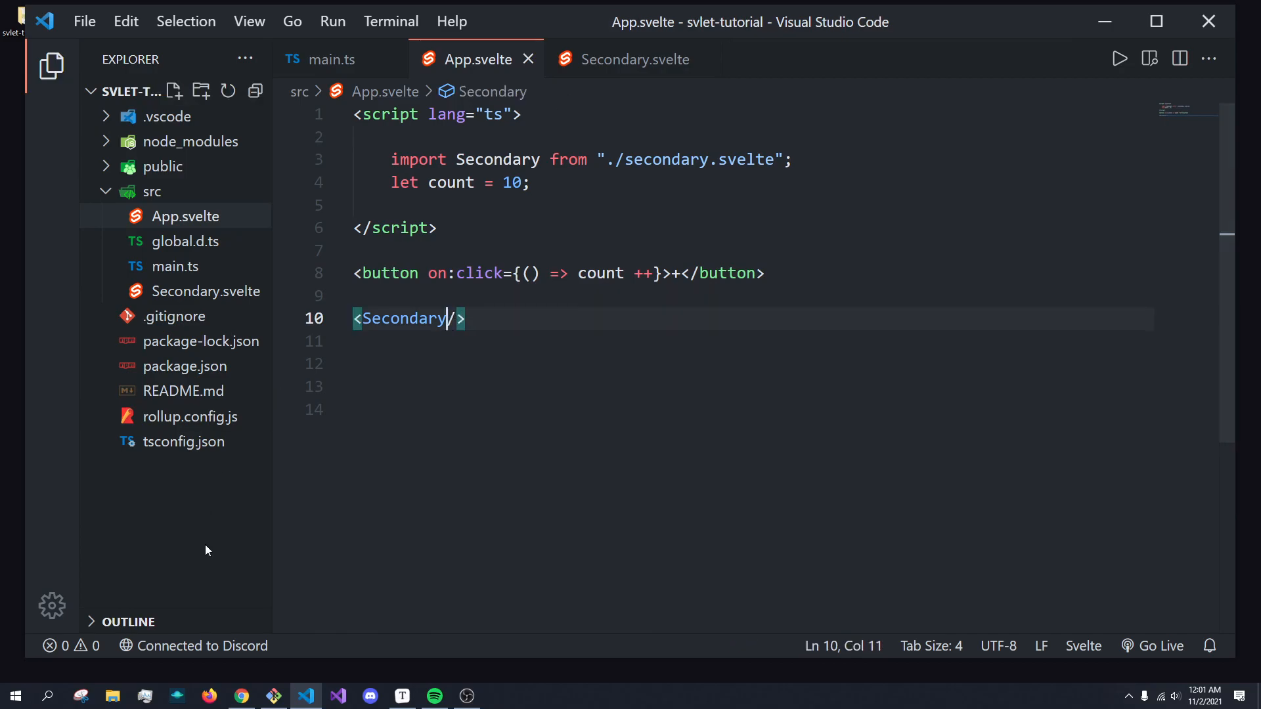
left_click(239, 696)
type(" value={")
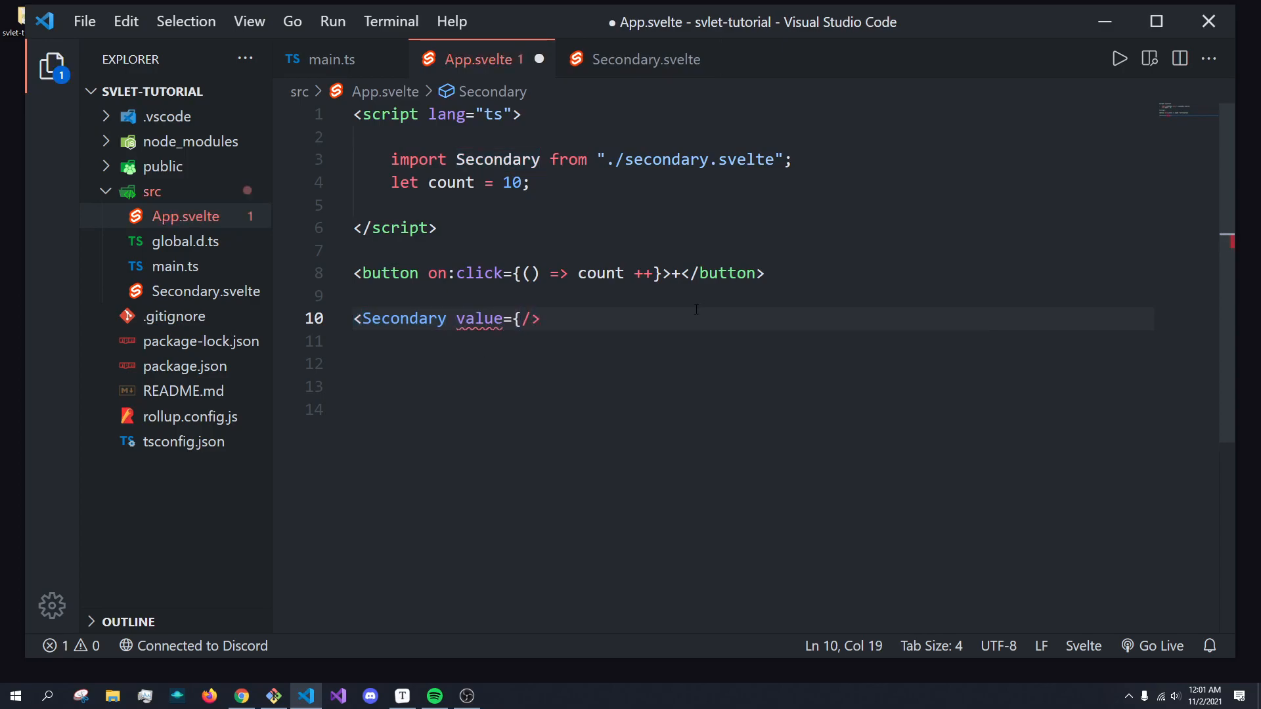
type("count}")
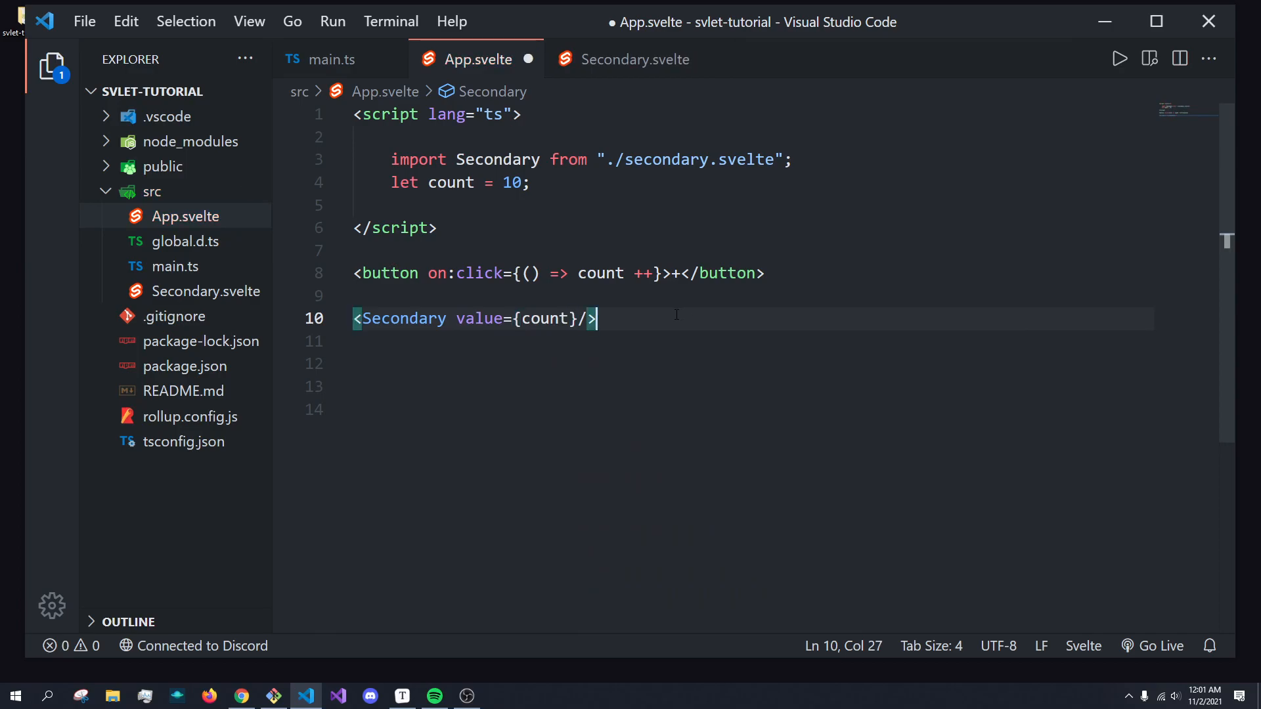
key("ctrl+s")
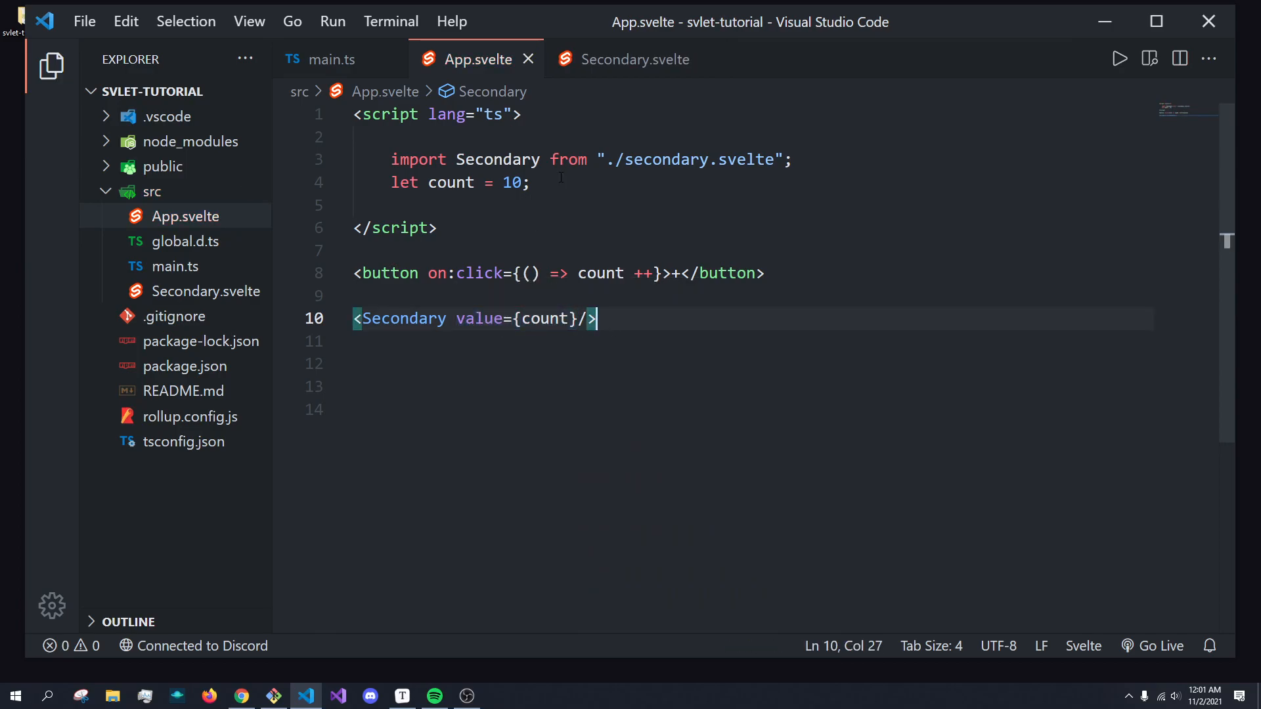
type("let c")
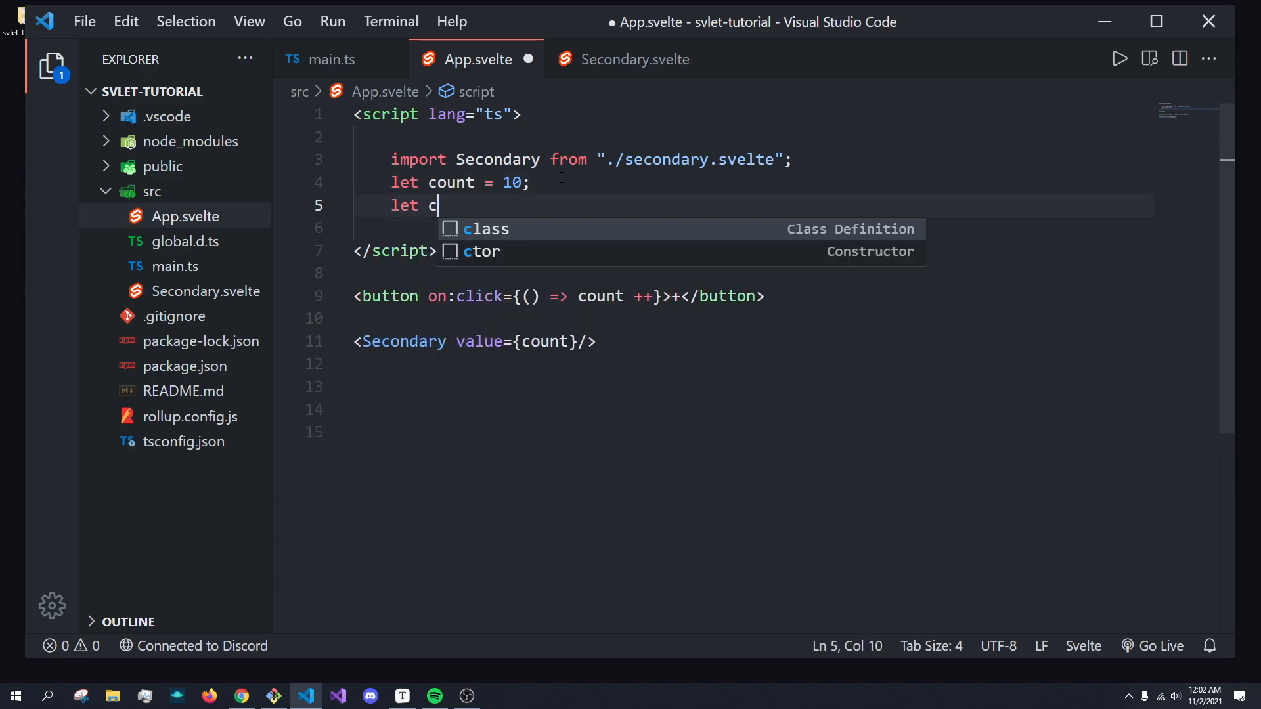
type("licked = 0")
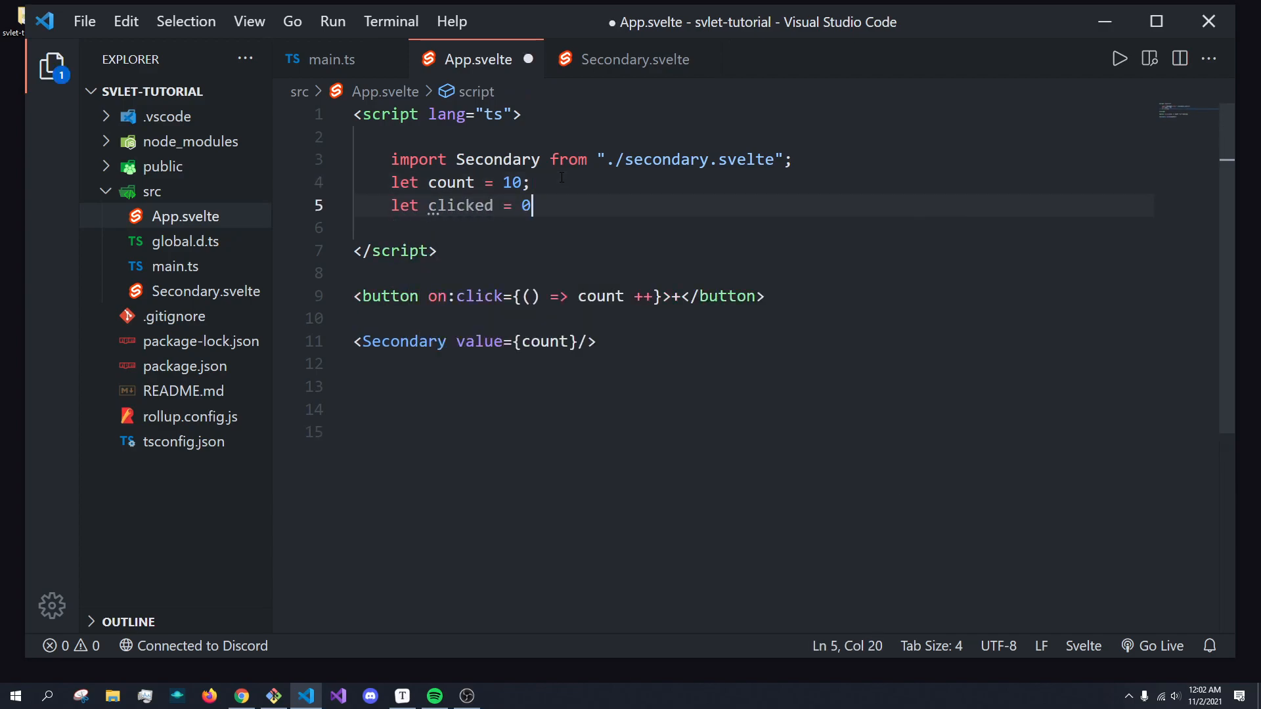
type(";")
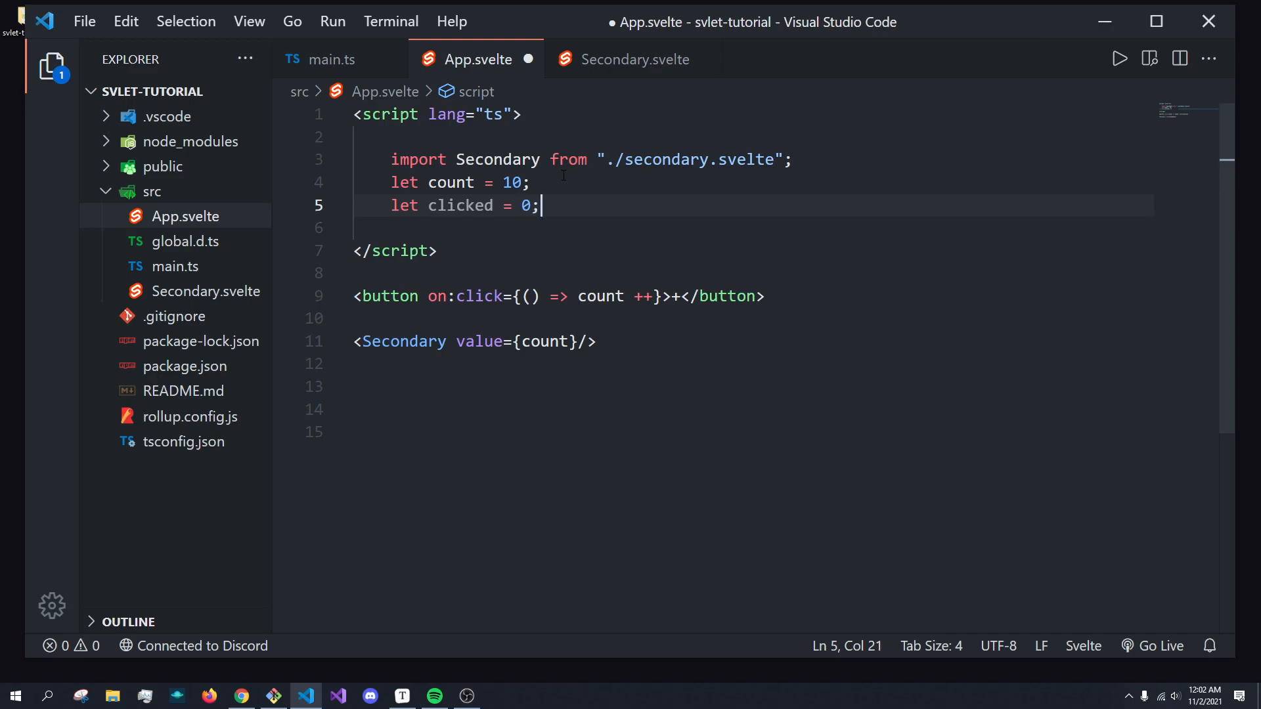
left_click(654, 296)
type(" clicked")
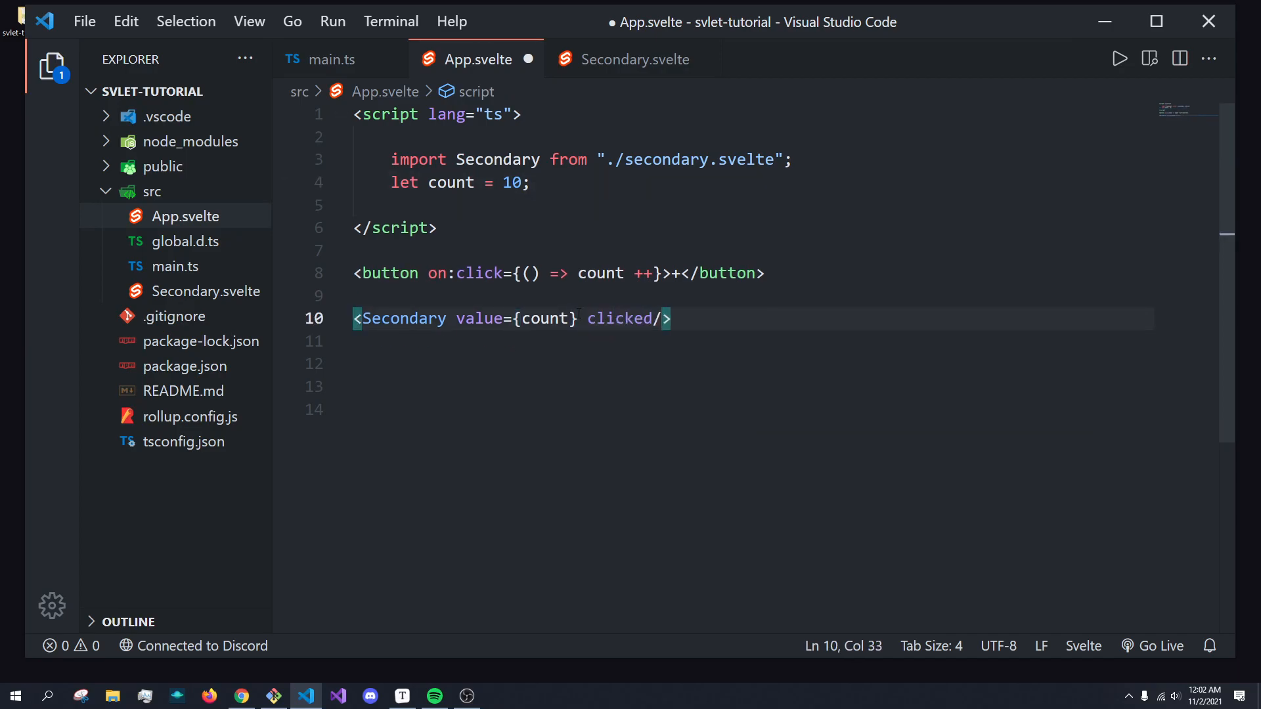
type("{clciked}")
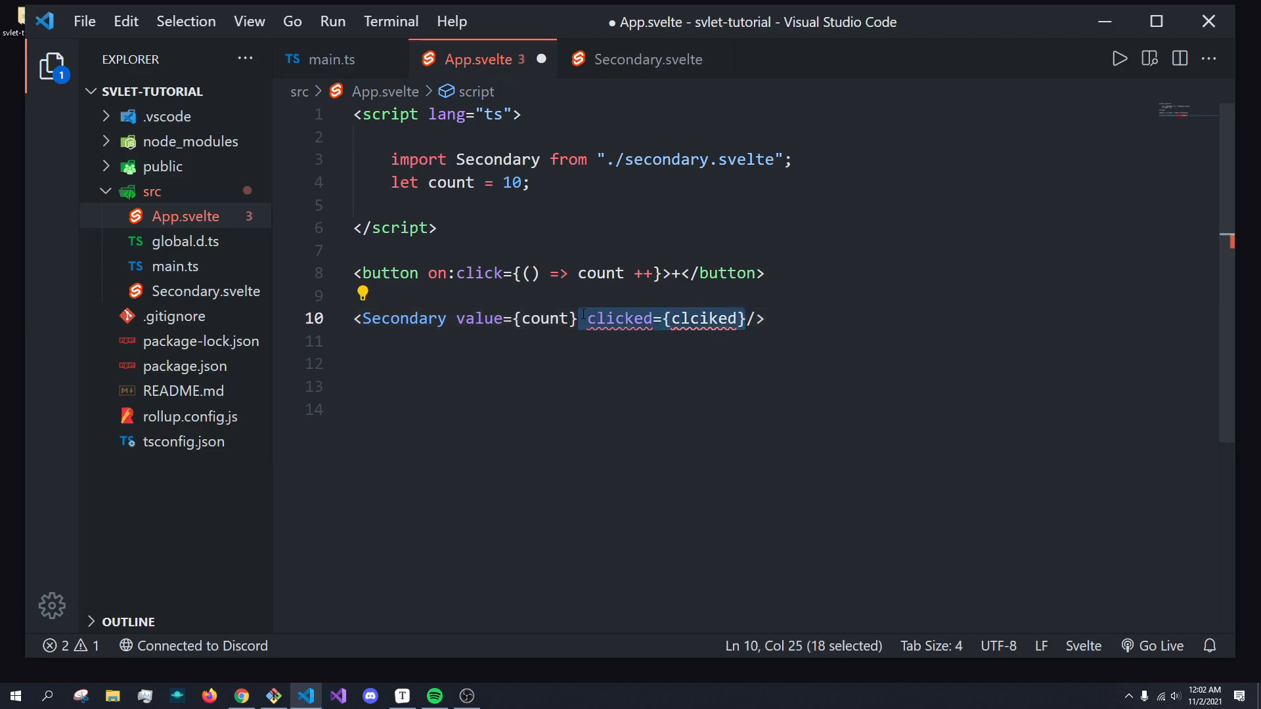
key("Delete")
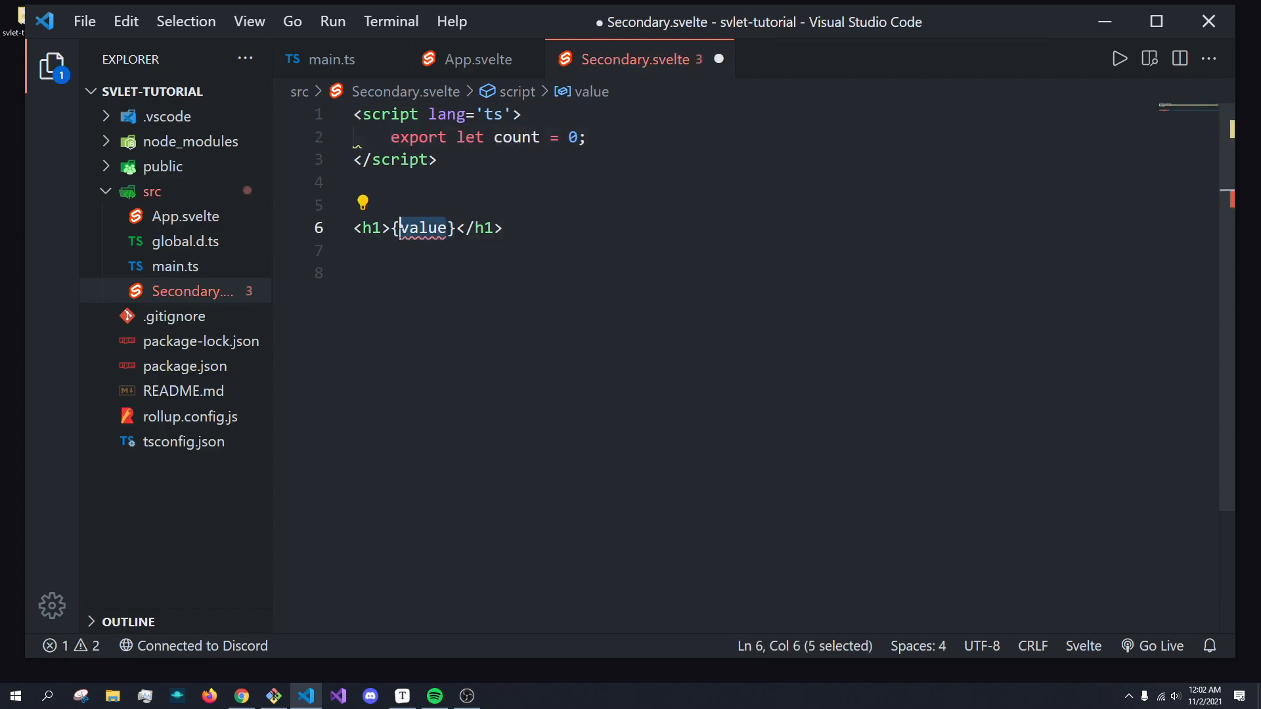
- Rename the prop to count in Secondary.svelte and pass shorthand {count} from App.svelte, browser showing 10
type("count")
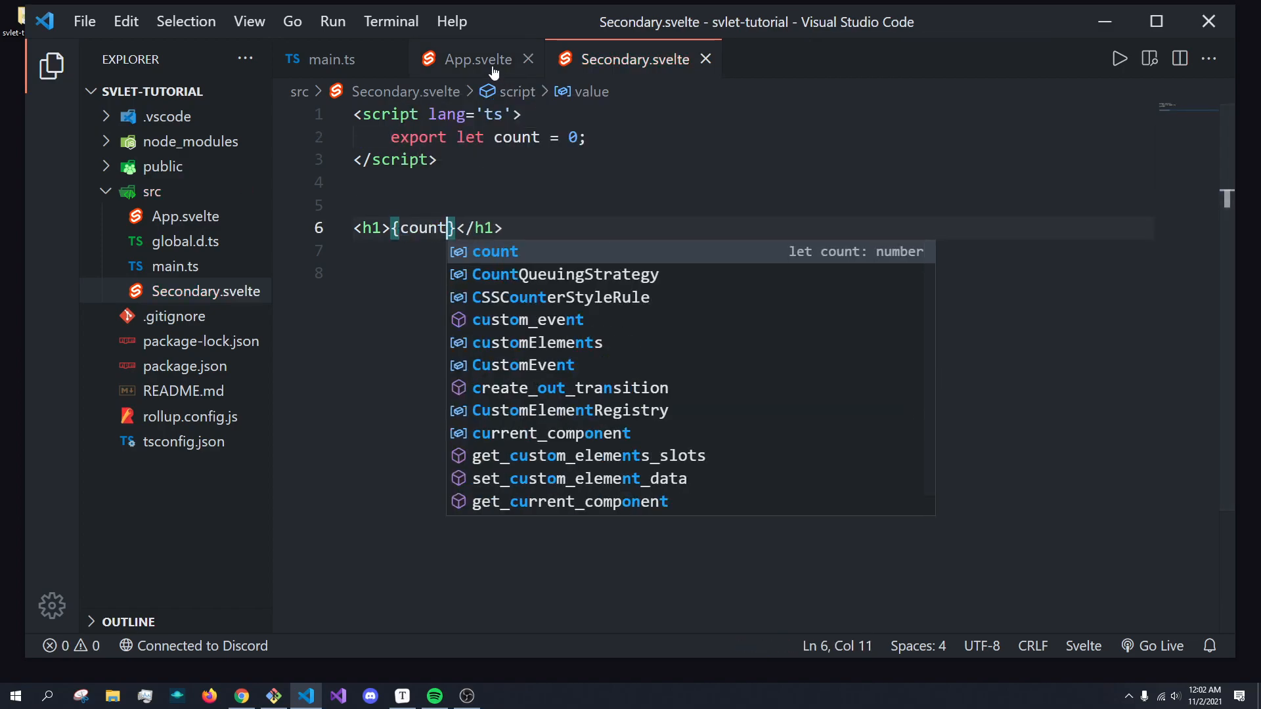
left_click(472, 59)
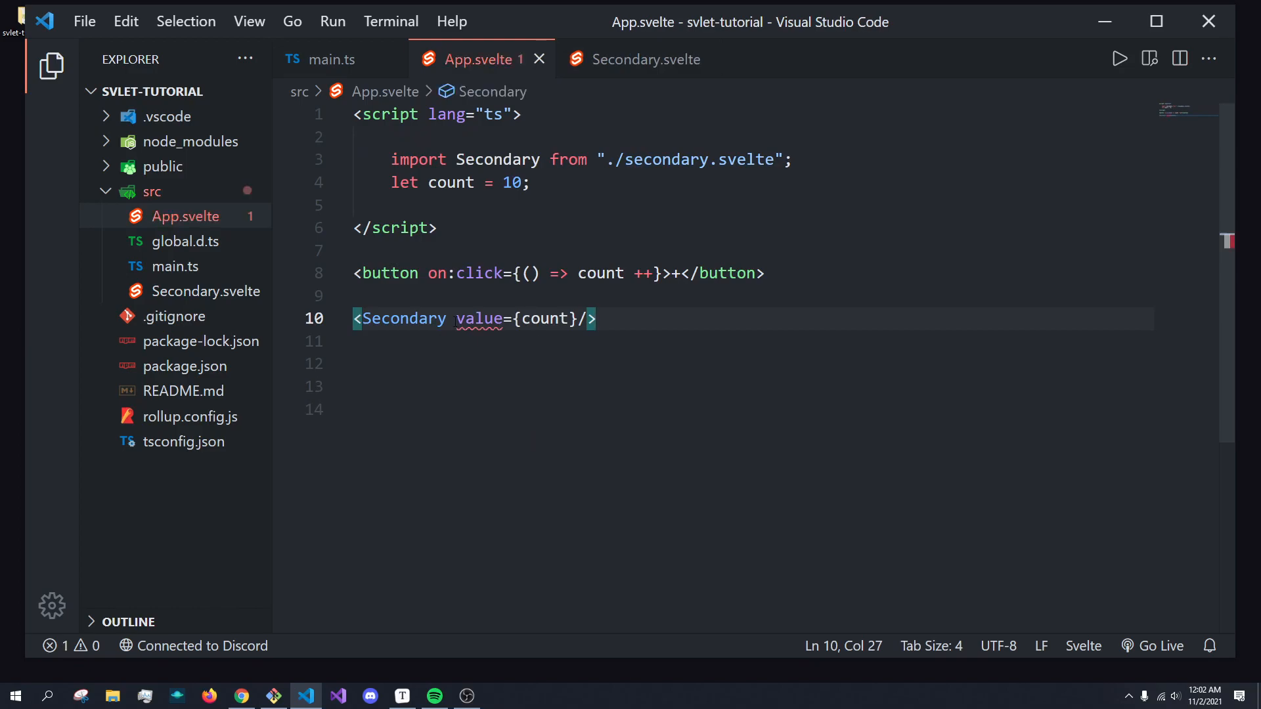
type("count")
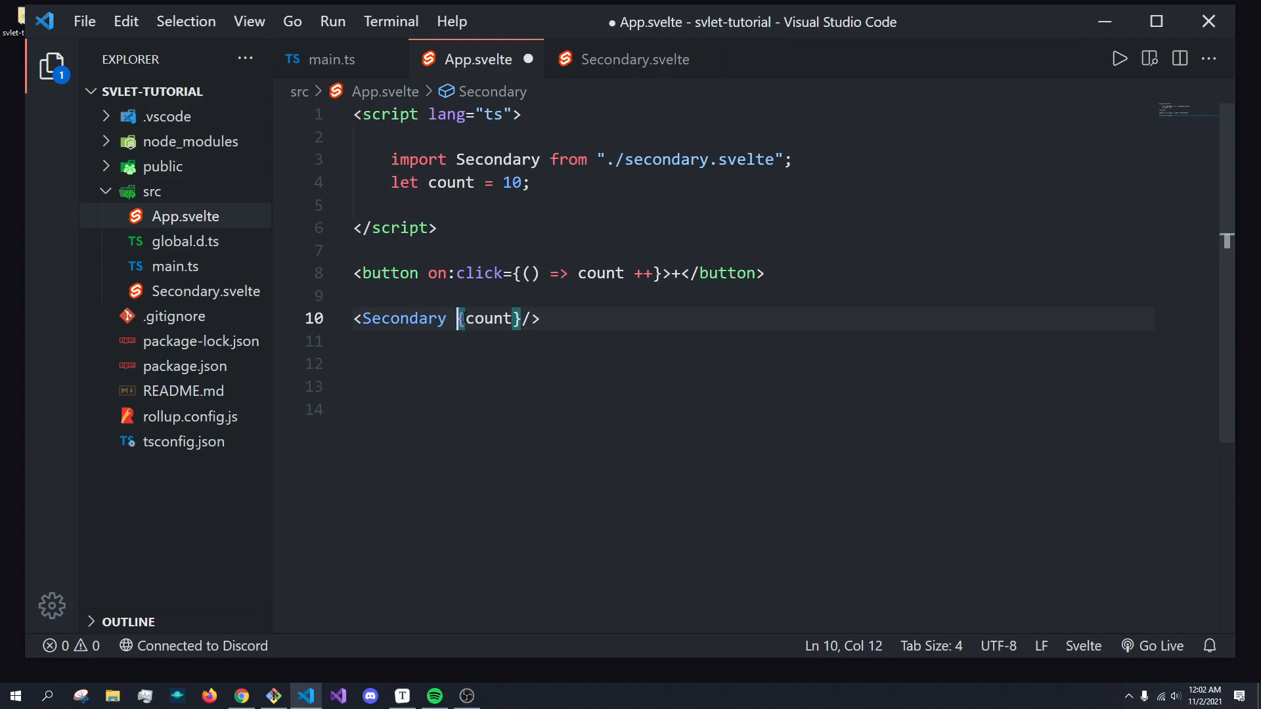
left_click(239, 696)
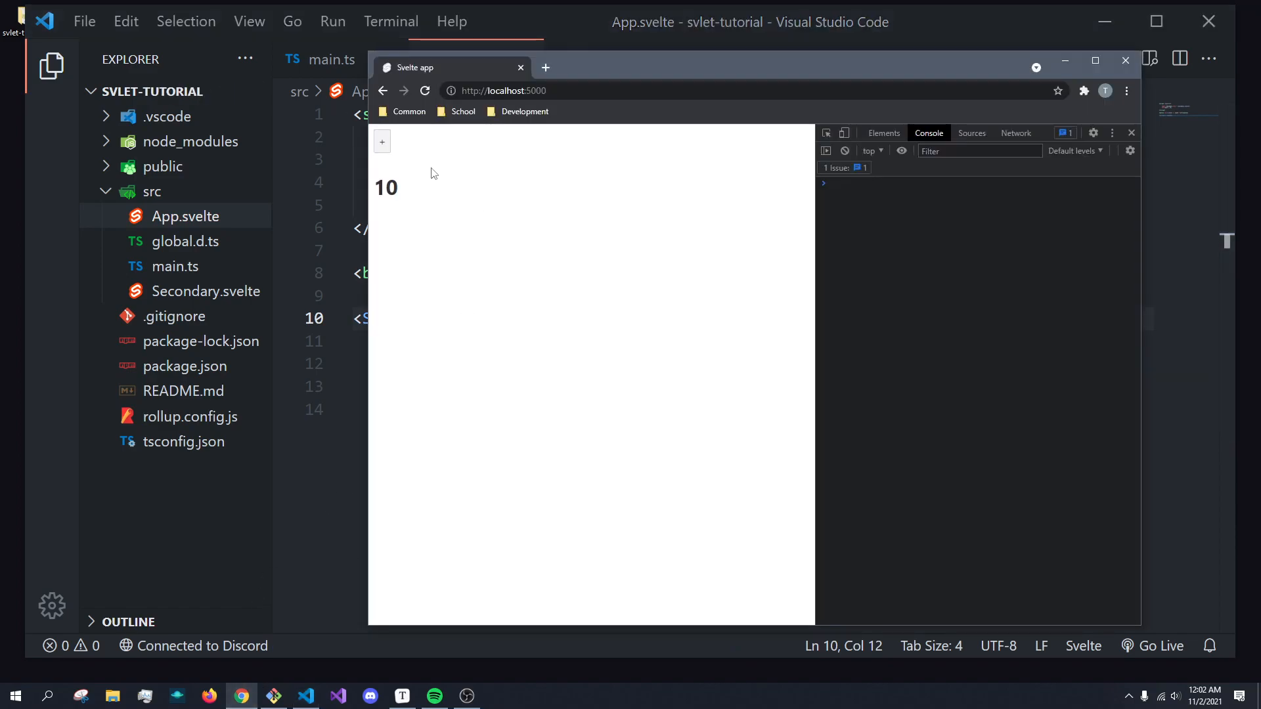
left_click(382, 142)
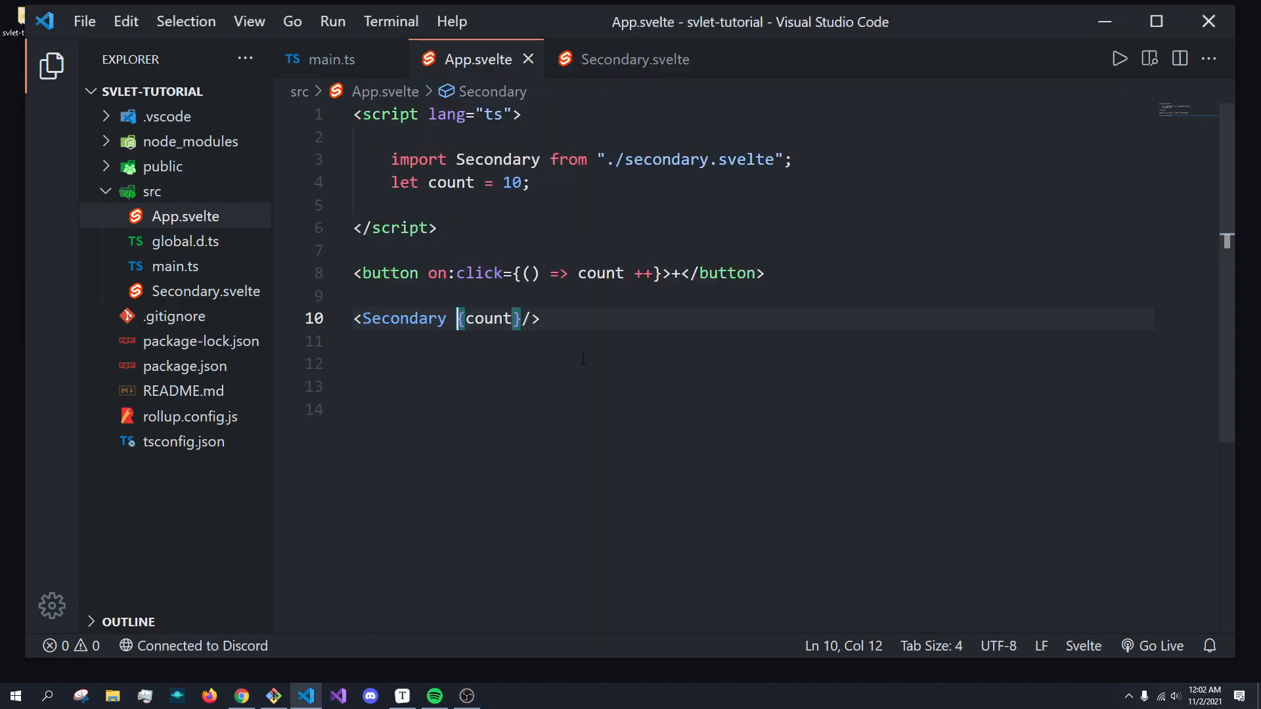
double_click(489, 318)
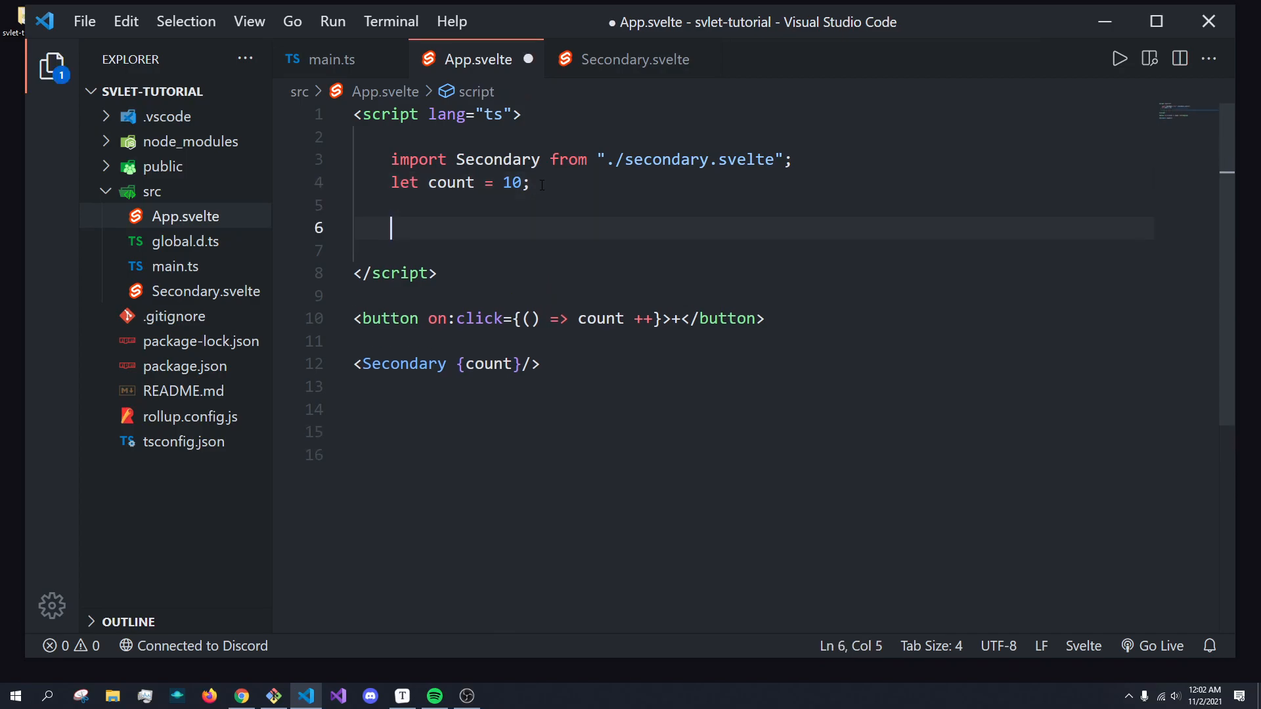
- Declare let box = { x: 40, y: 60 } in App.svelte's script
type("let")
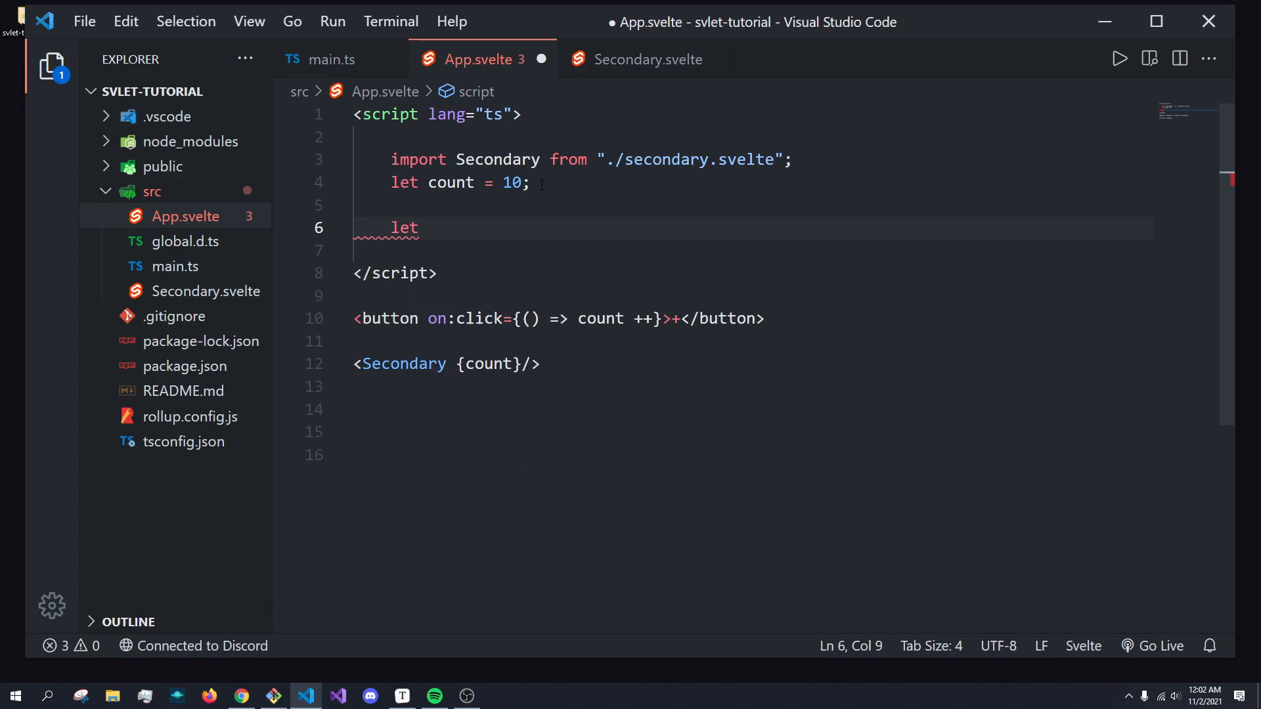
type("box = {")
left_click(754, 251)
type("x:")
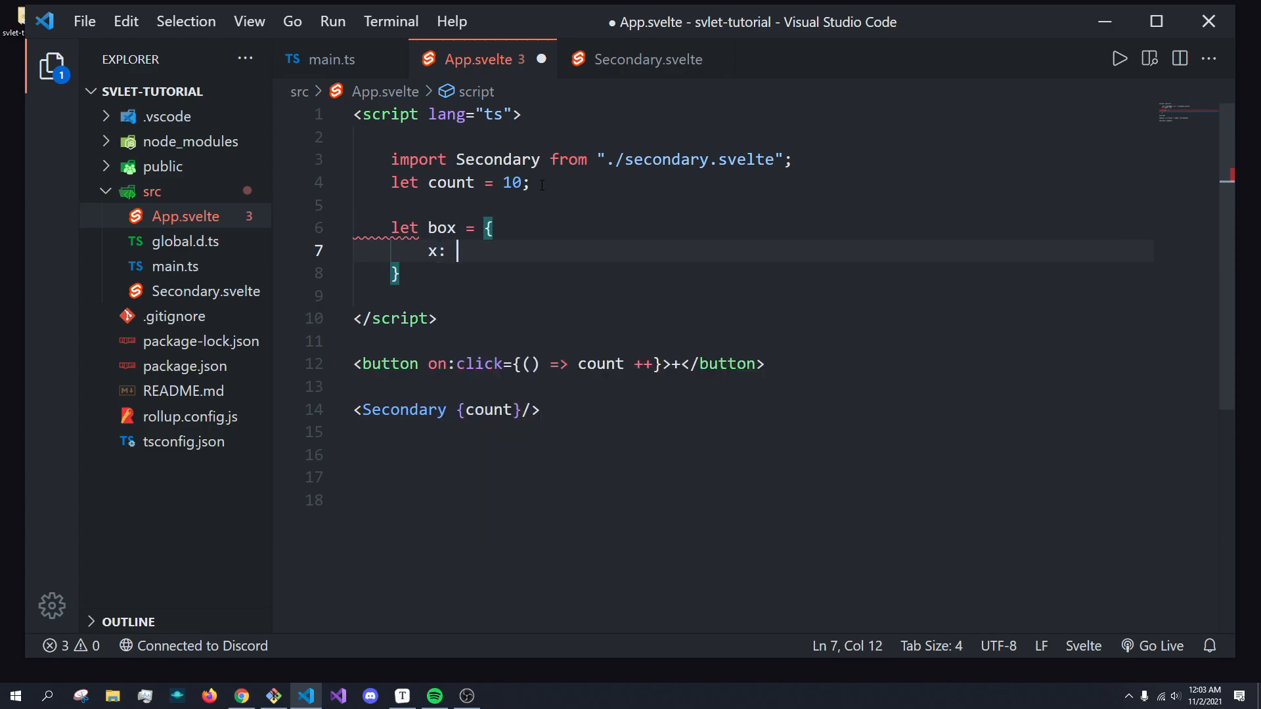
type("40,")
type("y: 60")
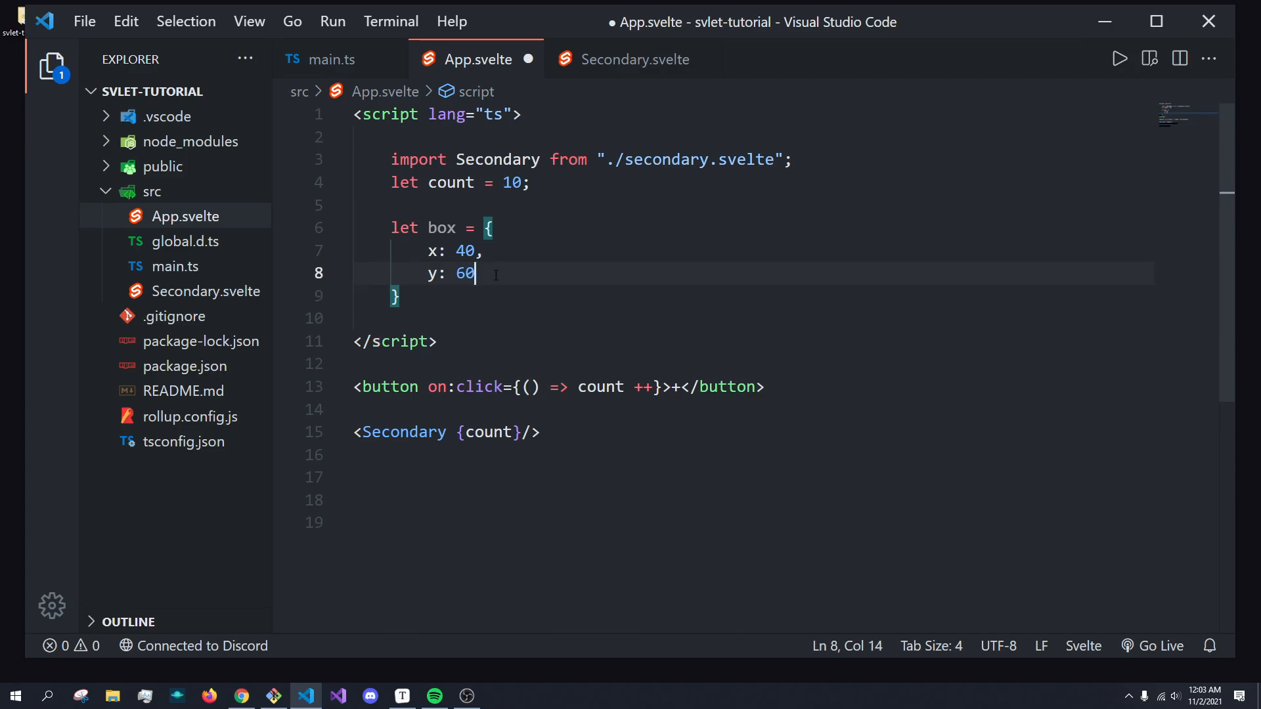
double_click(462, 273)
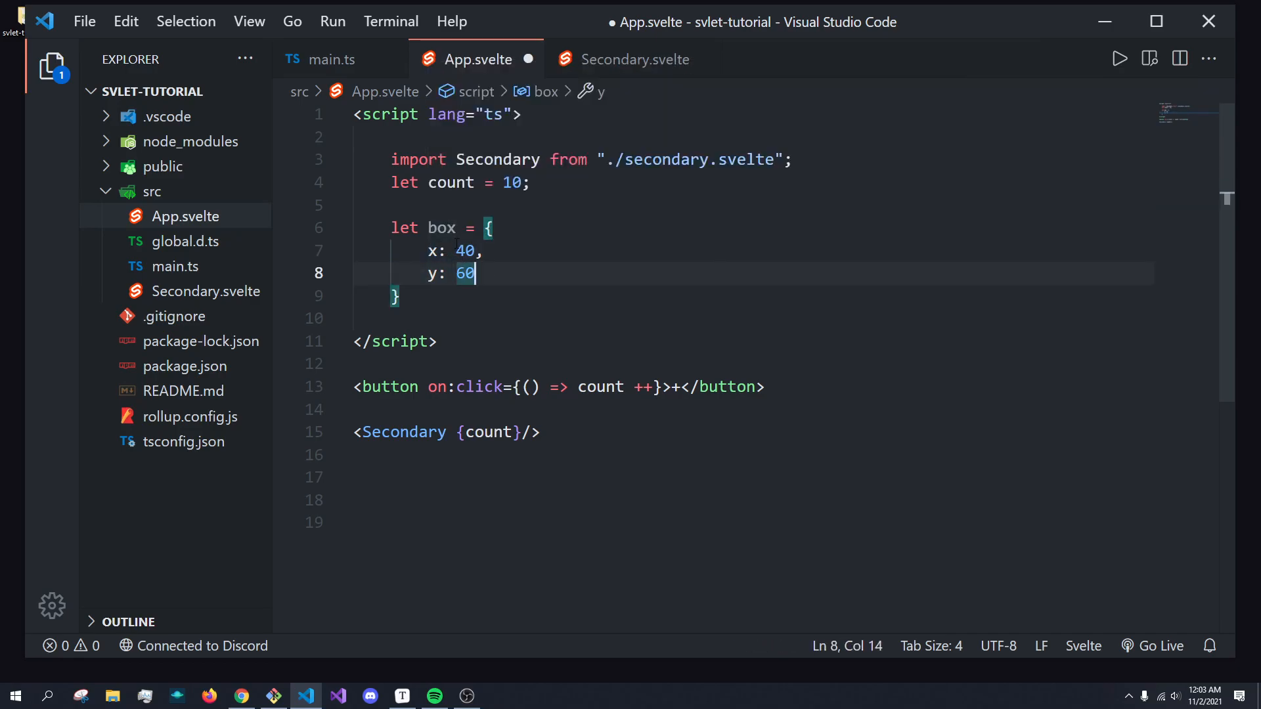
left_click(634, 59)
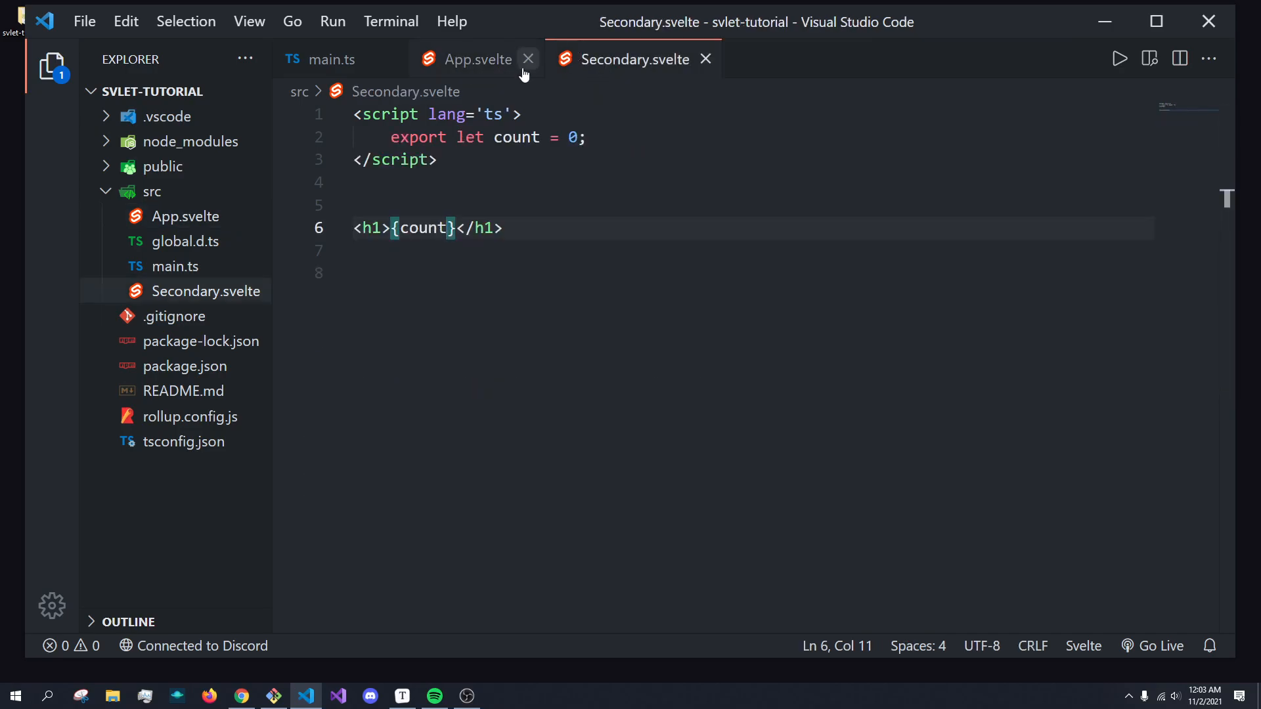
left_click(478, 59)
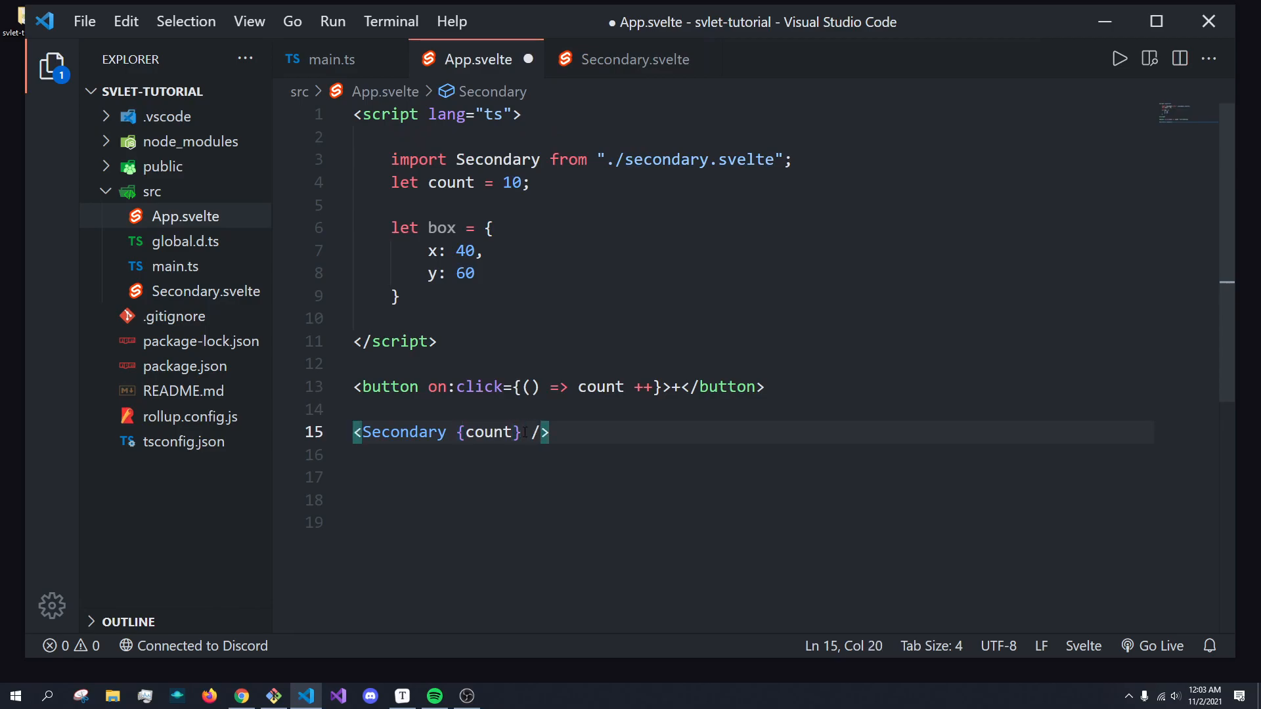
- Change the tag to <Secondary {count} {...box}/>, adding a blank line atop Secondary's script
type("box}")
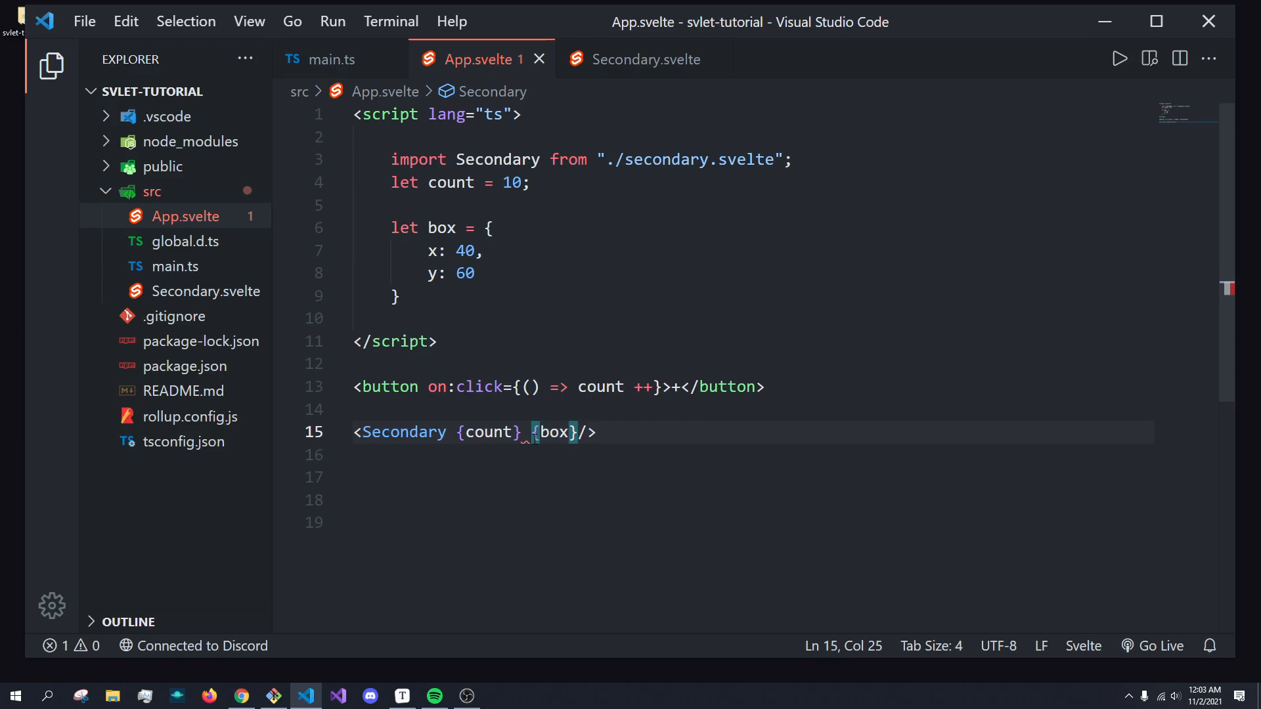
left_click(644, 59)
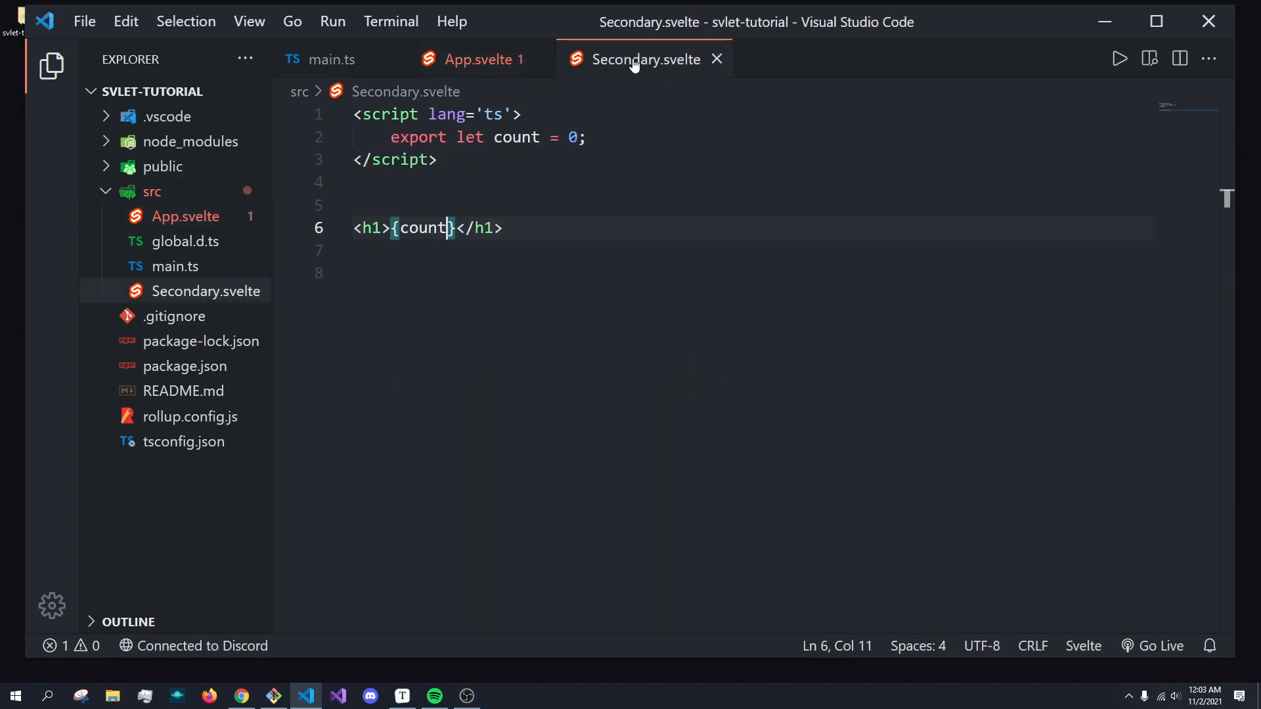
key("Enter")
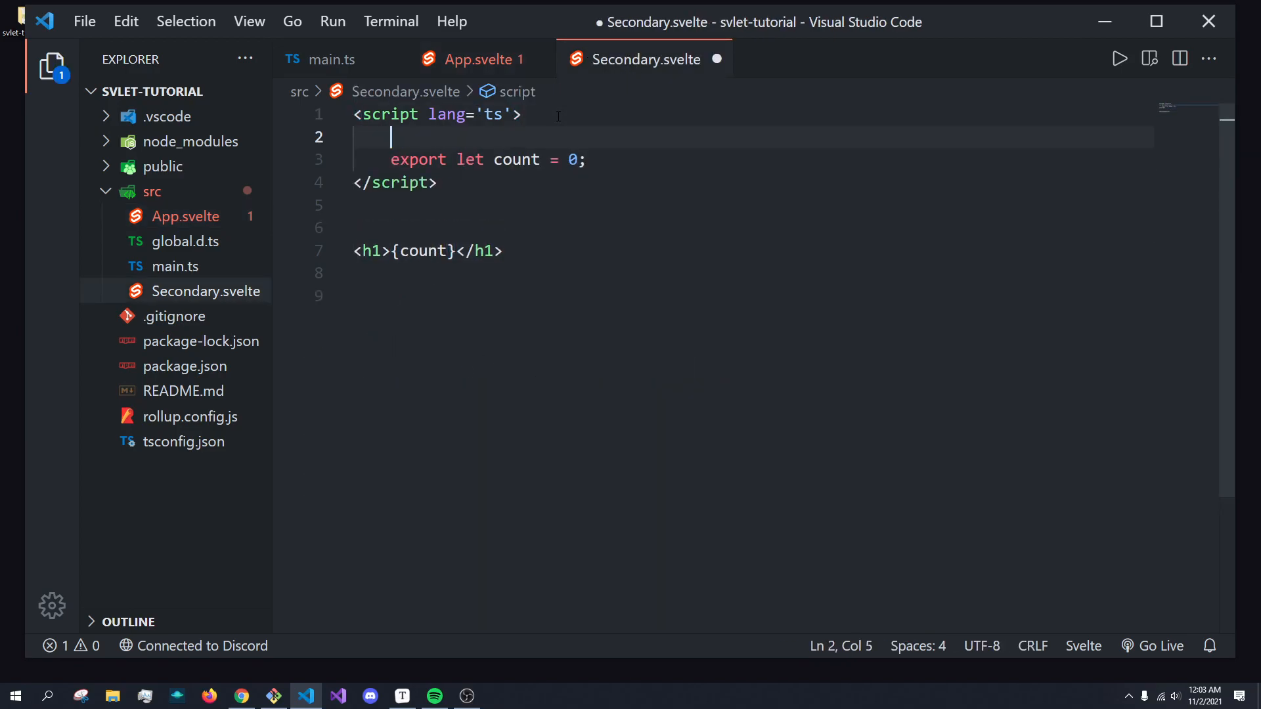
left_click(474, 59)
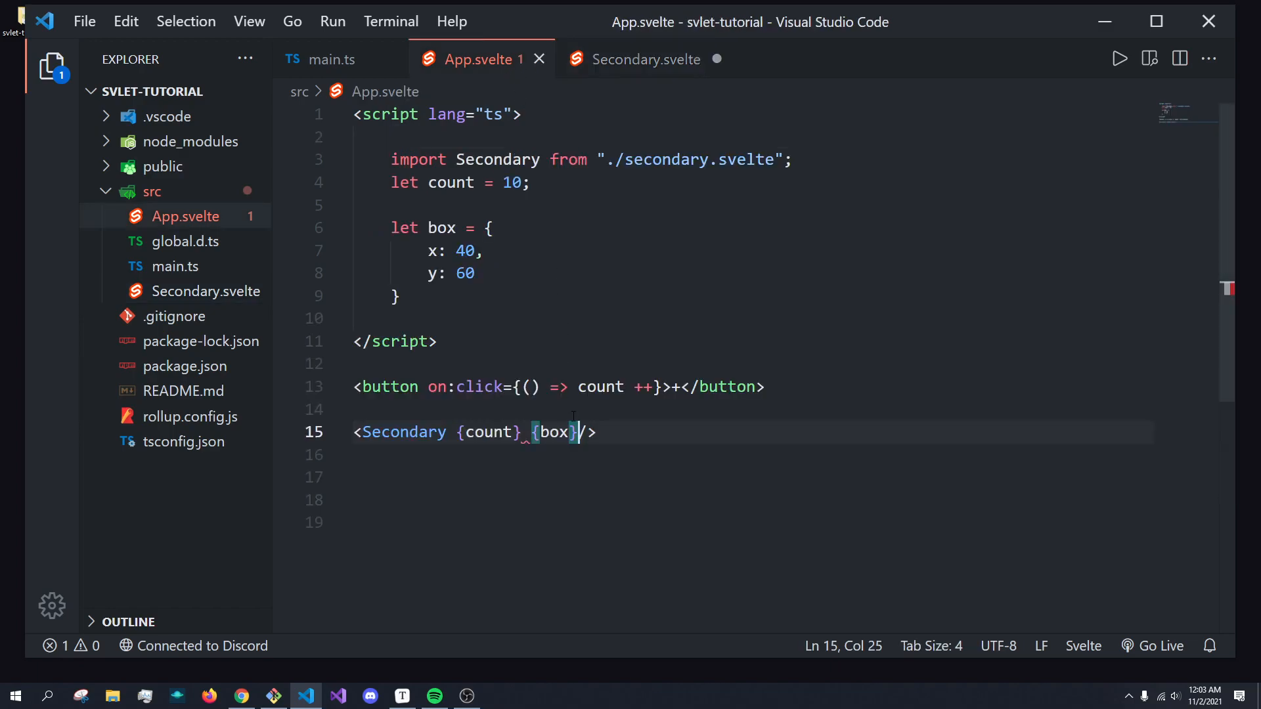
type("...")
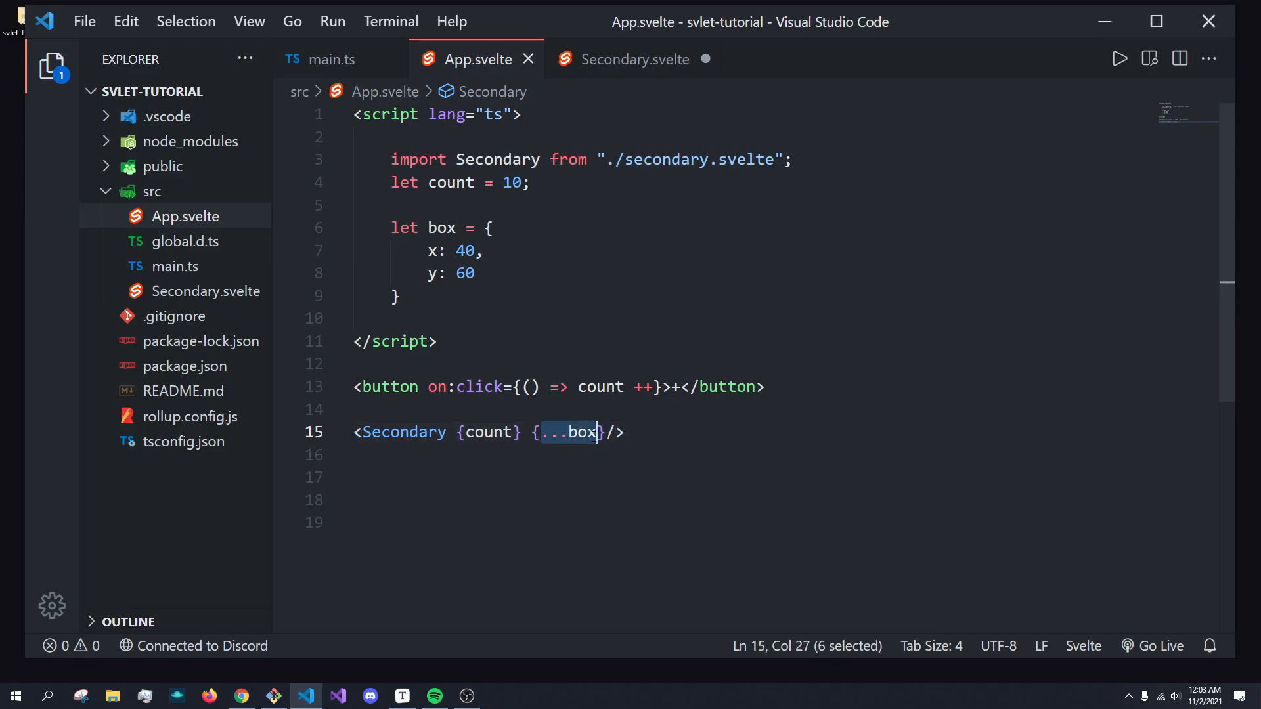
- Add export let x = 0; export let y = 0; to Secondary.svelte's script
left_click(634, 59)
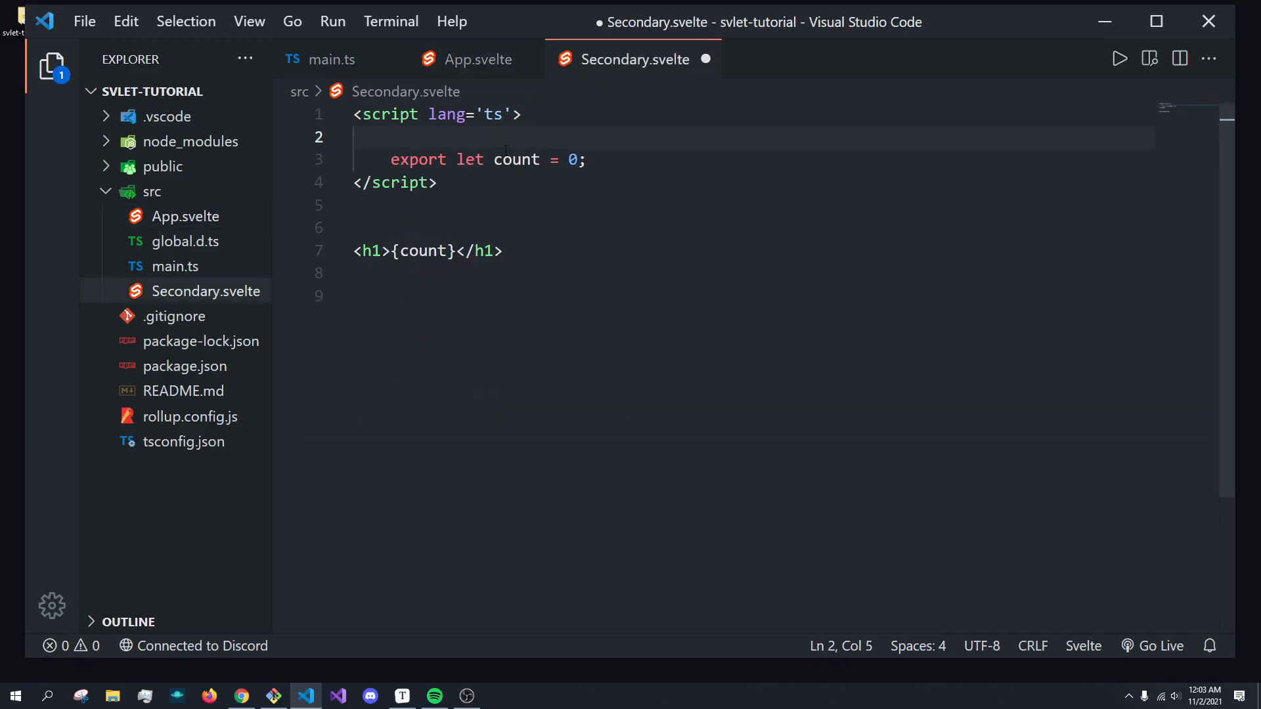
type("let x")
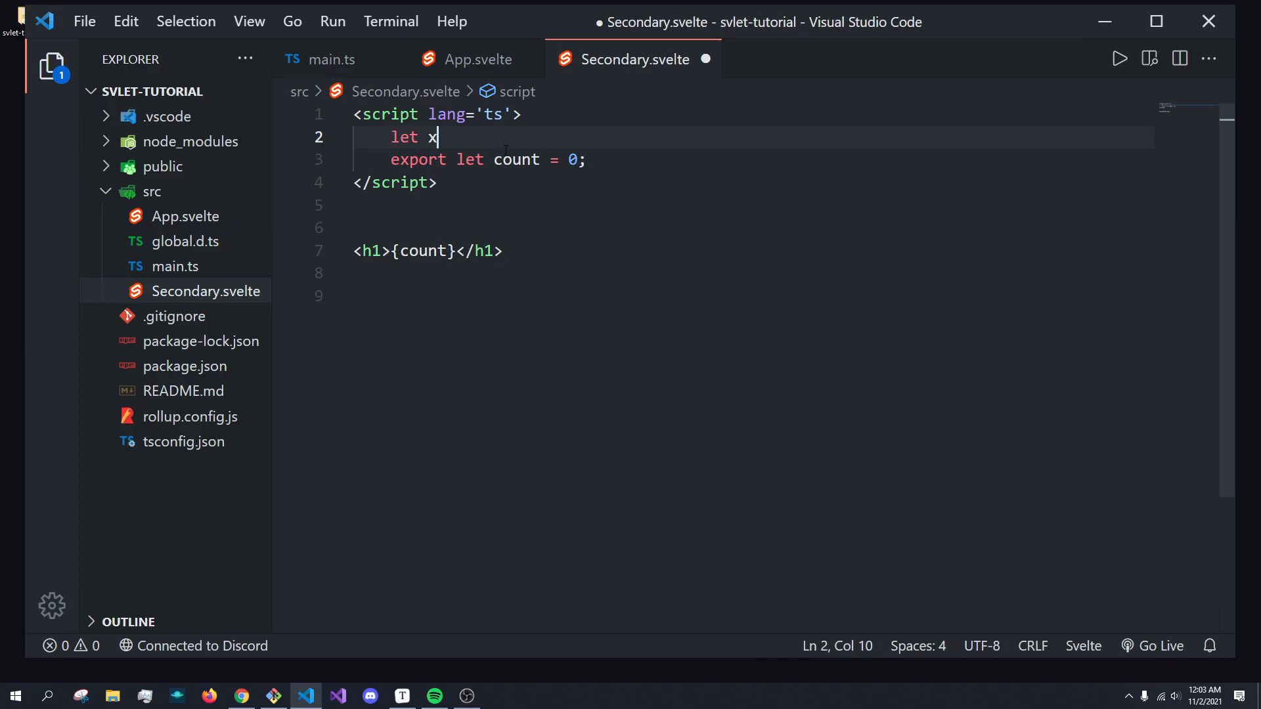
type("= 0;")
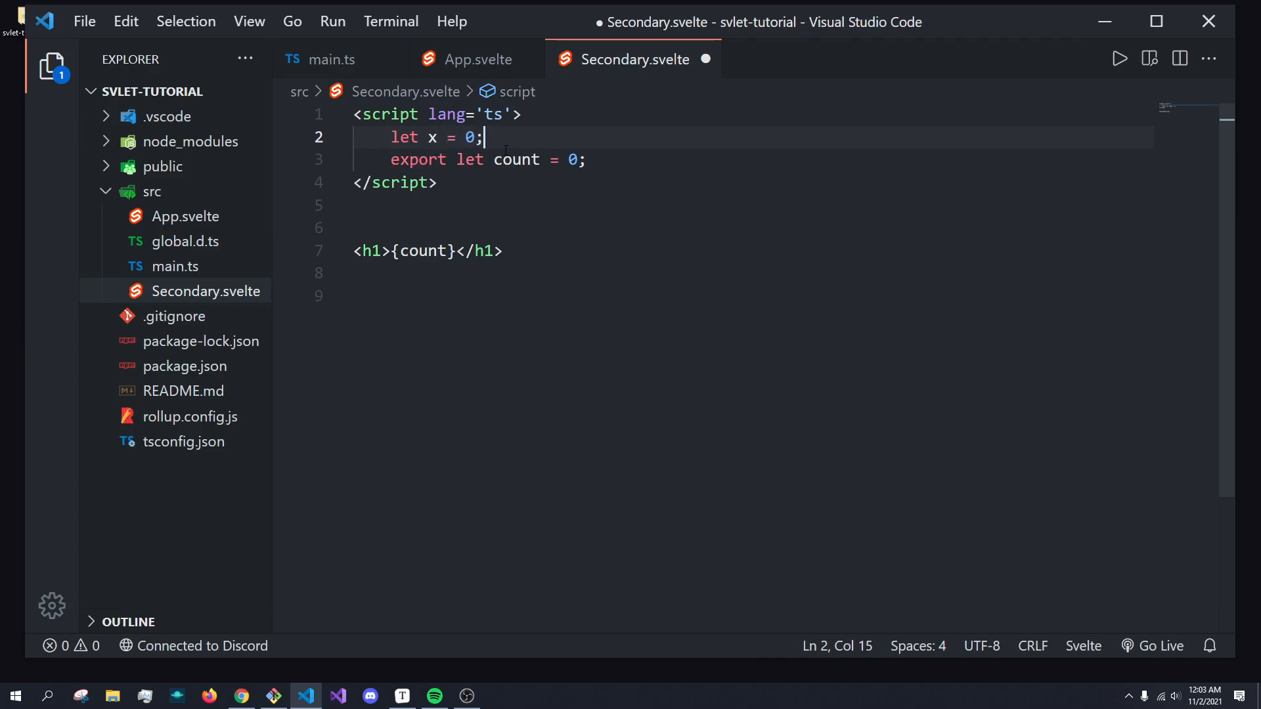
type("let y =")
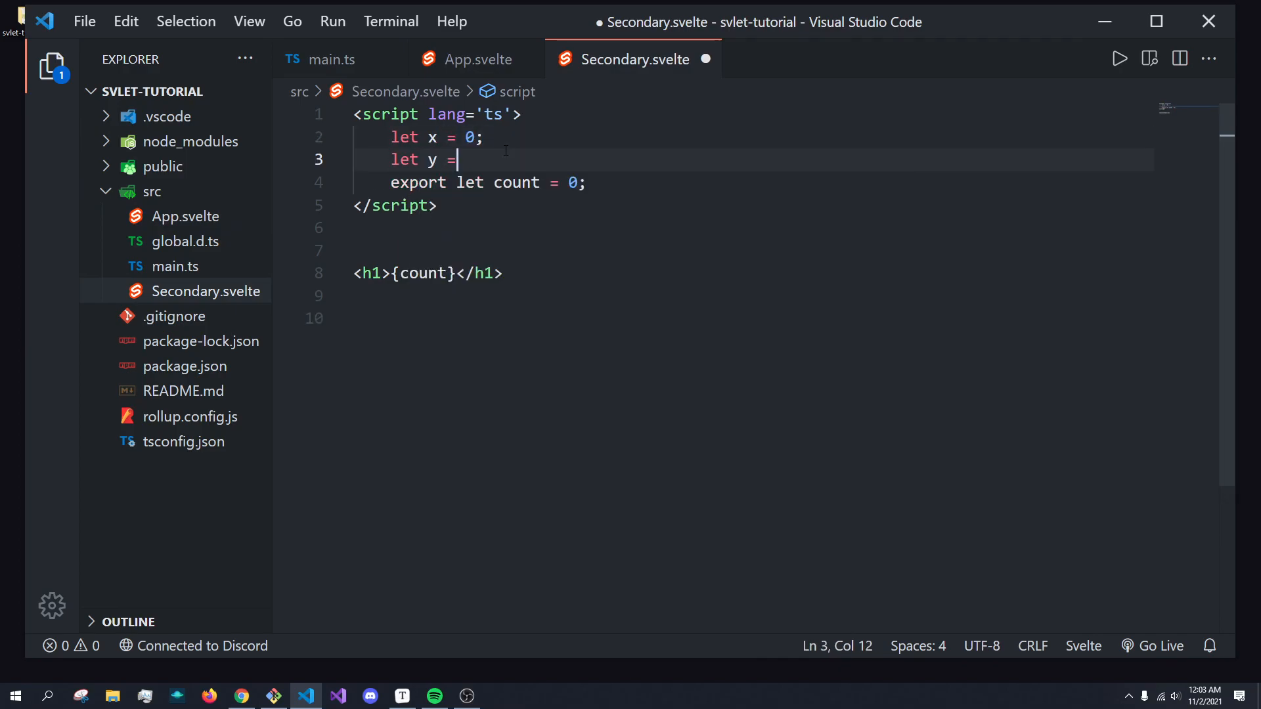
type("0;")
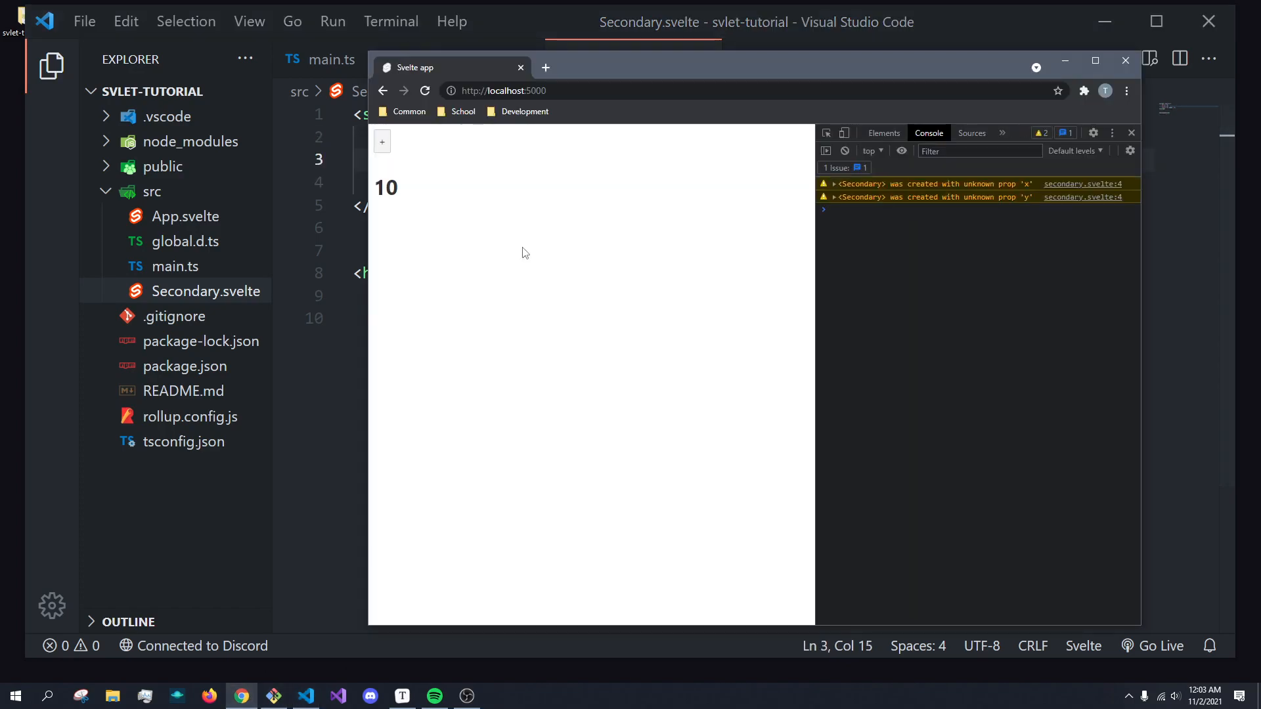
mouse_move(939, 191)
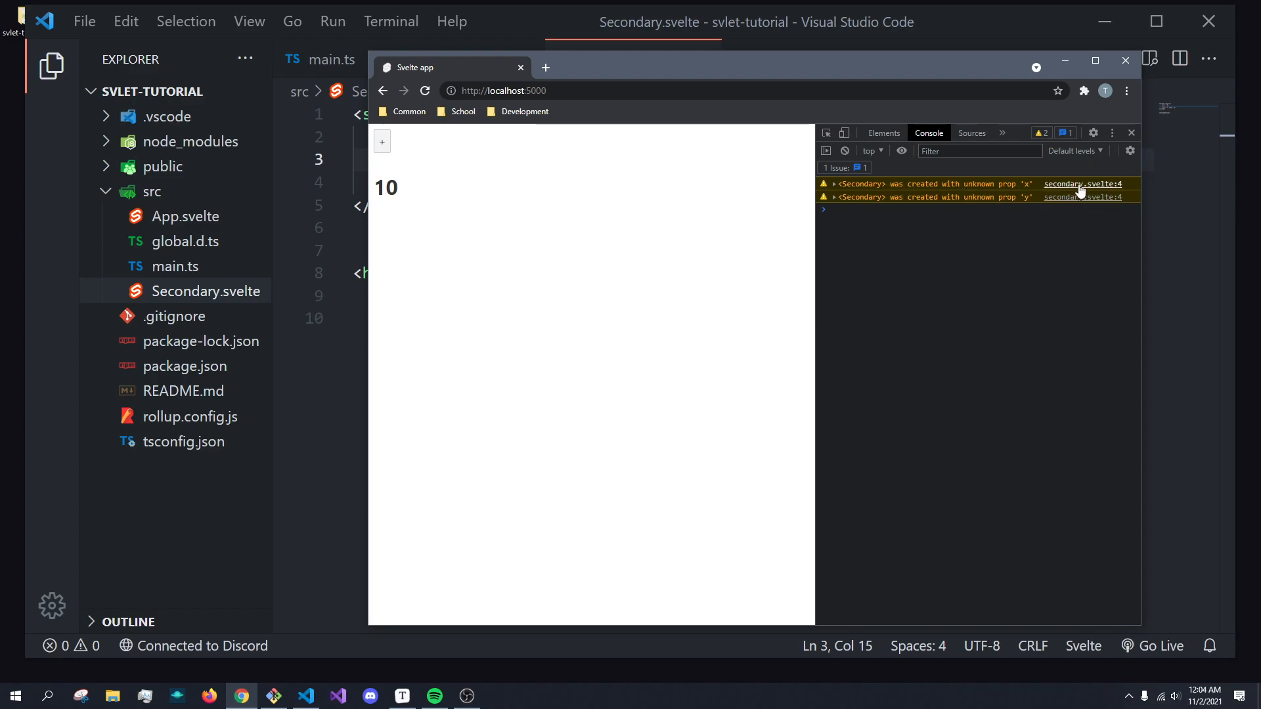
left_click(303, 696)
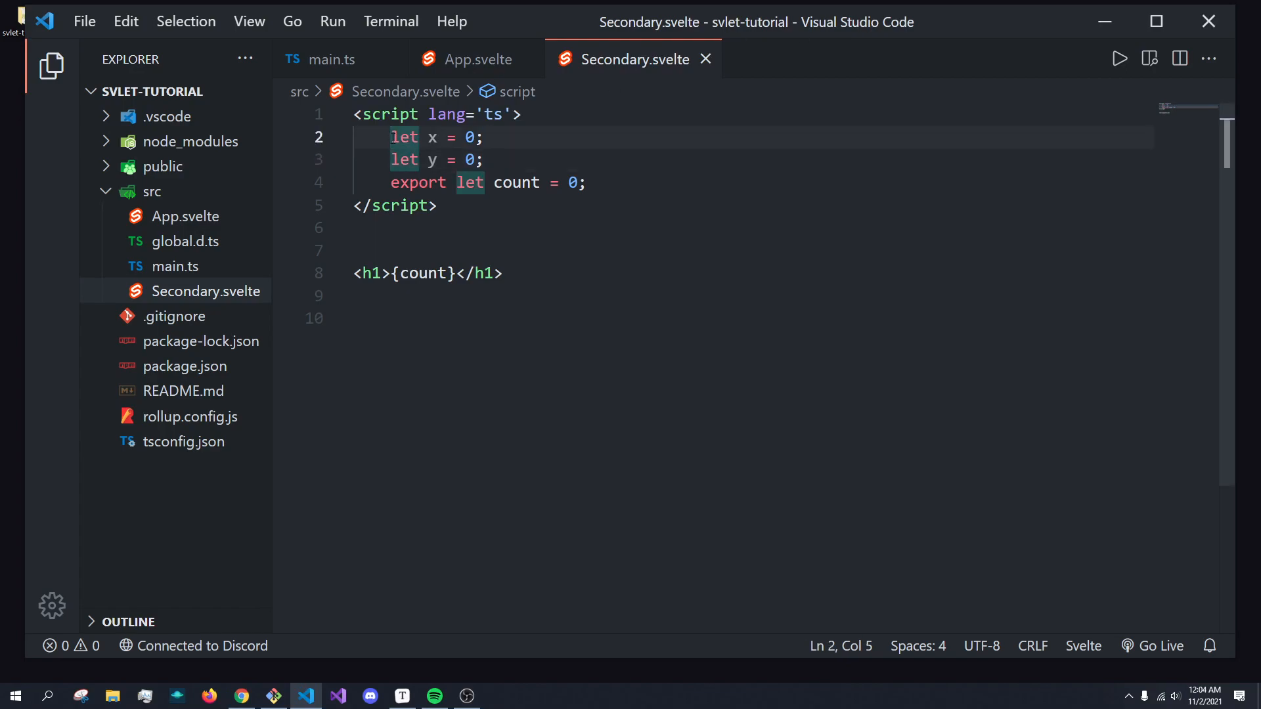
type("export")
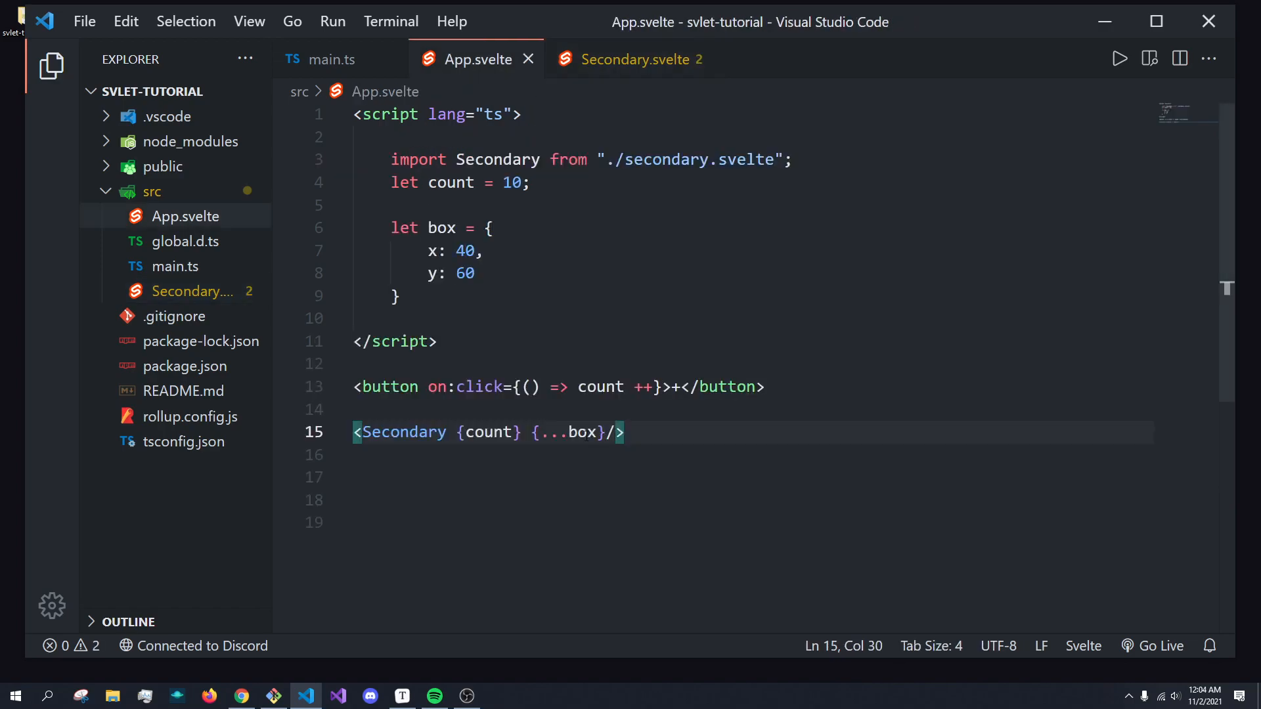
- Add <h2>x: {x} y: {y}</h2> below the h1 in Secondary.svelte
left_click(636, 59)
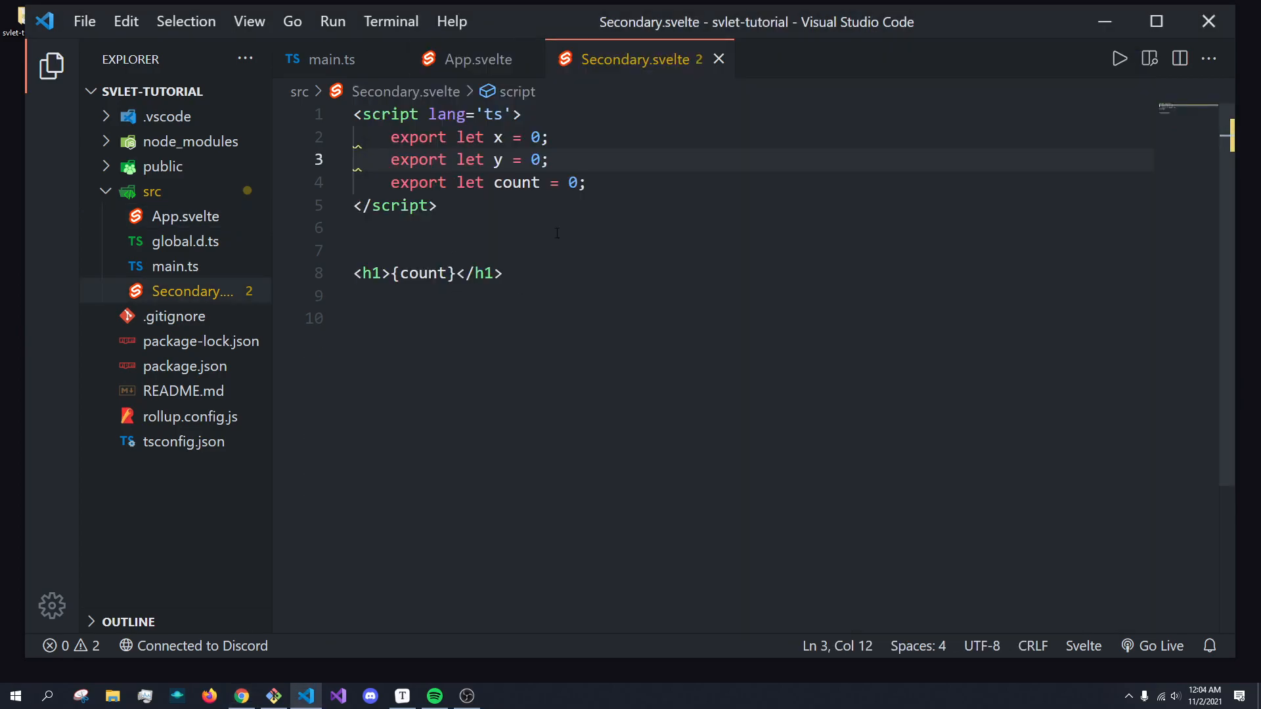
type("{}")
left_click(753, 318)
type("<h2></h2>")
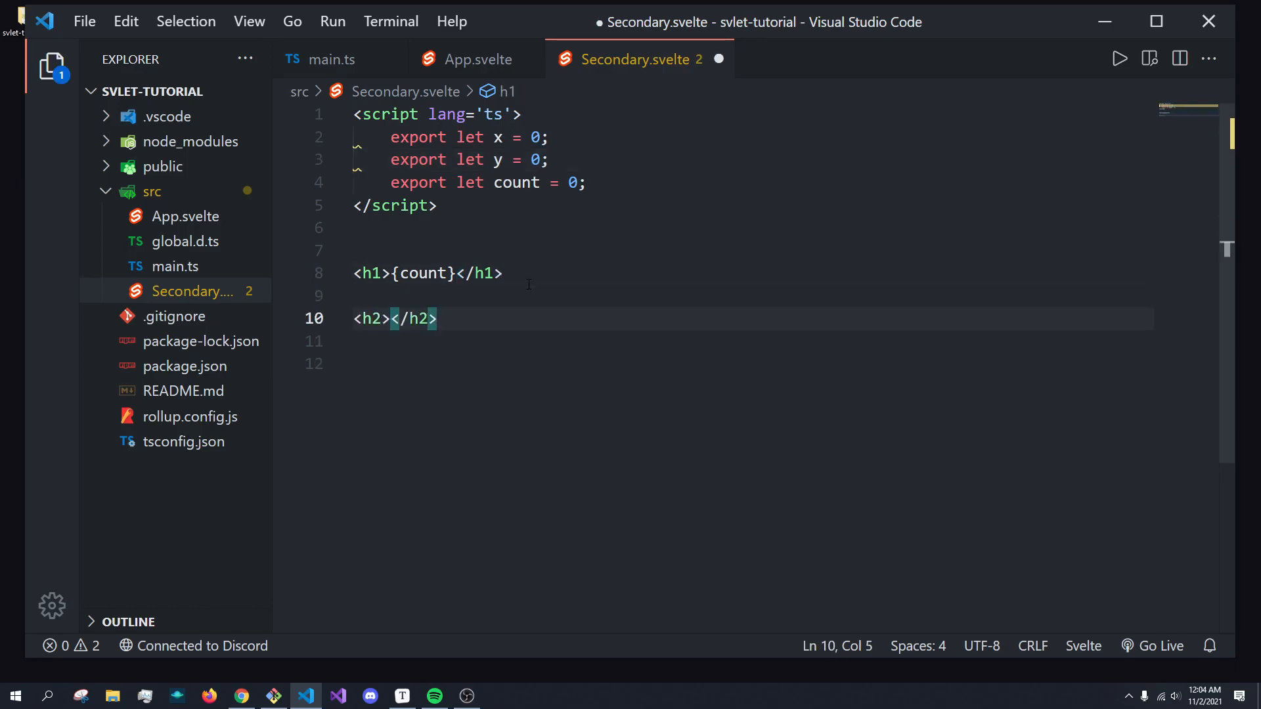
type("x: {P")
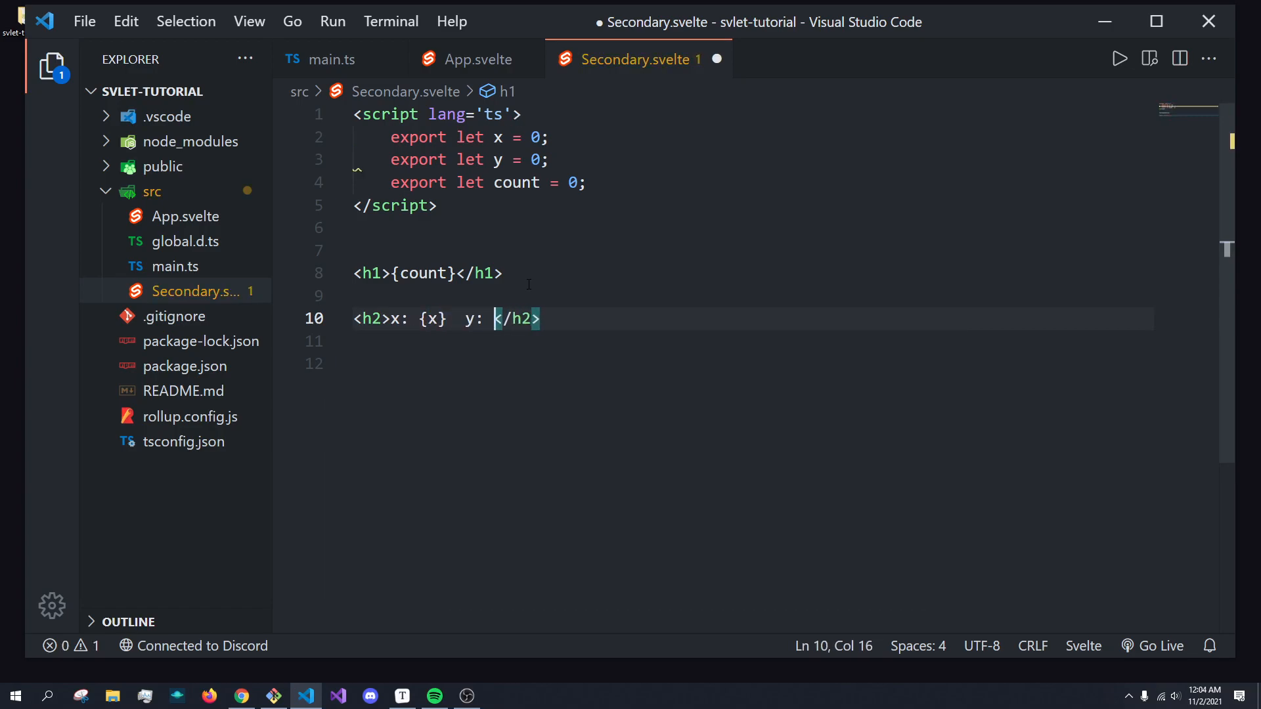
type("{y")
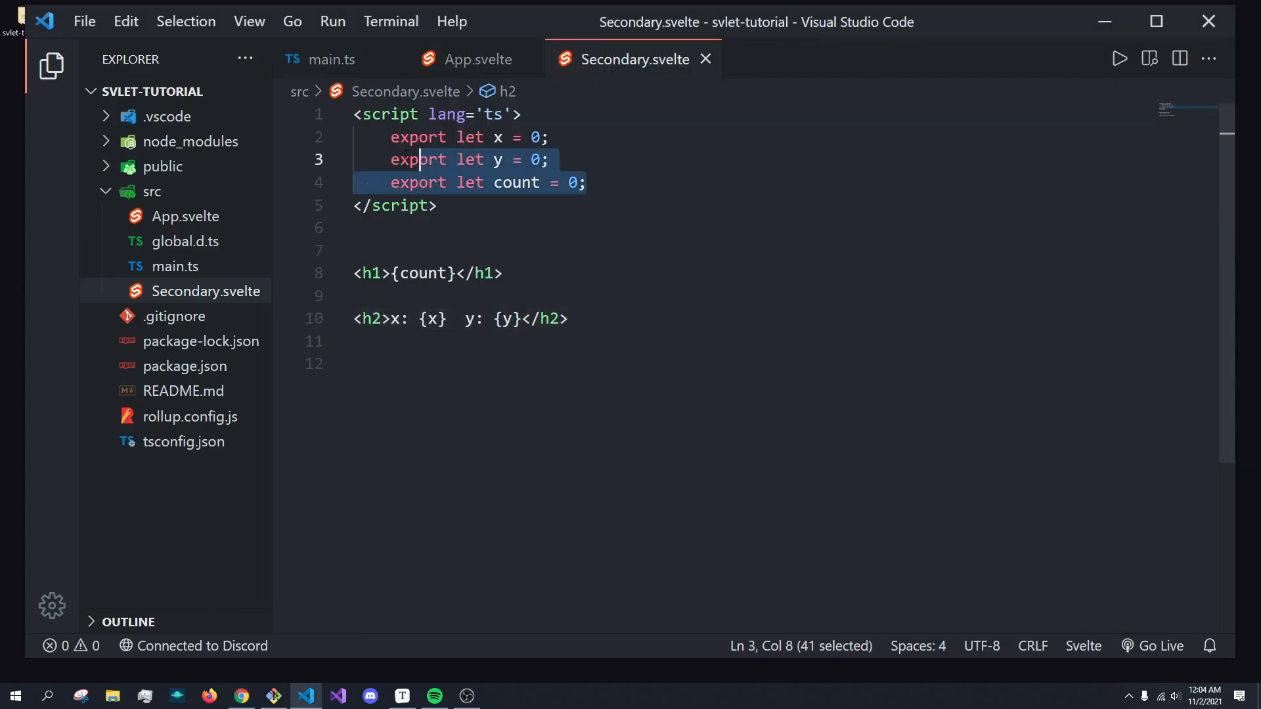
- Return to App.svelte to view the box object and <Secondary {count} {...box}/> usage
left_click(550, 137)
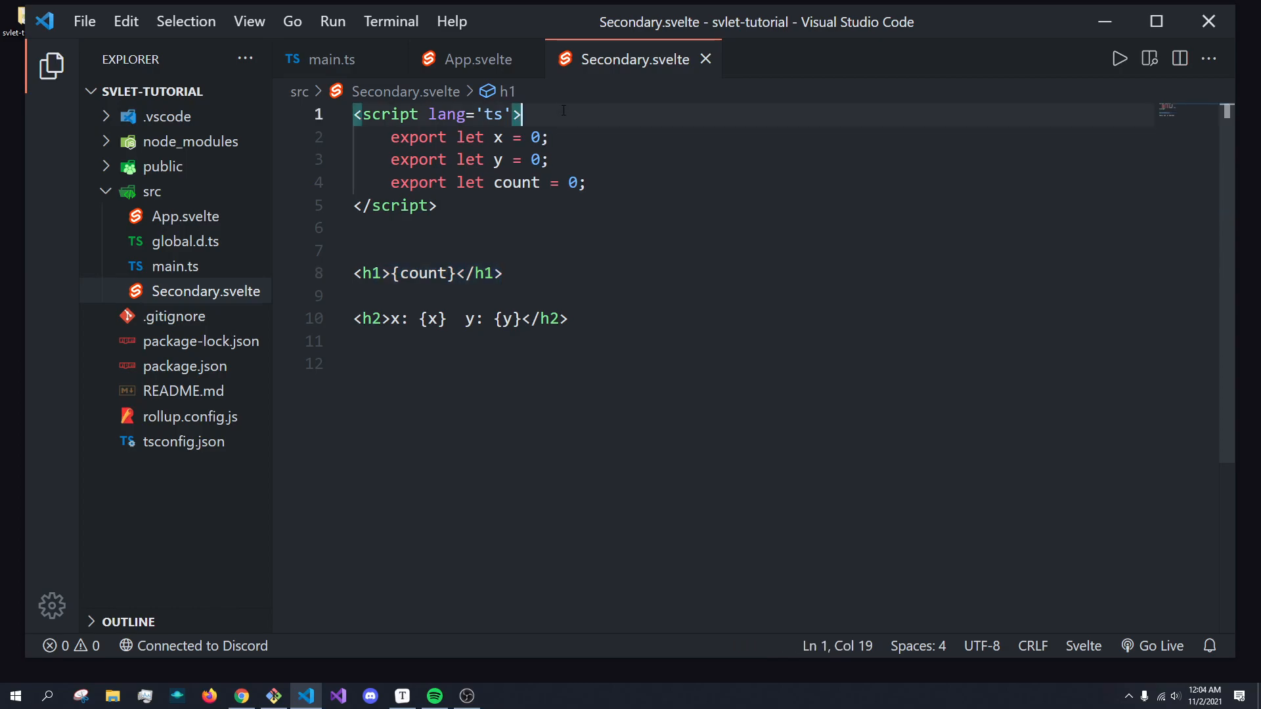
left_click(475, 59)
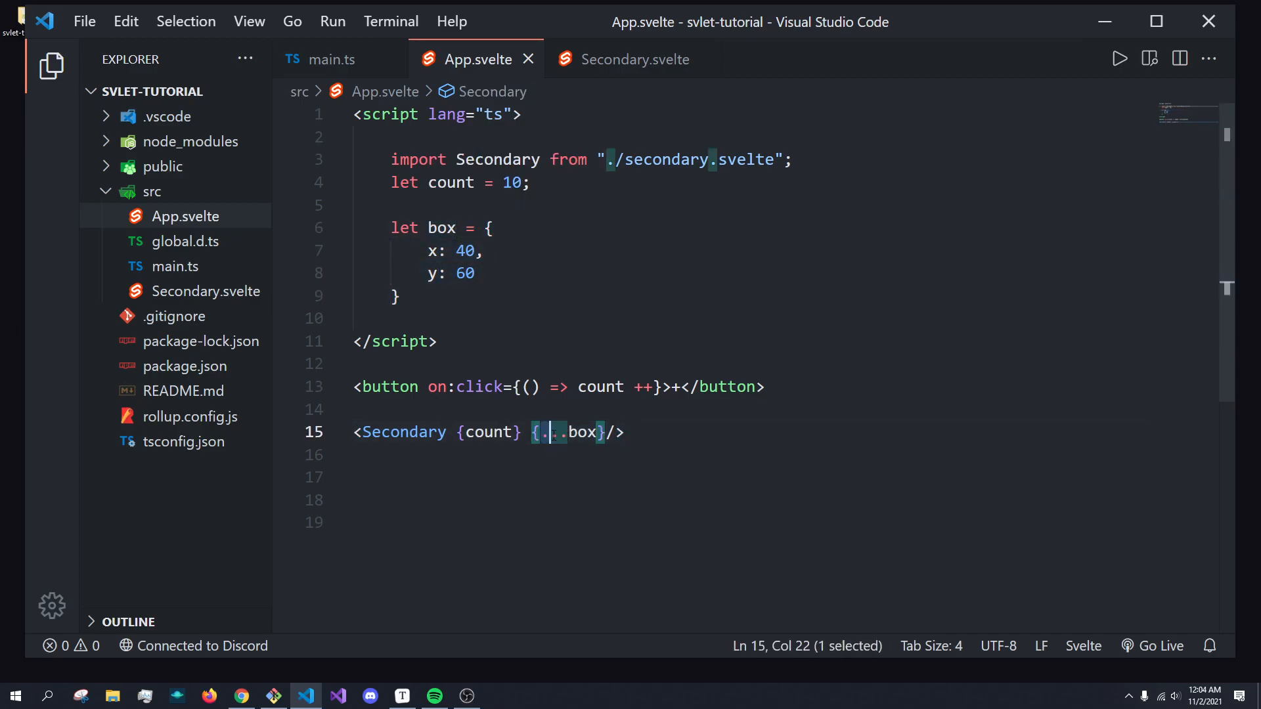
double_click(581, 432)
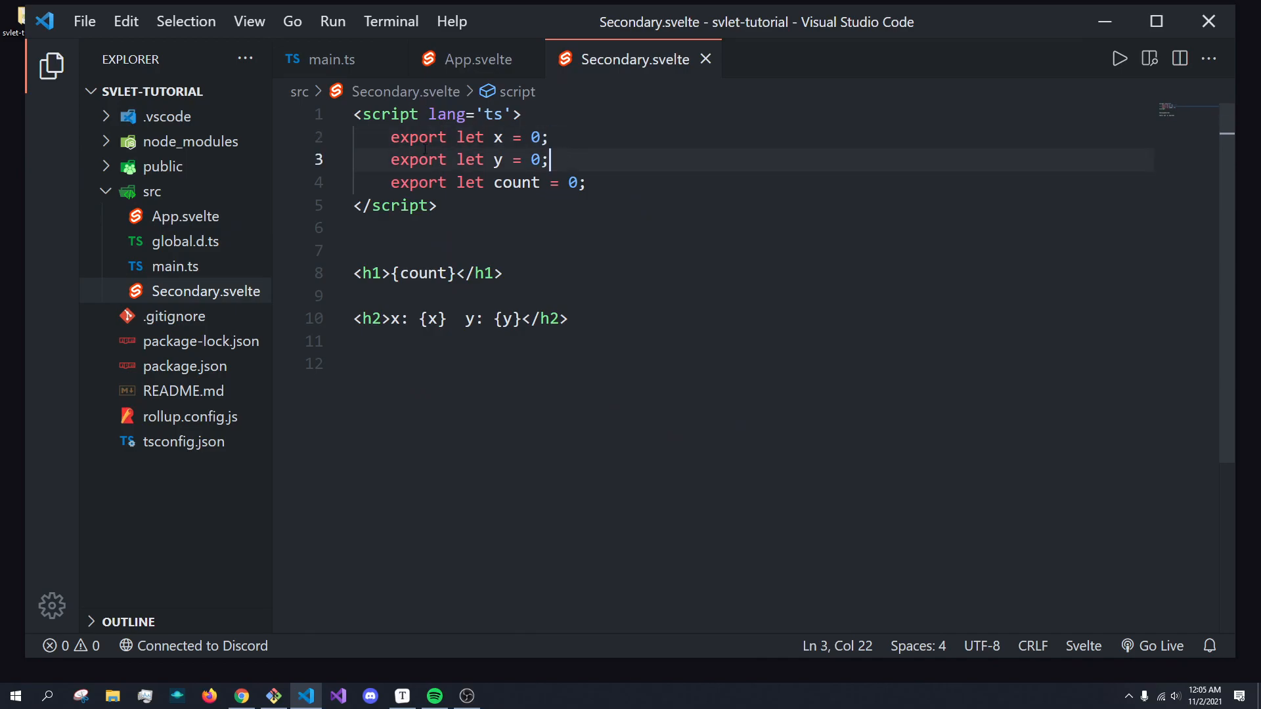
left_click(474, 59)
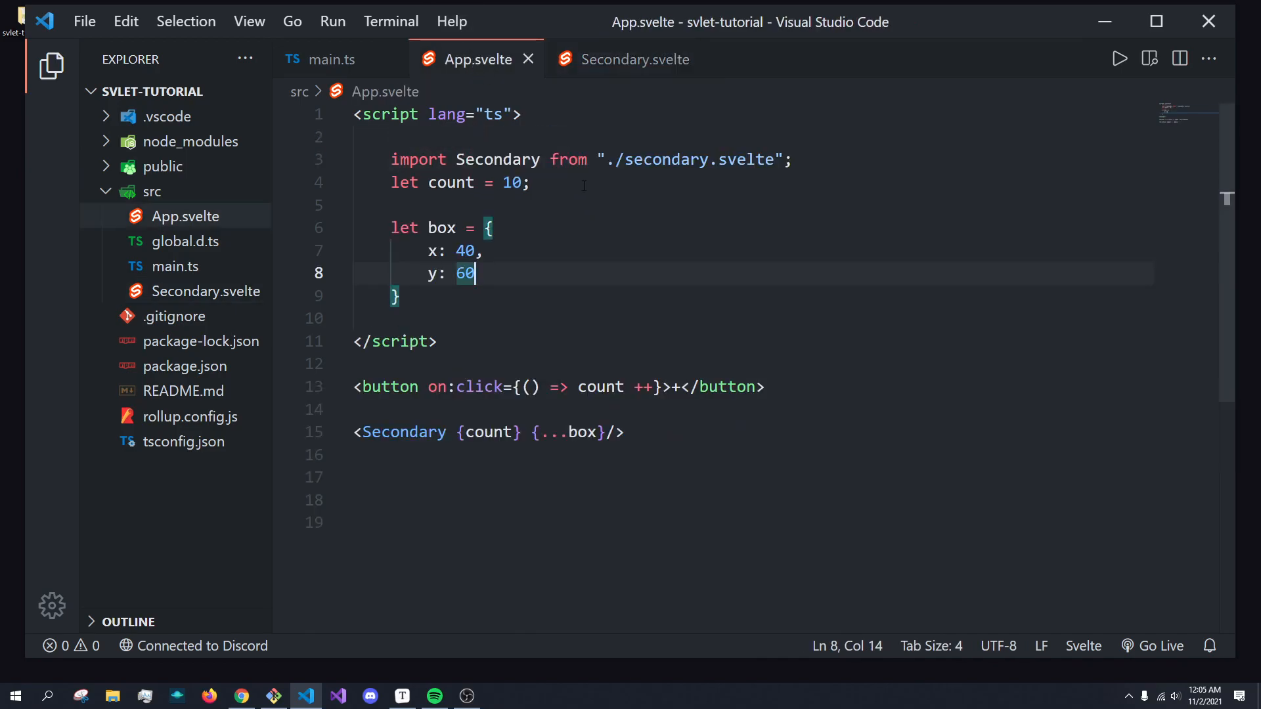